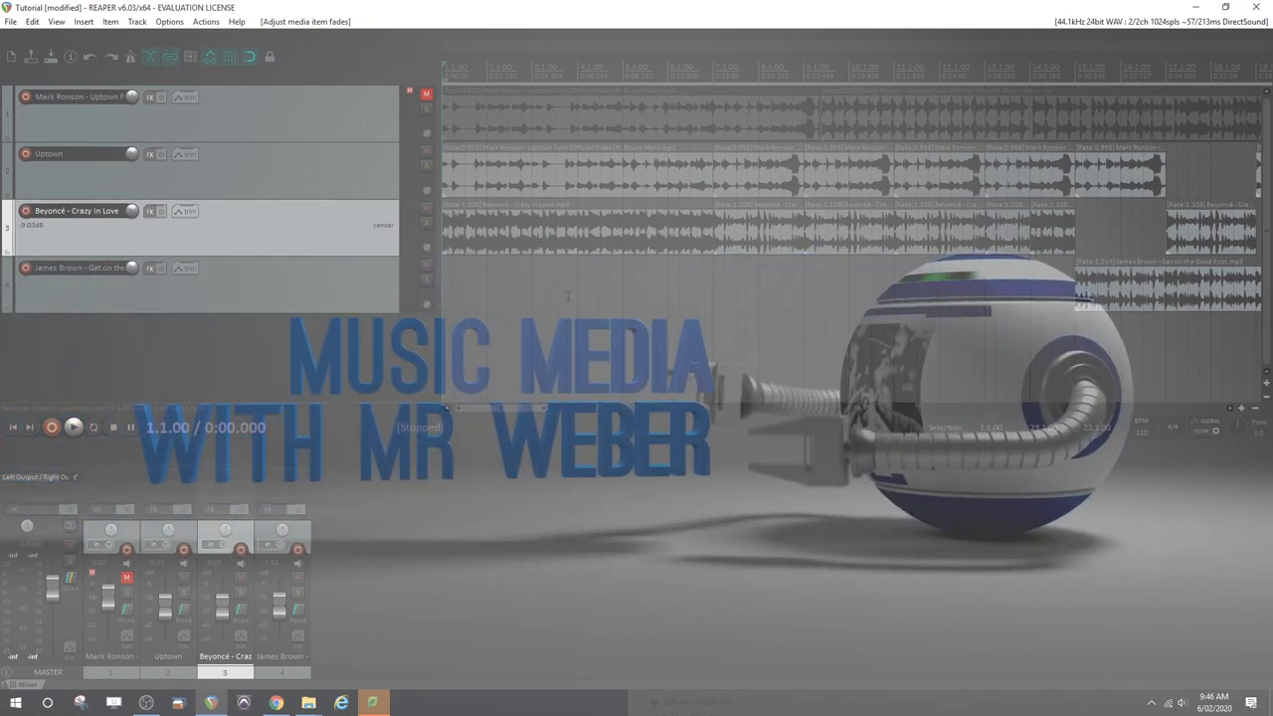
- Add ReaEQ to the Beyoncé - Crazy In Love track's effects chain
left_click(72, 427)
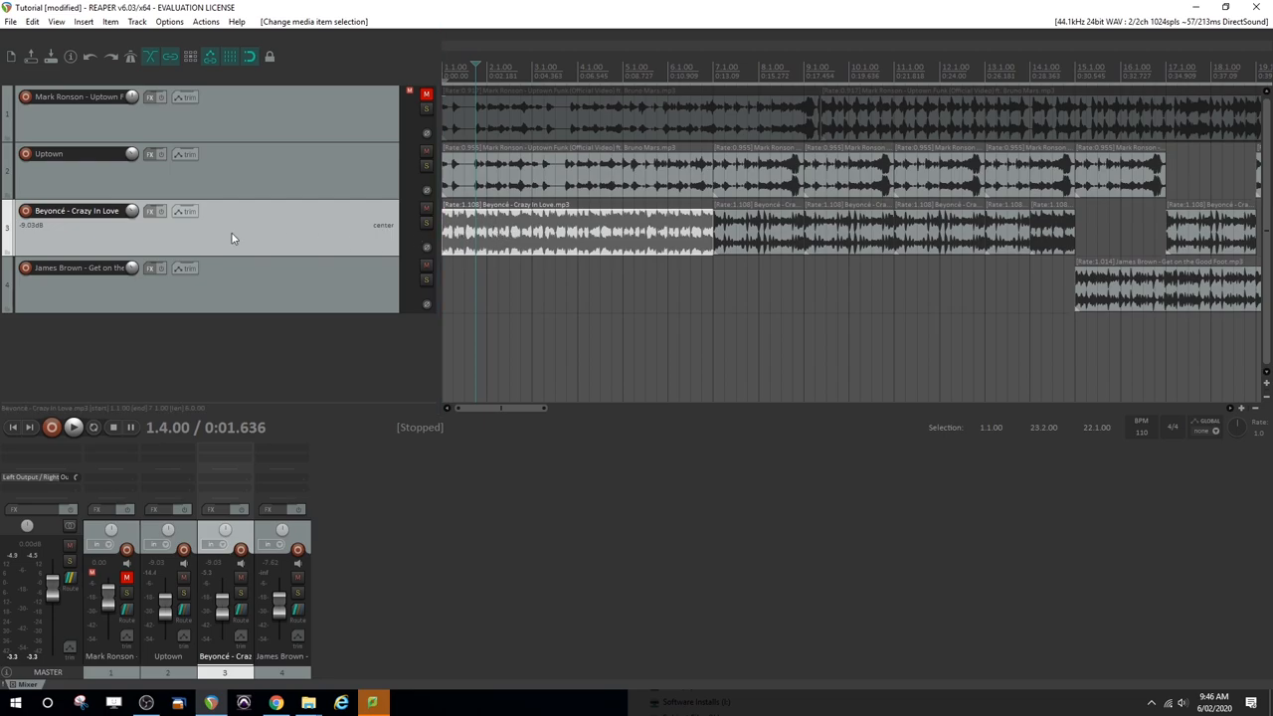
left_click(149, 211)
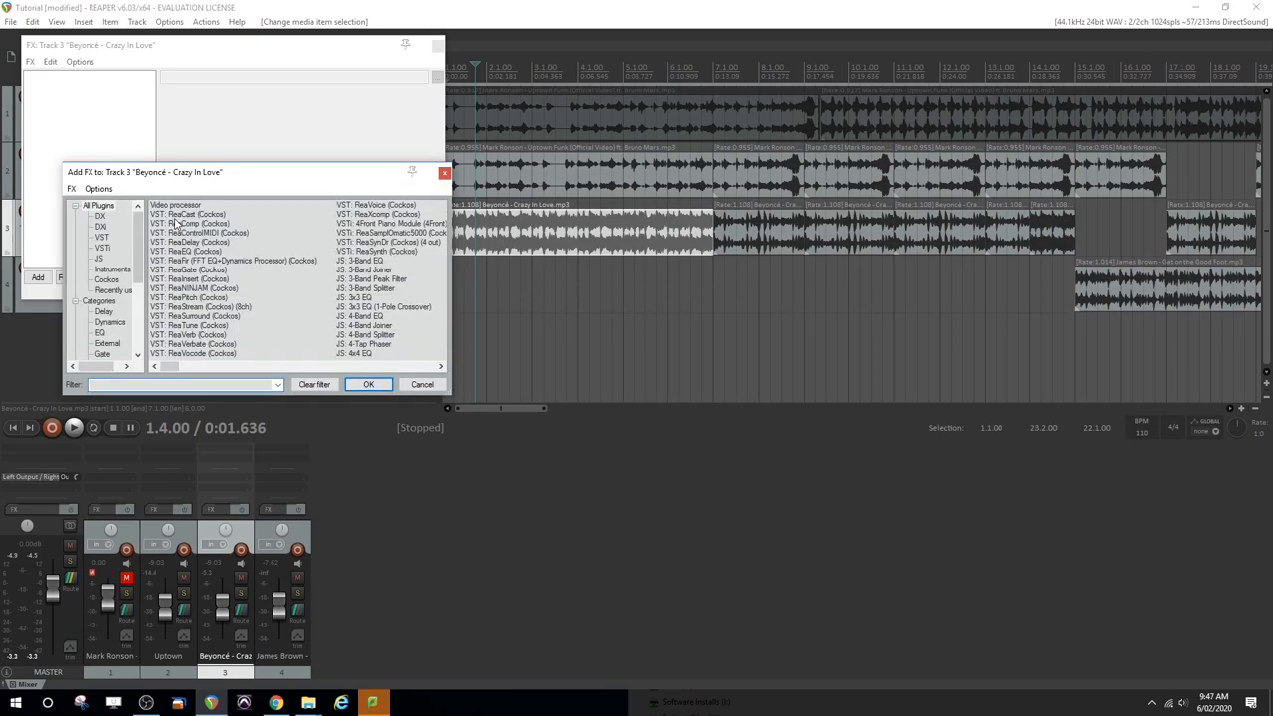
double_click(188, 250)
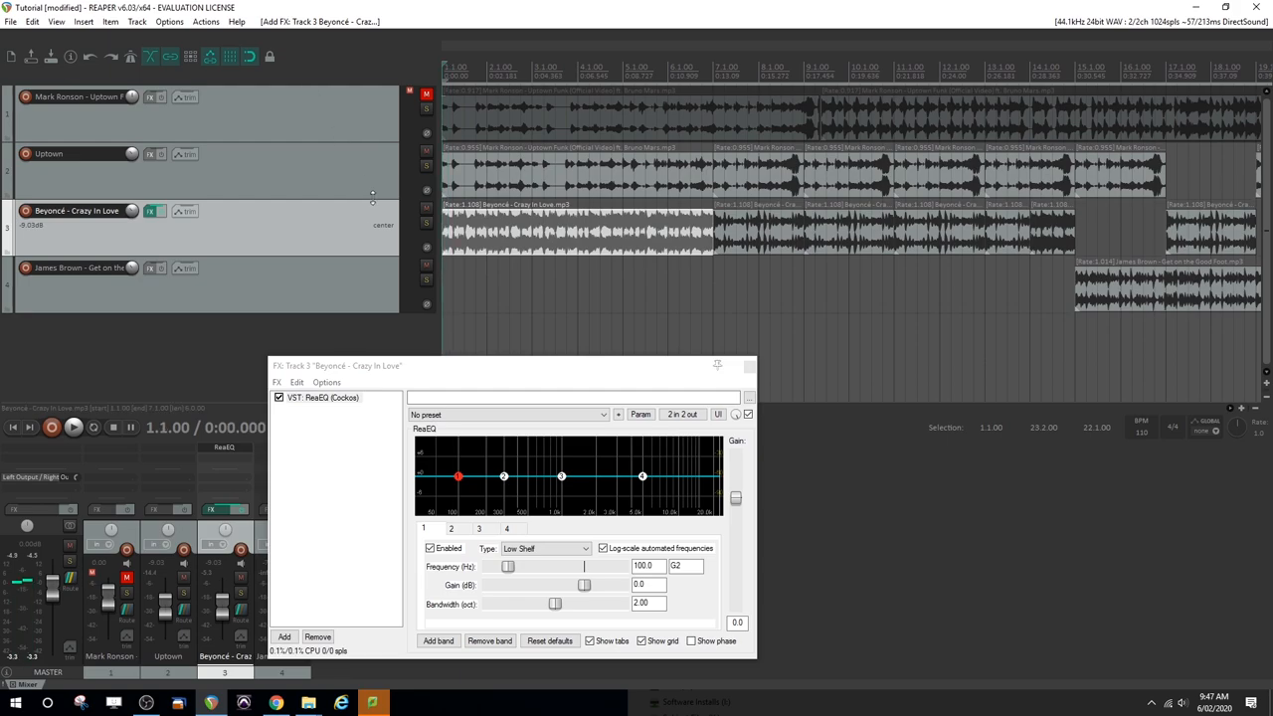
- With playback running, make ReaEQ band 1 a High Pass filter at about 584.7 Hz
left_click(73, 426)
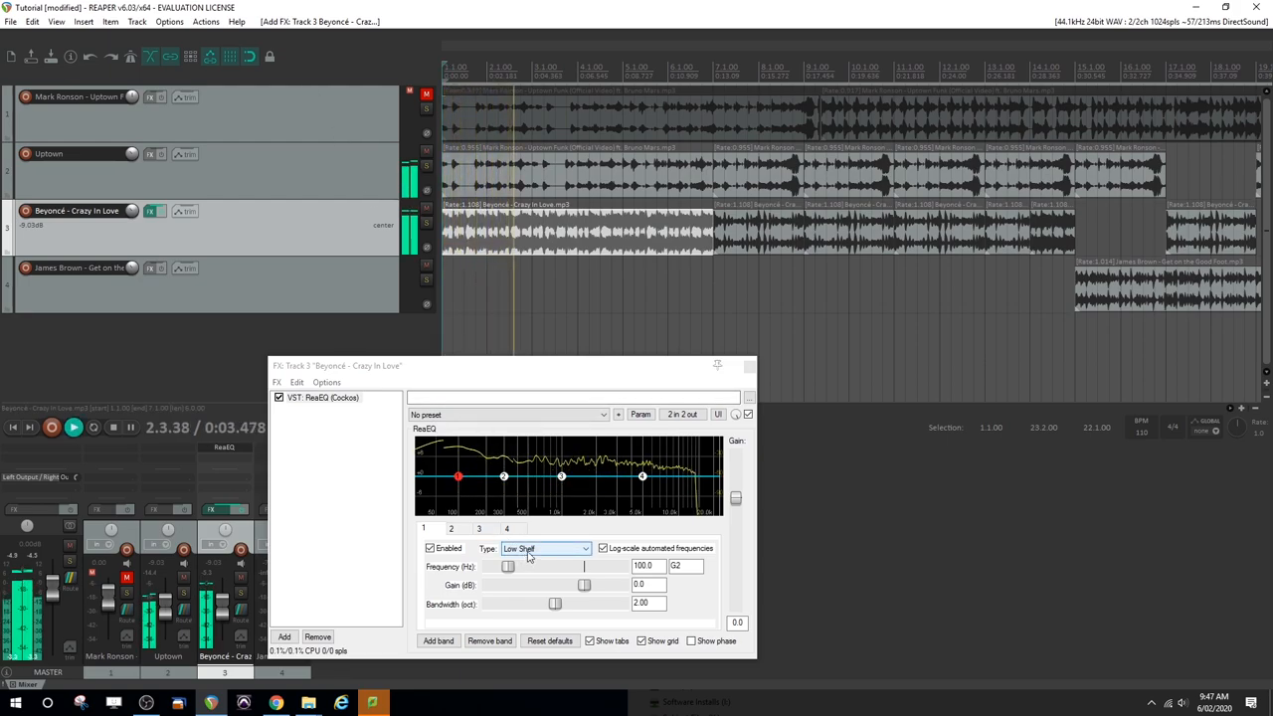
left_click(544, 548)
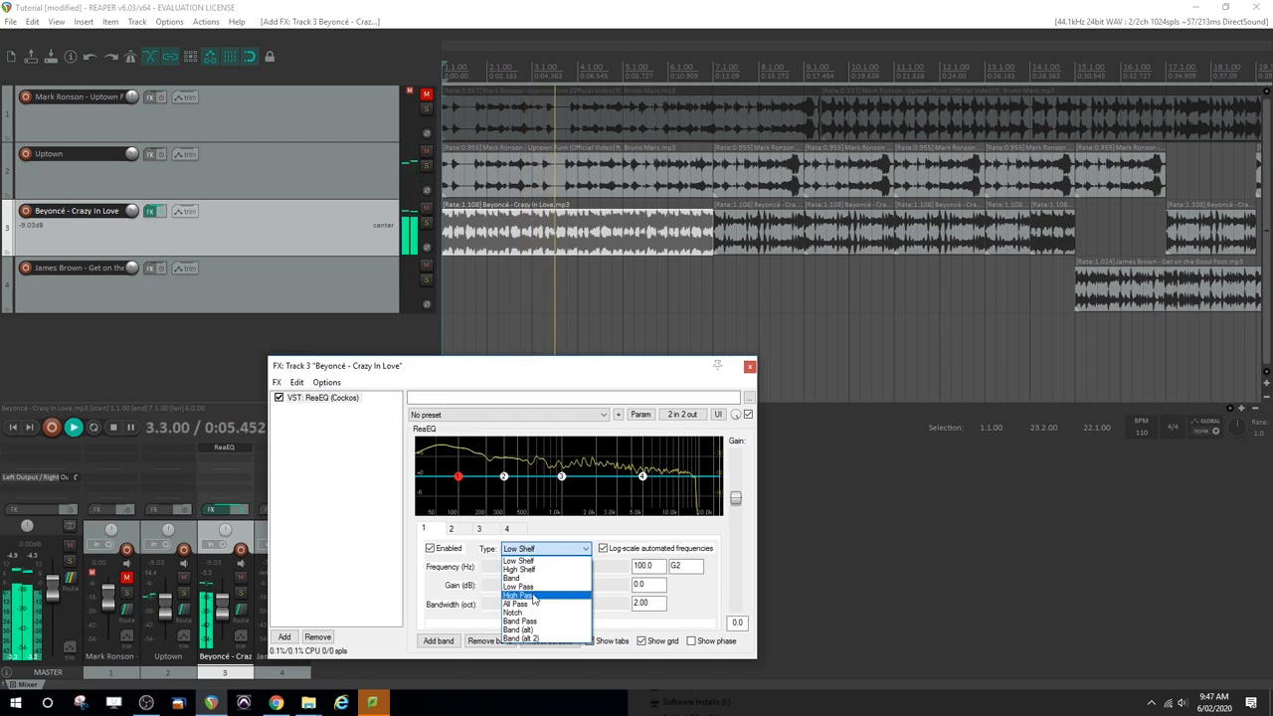
left_click(517, 595)
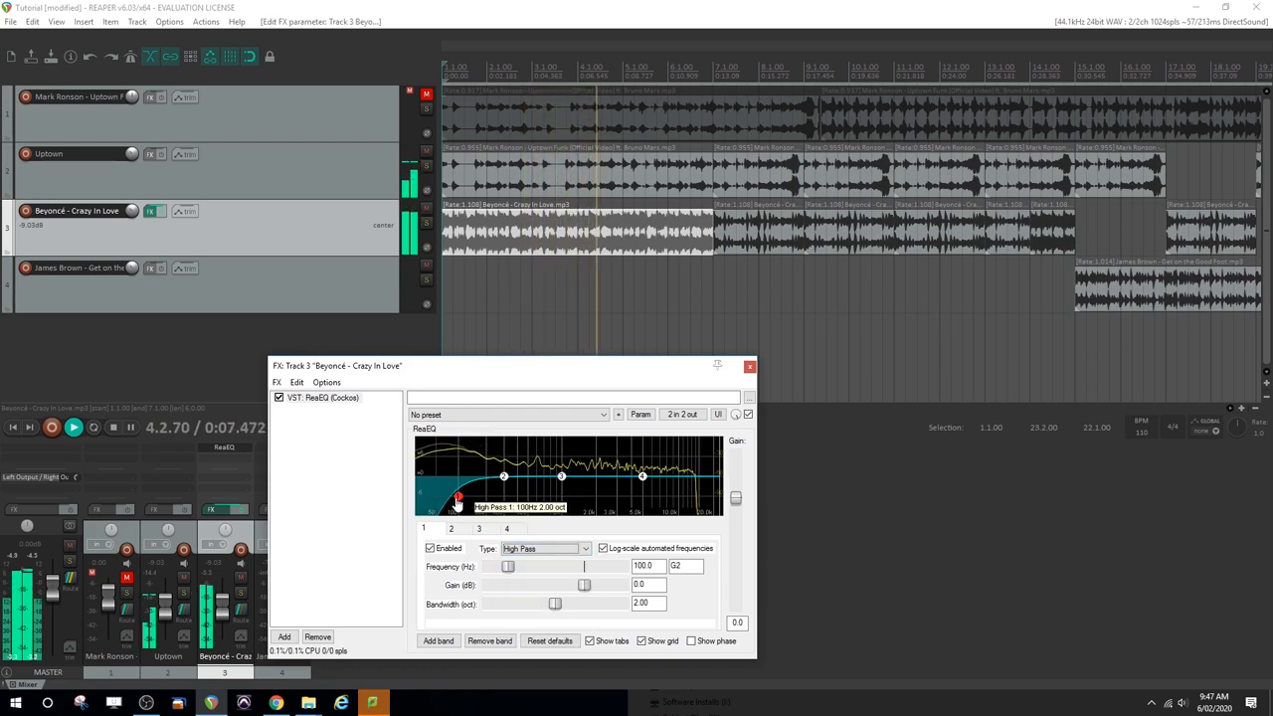
left_click_drag(457, 497, 542, 494)
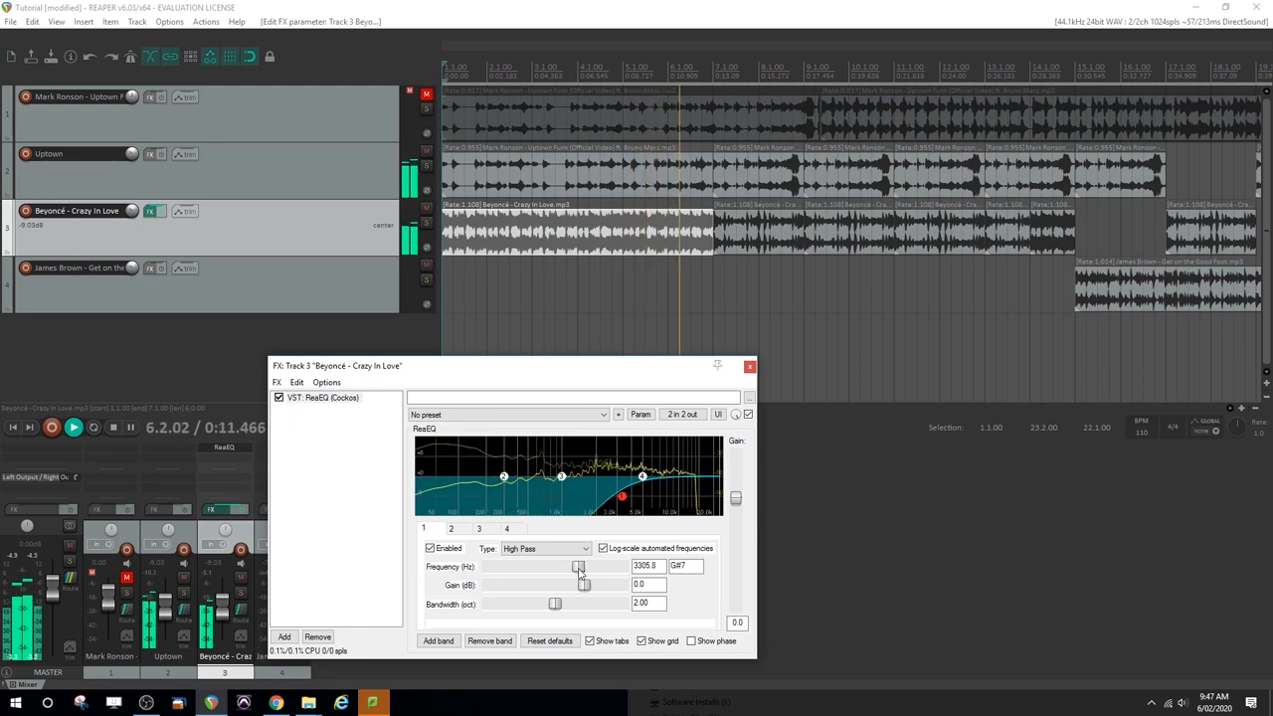
left_click_drag(579, 566, 582, 565)
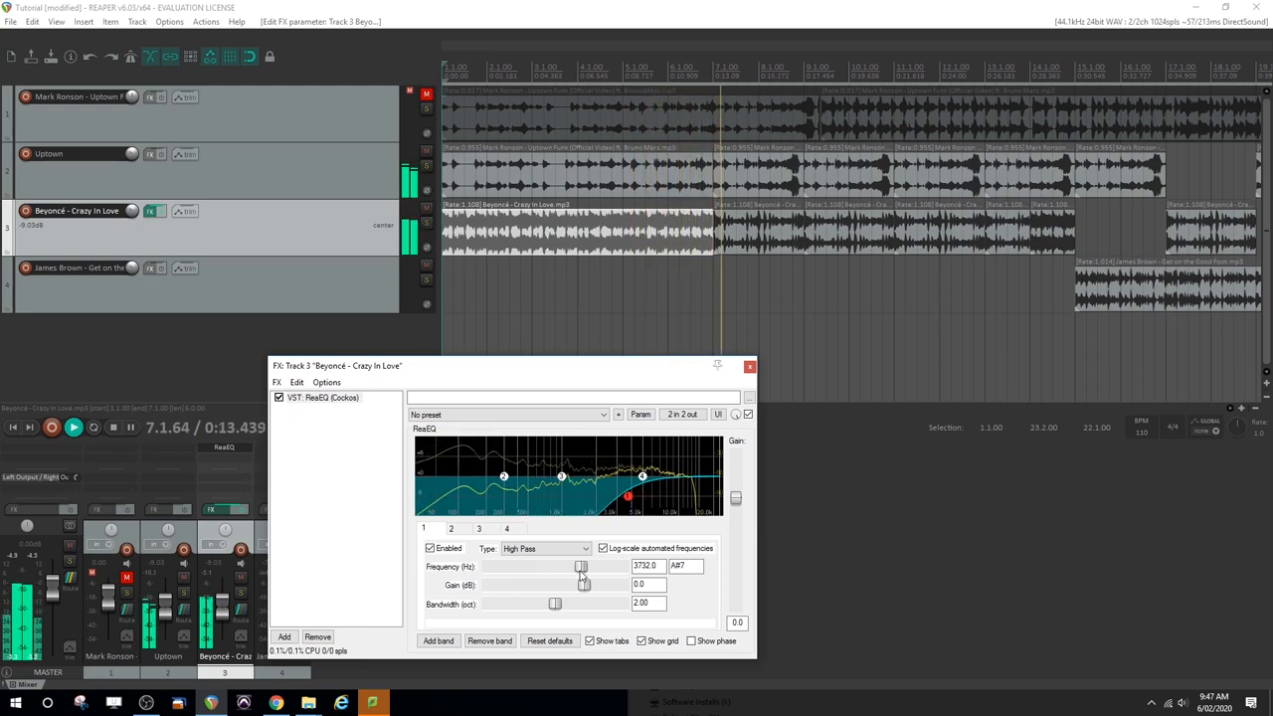
left_click_drag(581, 565, 556, 565)
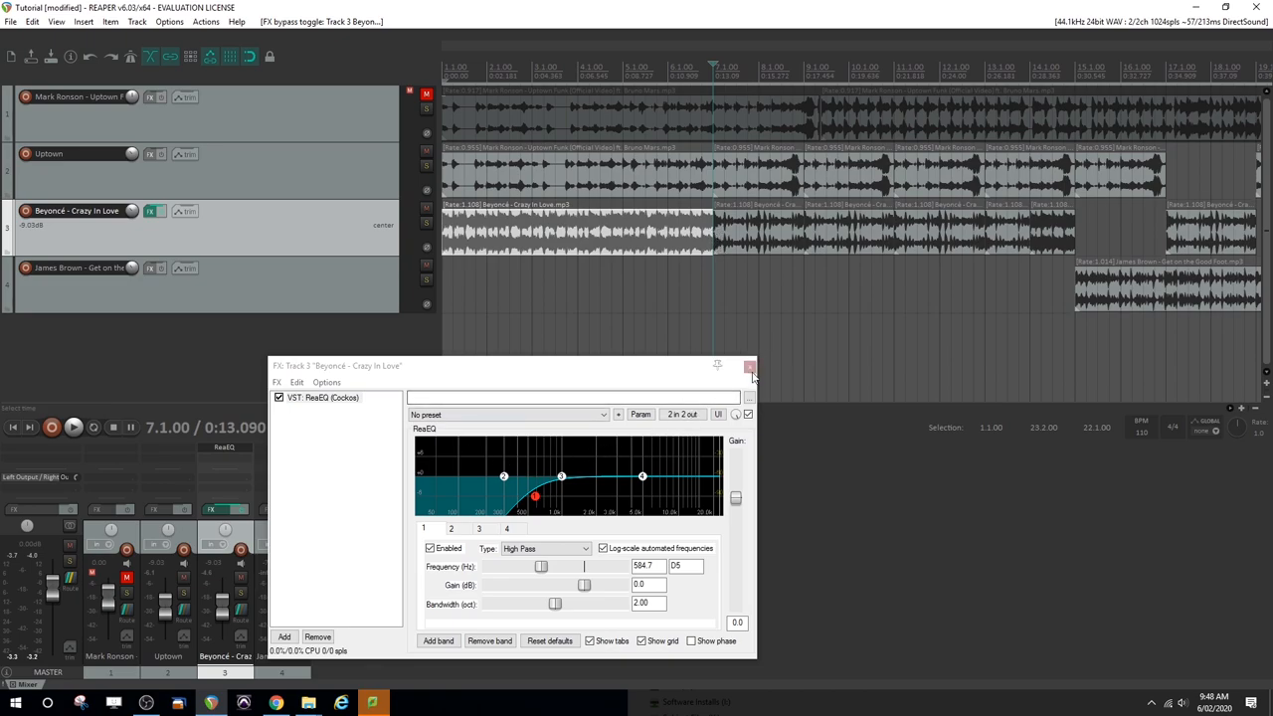
- Close the Beyoncé FX chain window and return playback to the project start
left_click(749, 366)
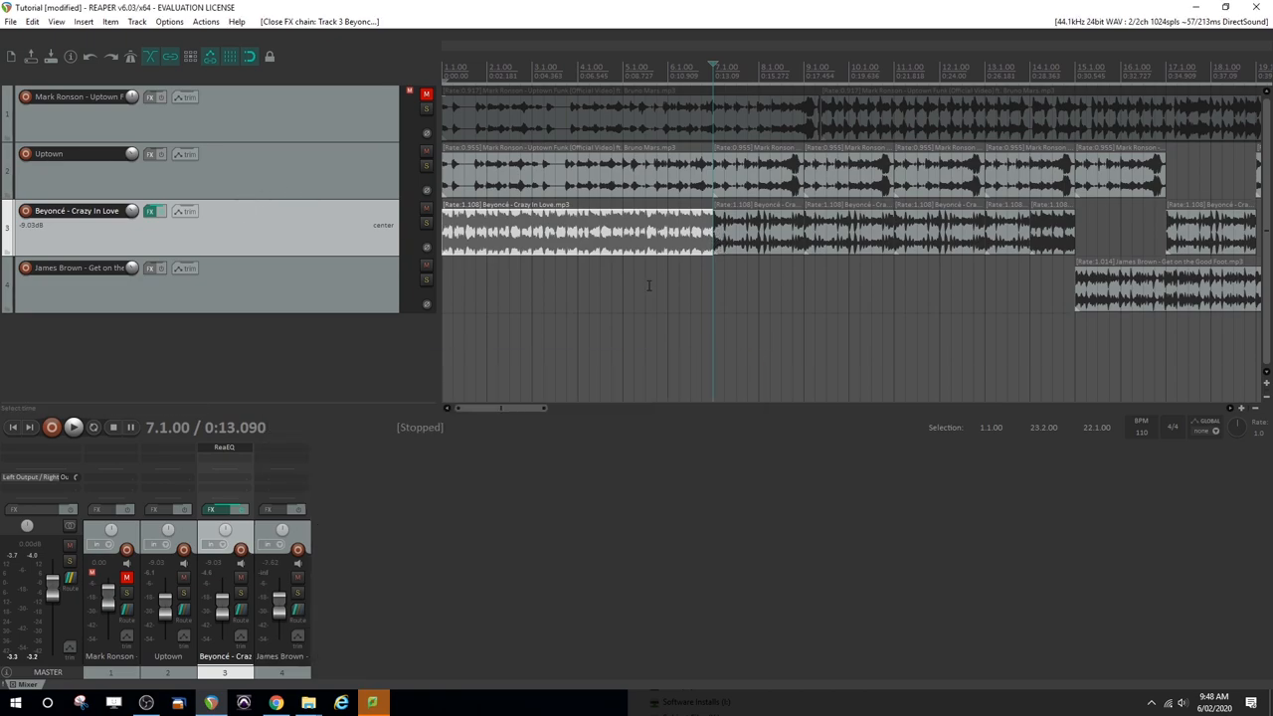
left_click(577, 231)
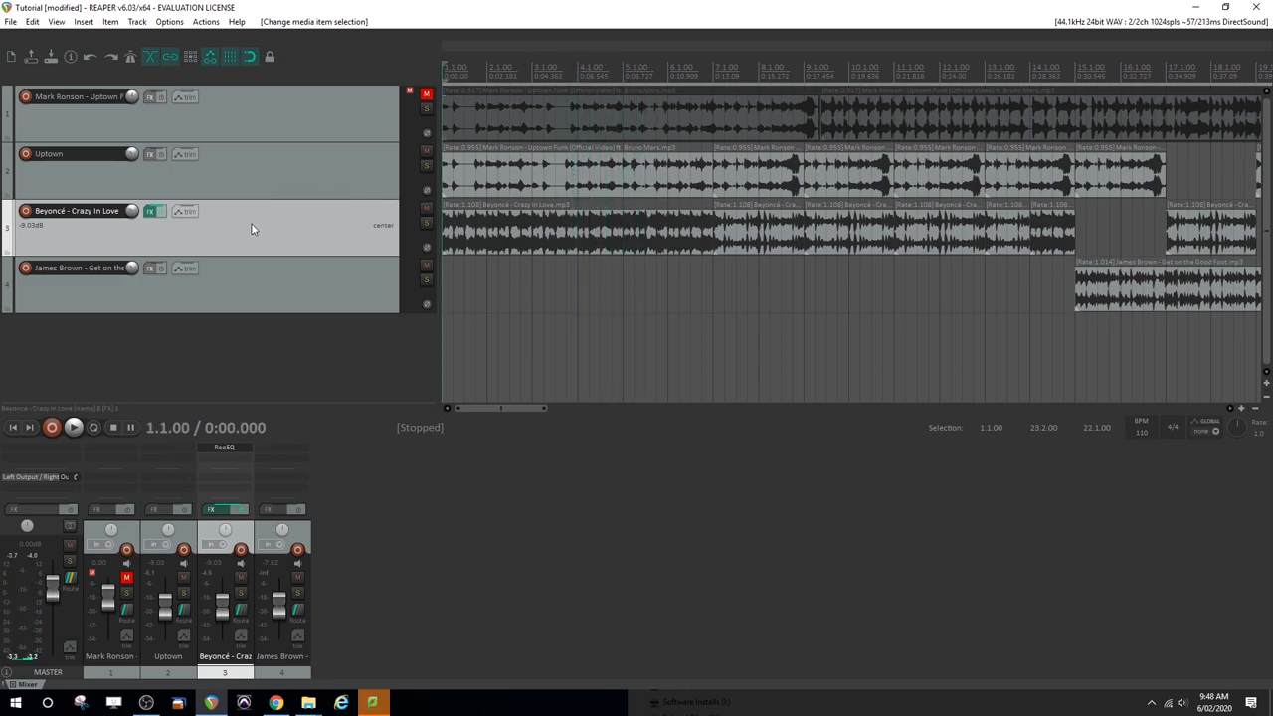
mouse_move(151, 209)
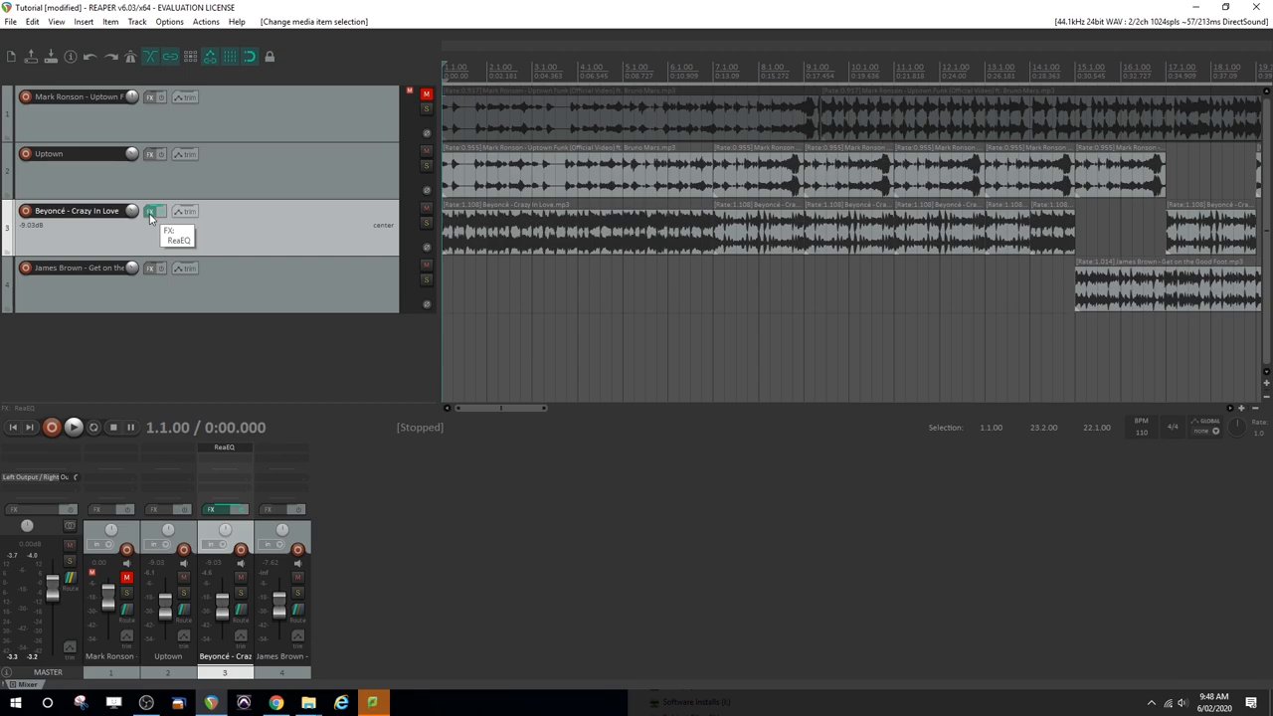
mouse_move(186, 211)
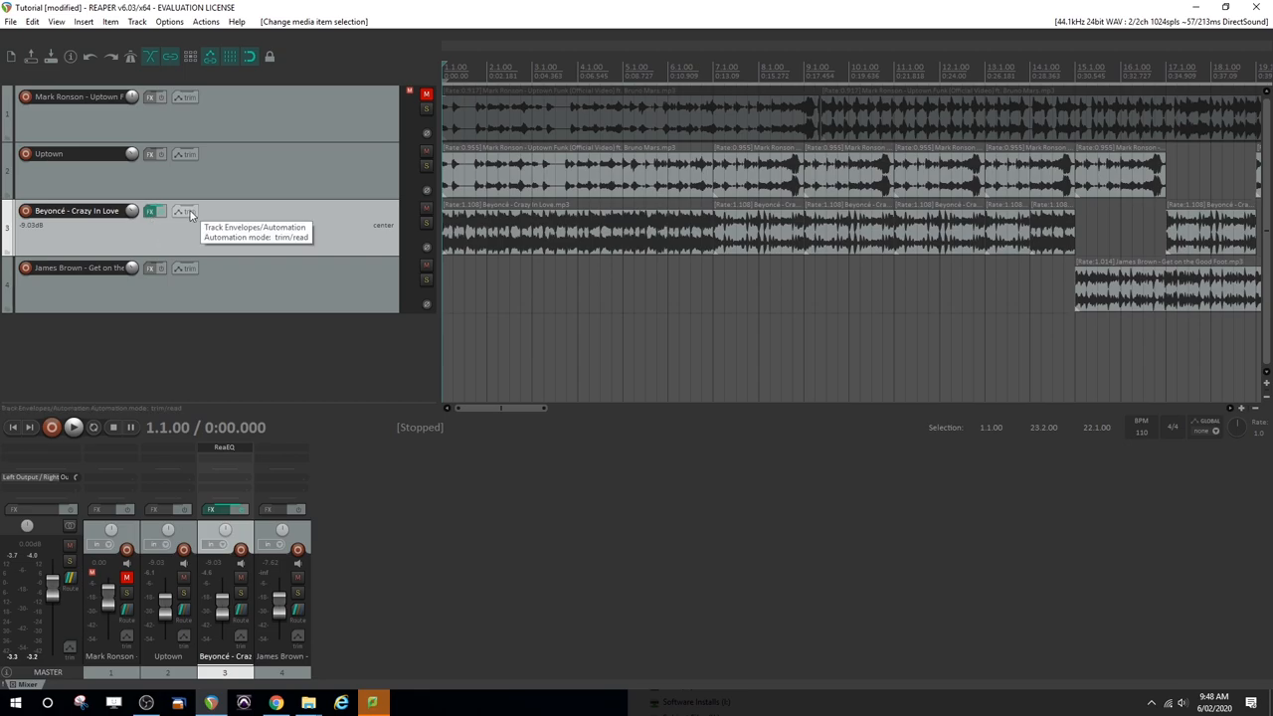
- Make the ReaEQ Bypass envelope lane visible under the Beyoncé track
left_click(185, 211)
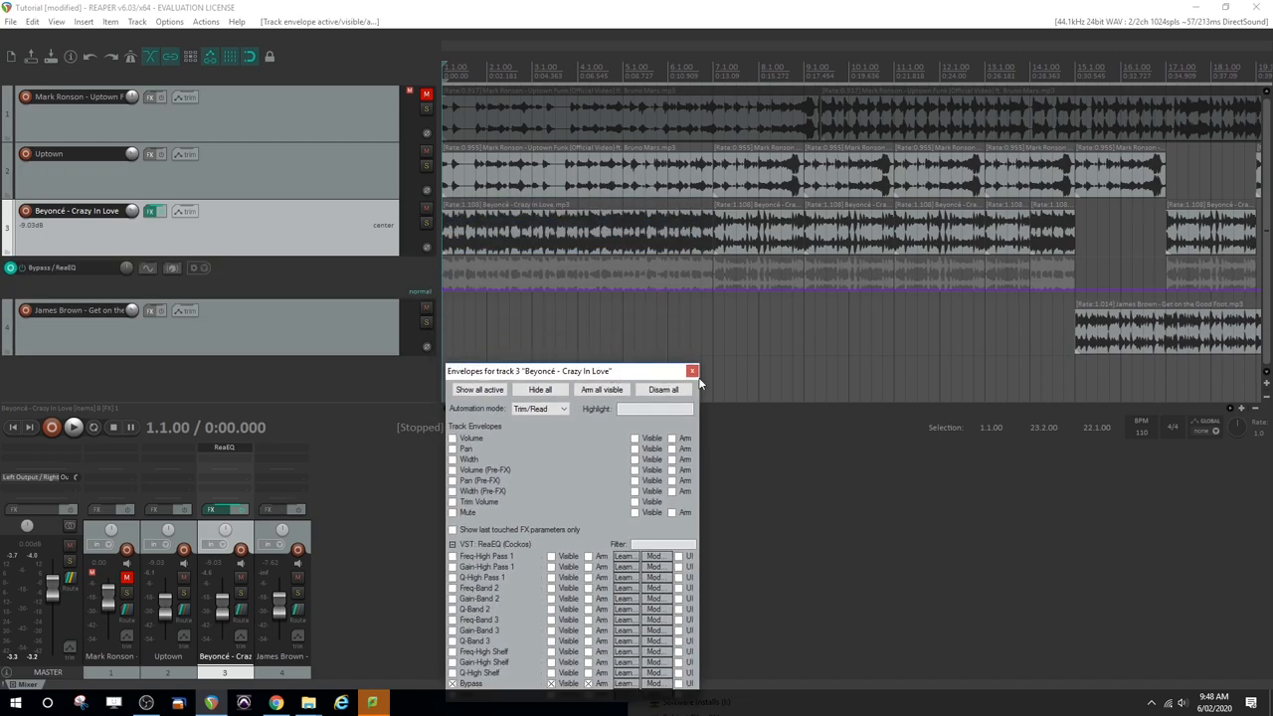
left_click(693, 371)
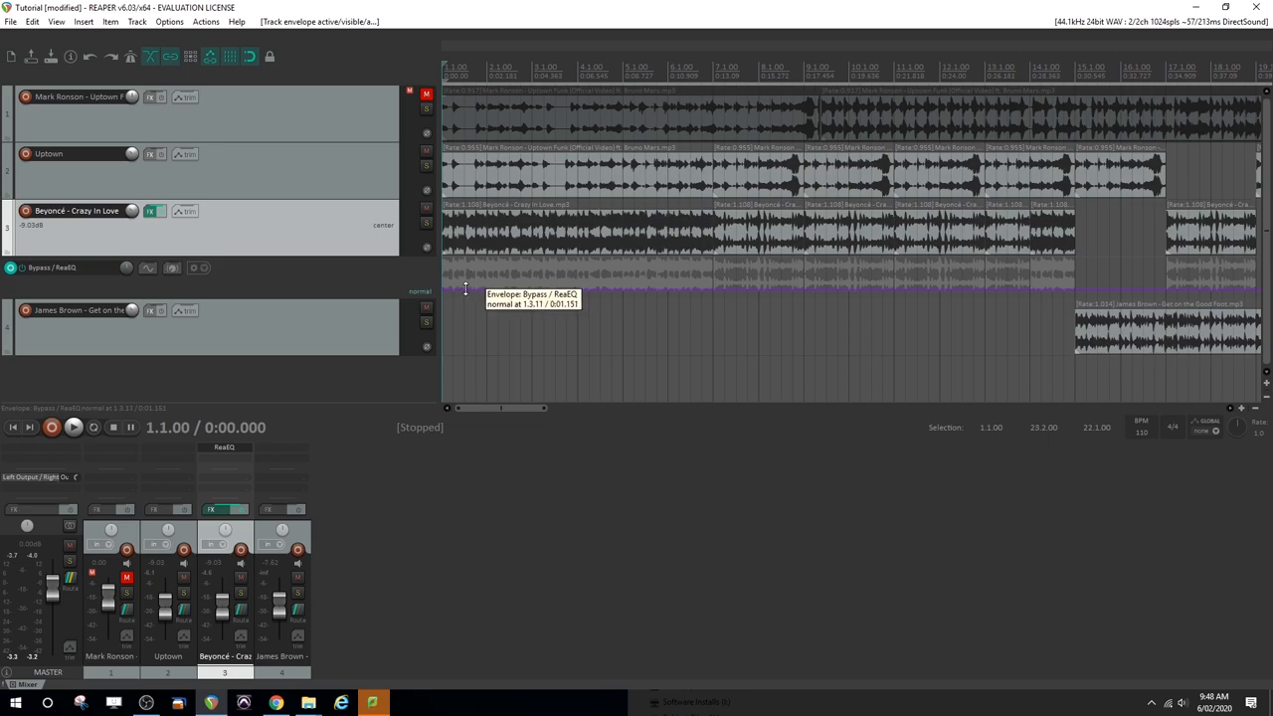
left_click(73, 427)
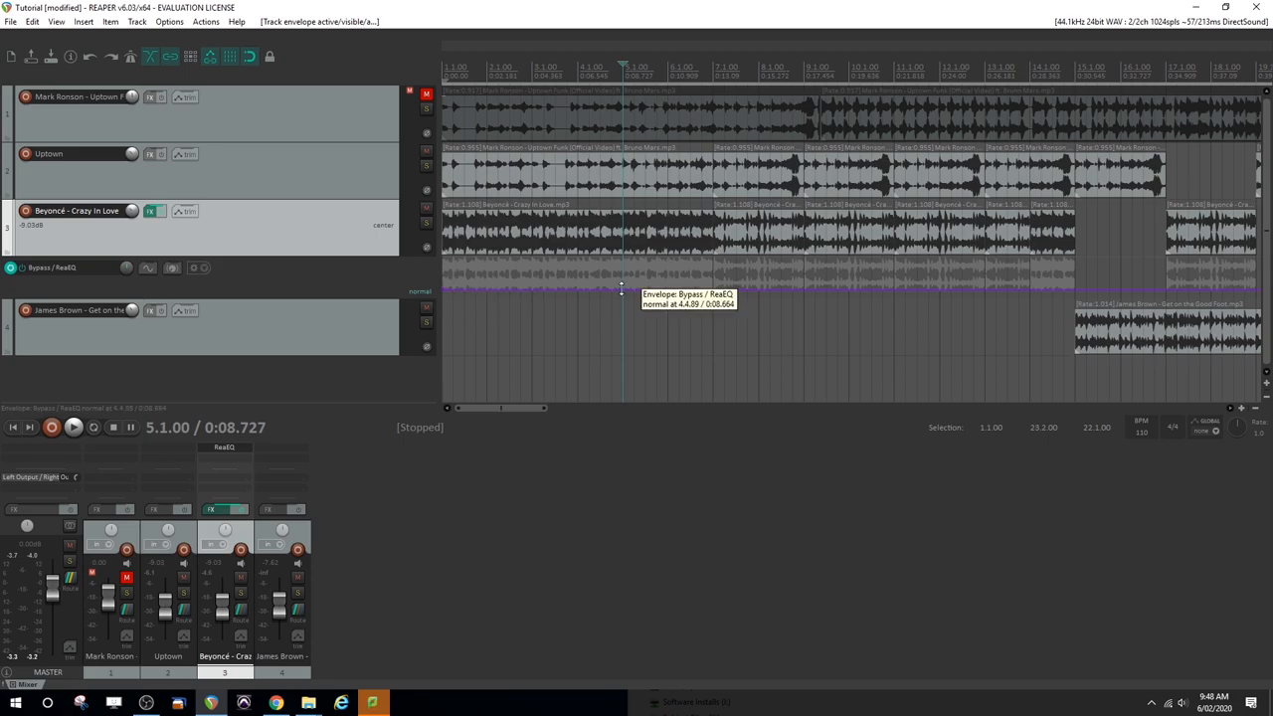
- Add a Bypass envelope point at bar 5 so ReaEQ is bypassed from there onward
right_click(622, 293)
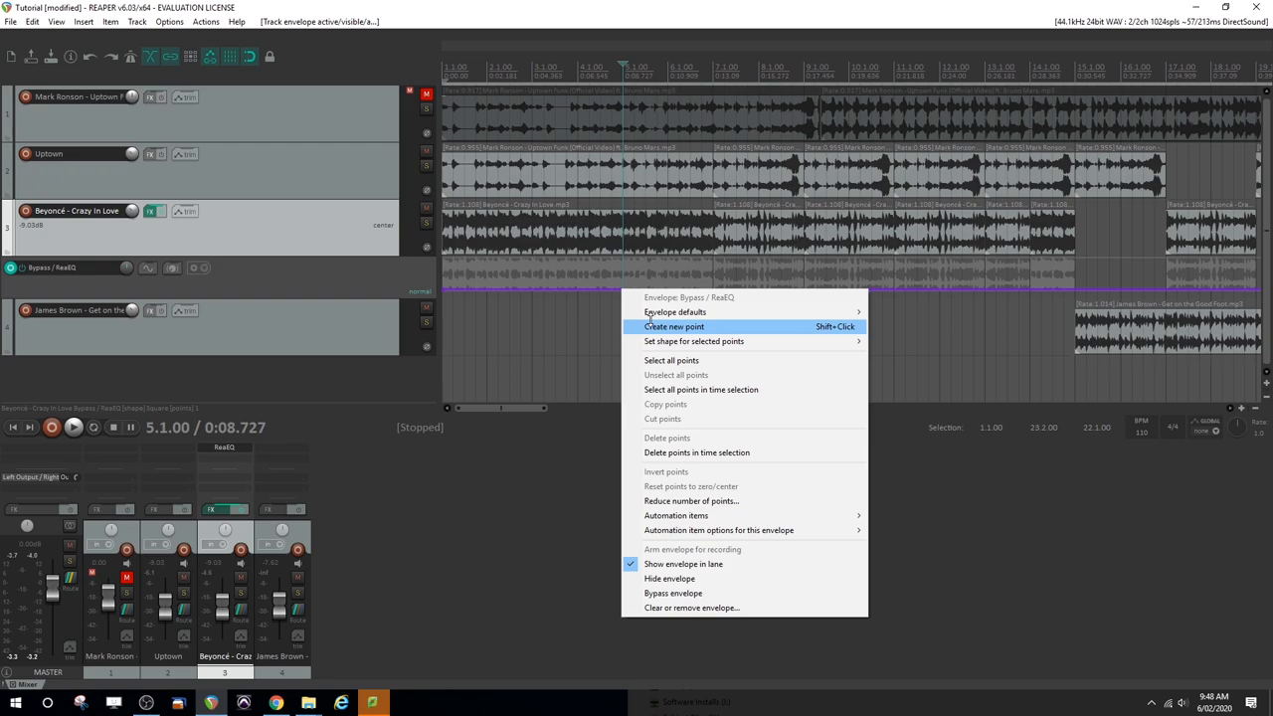
left_click(673, 326)
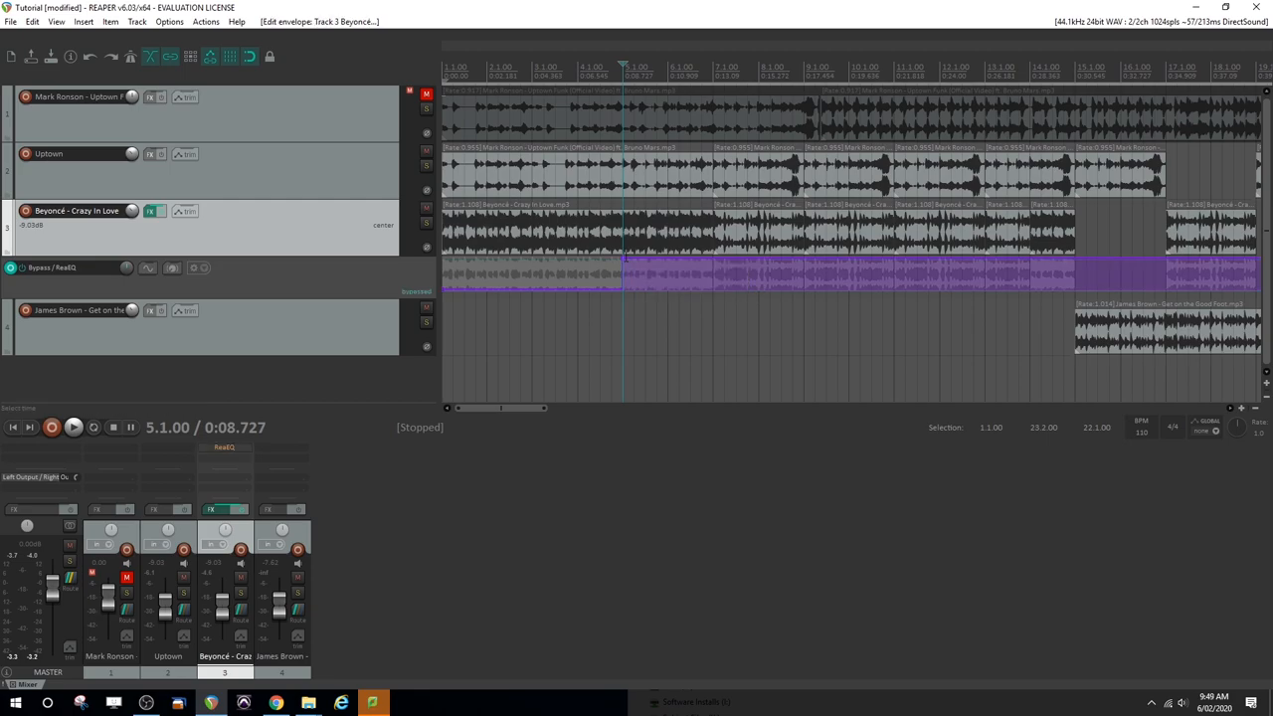
left_click(73, 427)
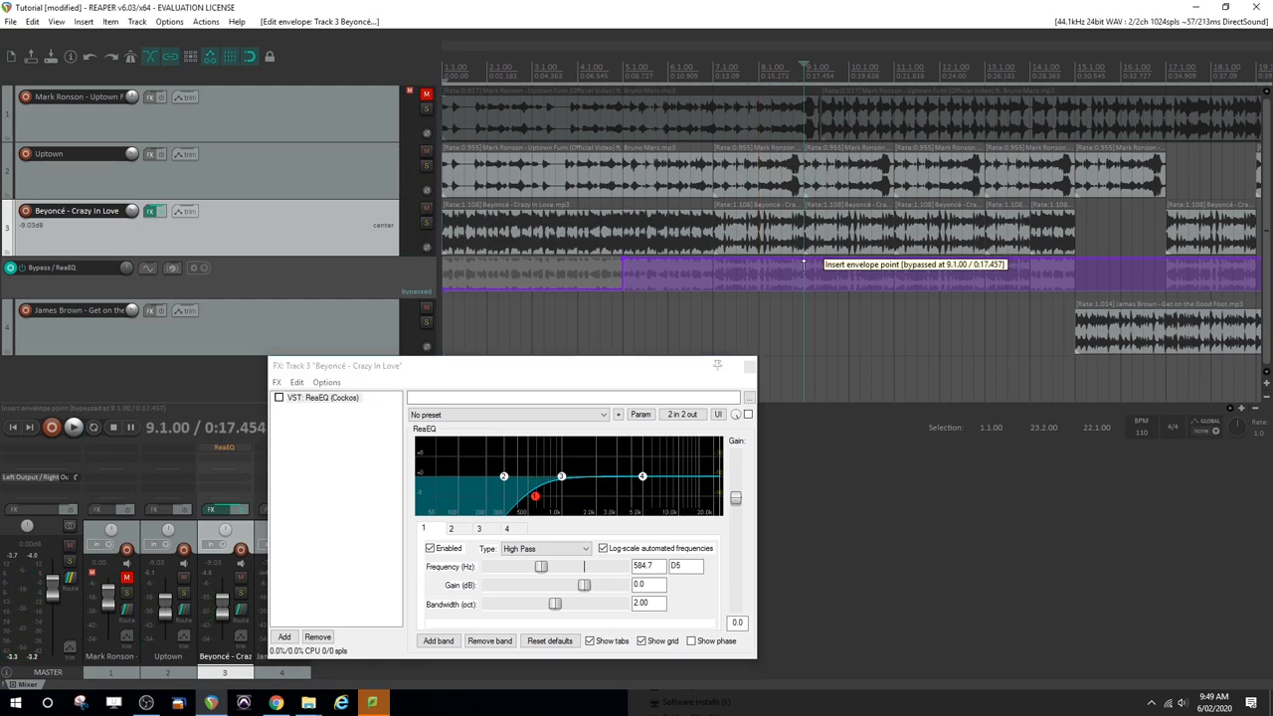
- Add Bypass envelope points re-enabling ReaEQ at bar 9 and bypassing it again at bar 11
right_click(803, 264)
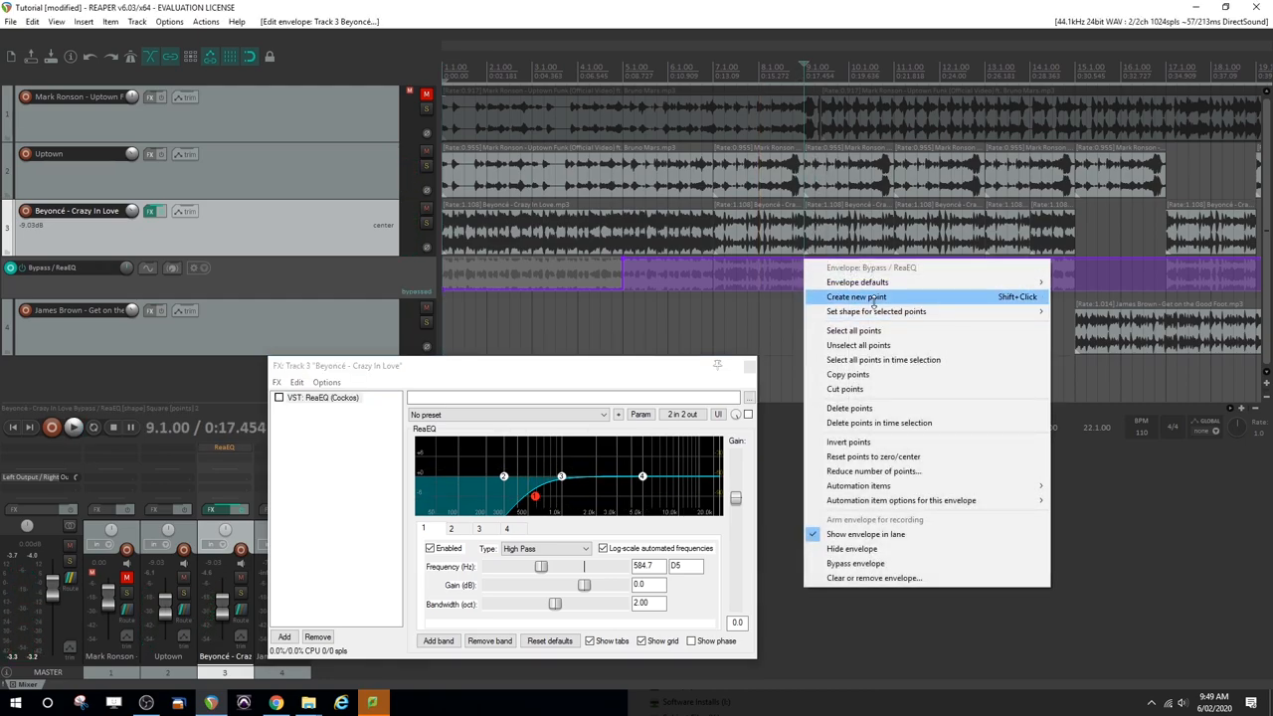
left_click(855, 296)
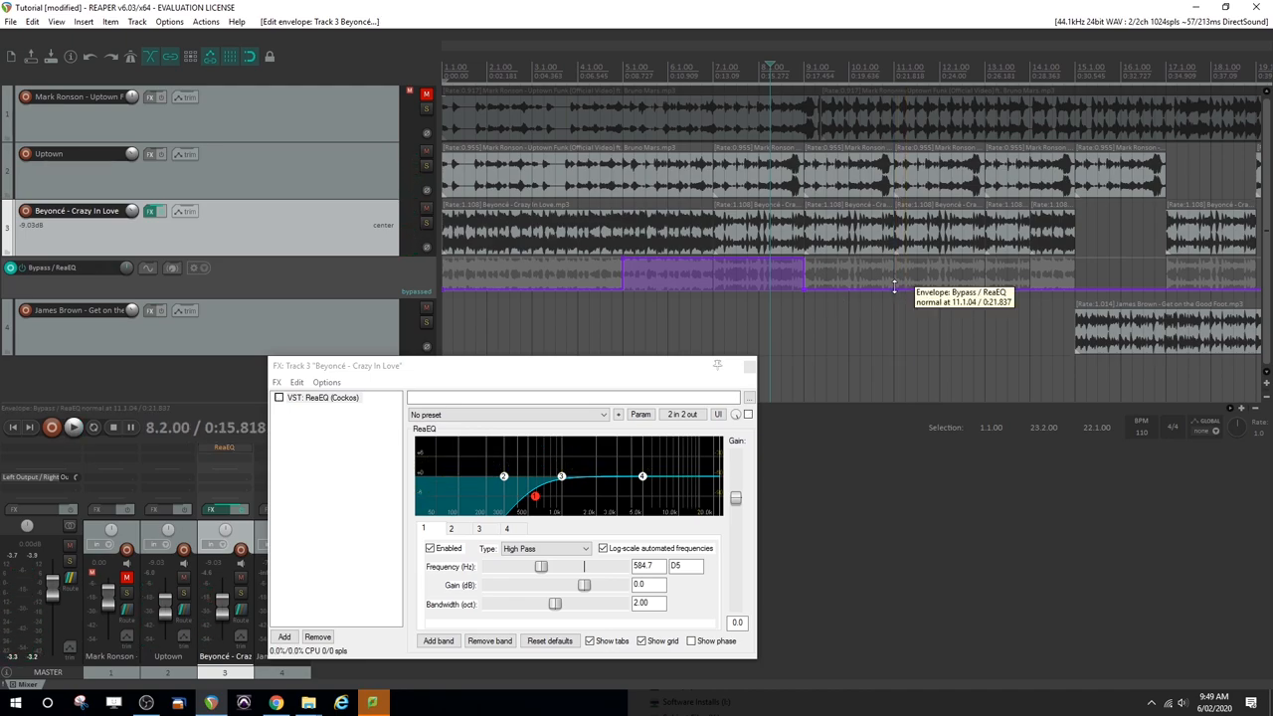
left_click(894, 288)
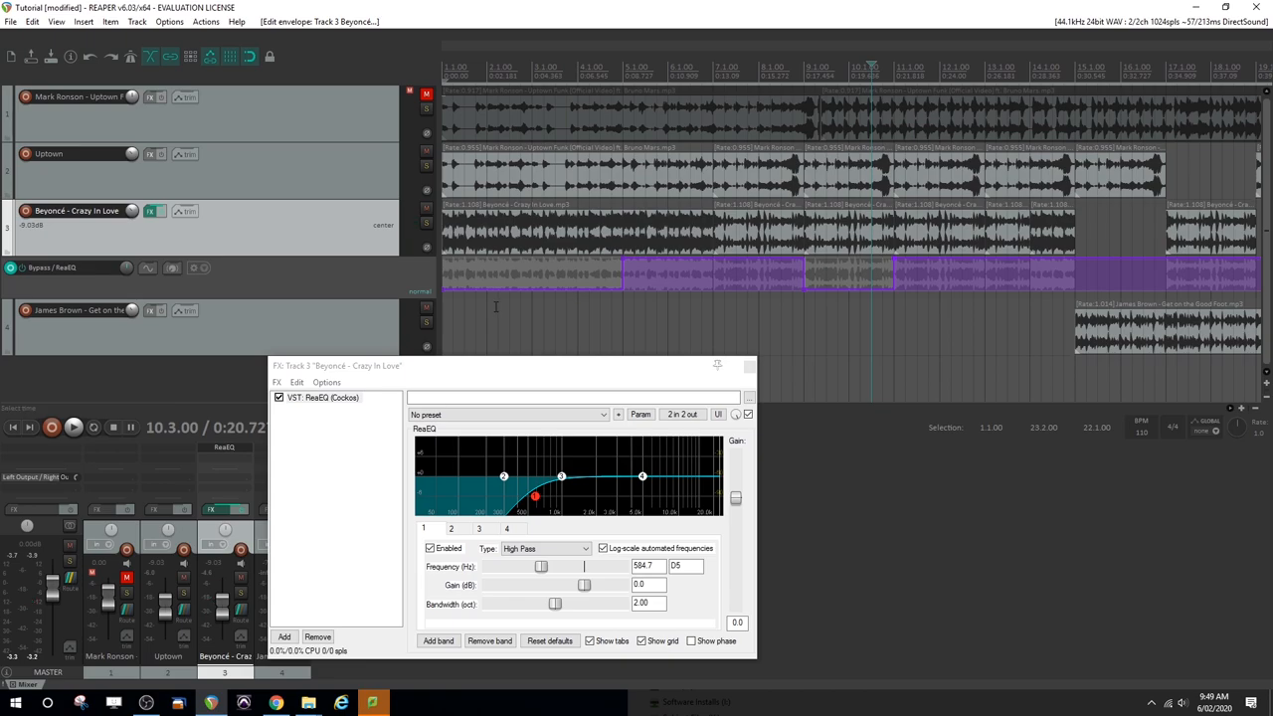
mouse_move(1027, 488)
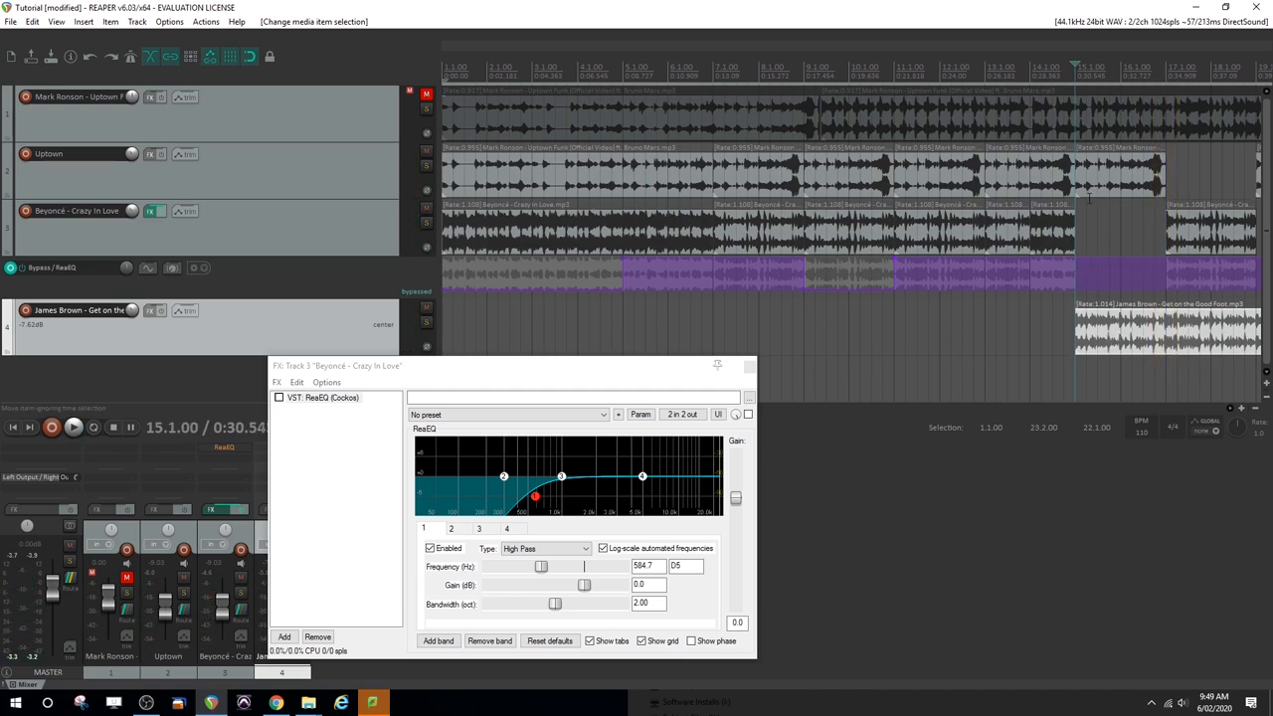
- Close the Beyoncé FX chain and open the Add FX list for the Uptown track
left_click(749, 366)
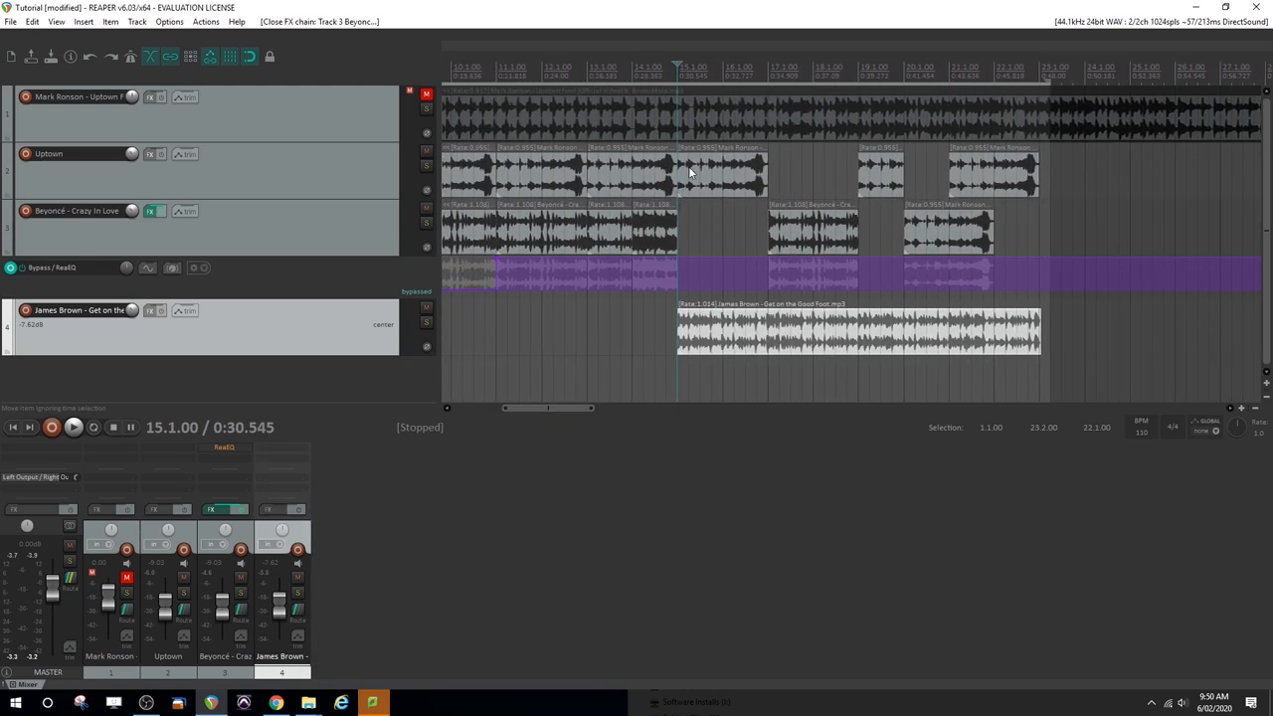
left_click(716, 171)
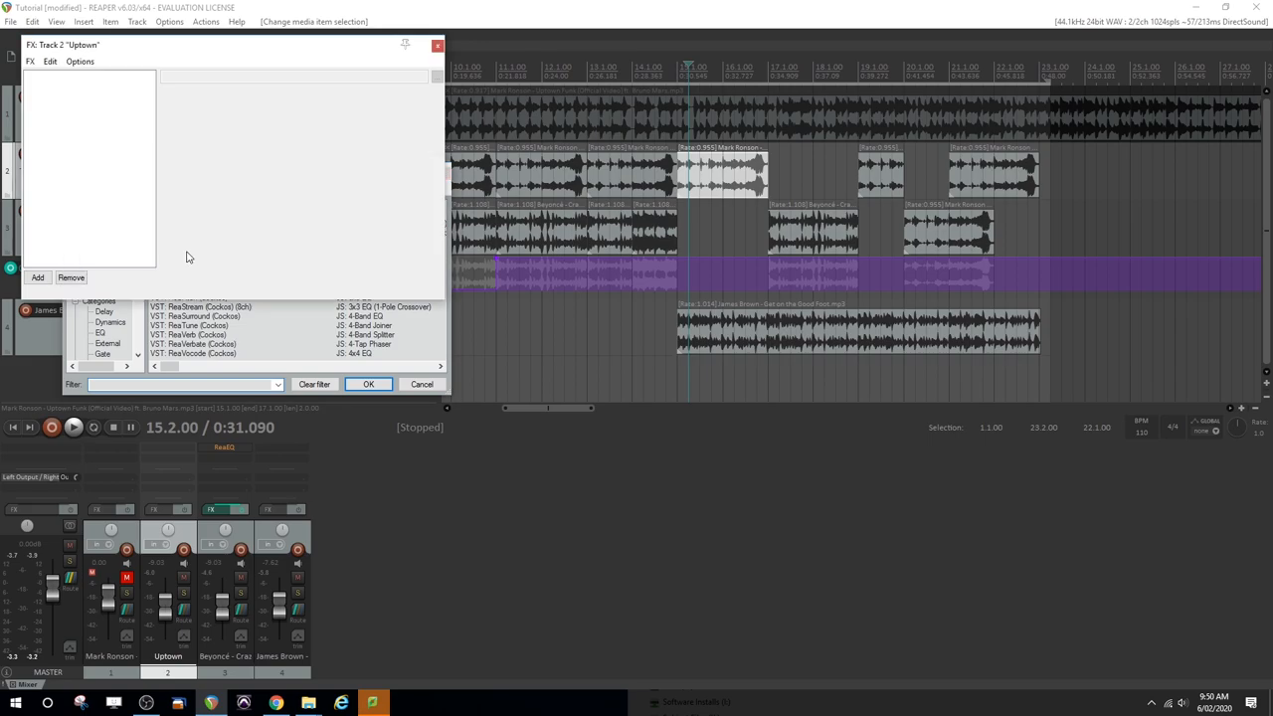
- Add ReaEQ to the Uptown track and switch band 1 to a High Pass filter
left_click(368, 385)
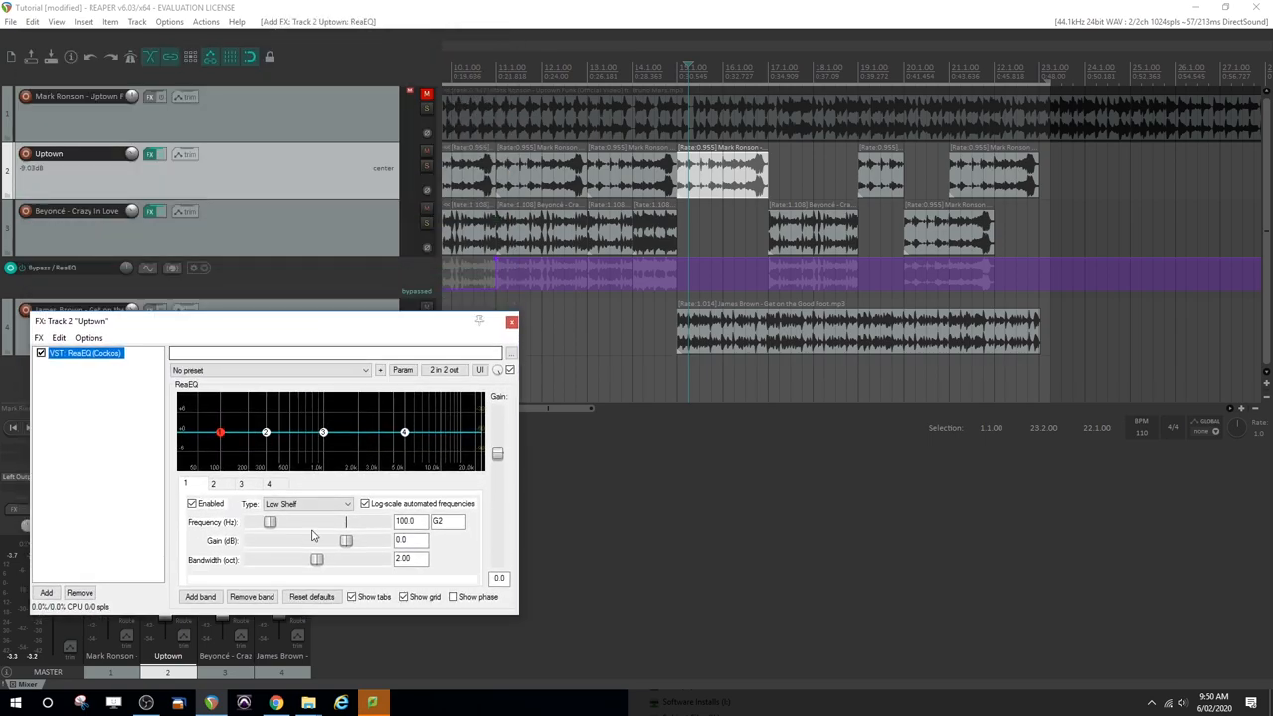
left_click(306, 503)
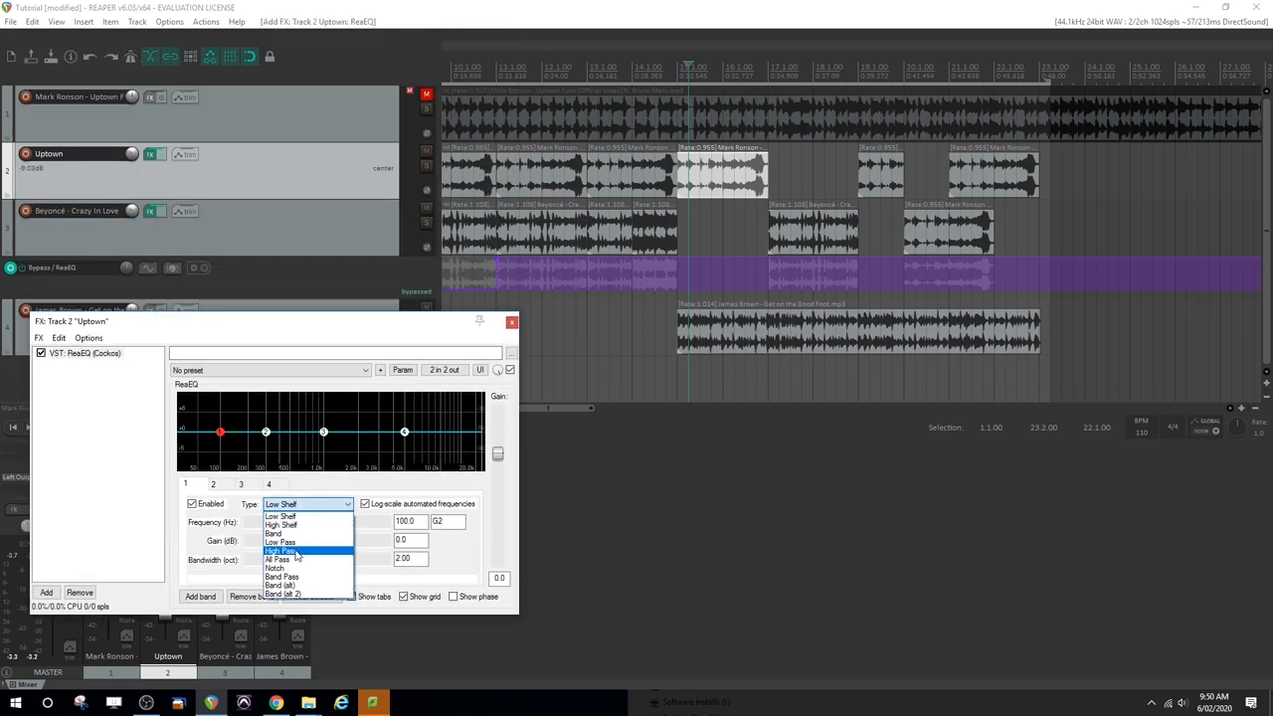
left_click(281, 550)
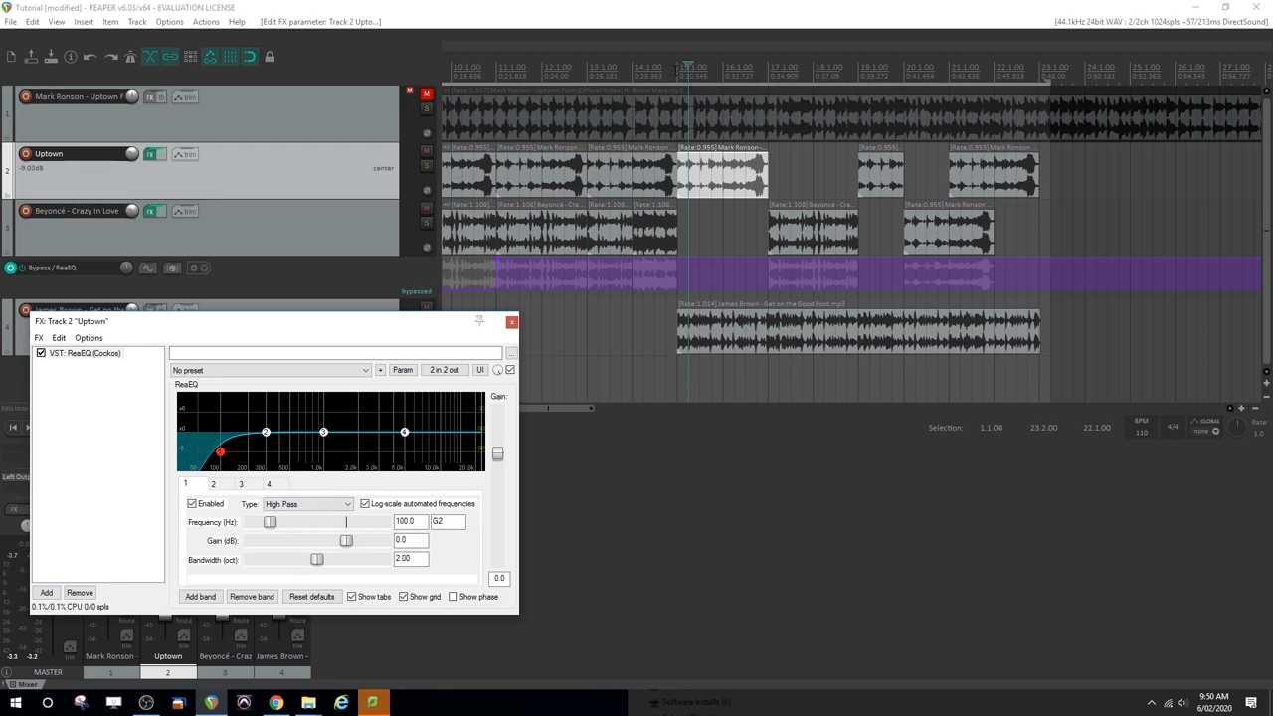
mouse_move(187, 155)
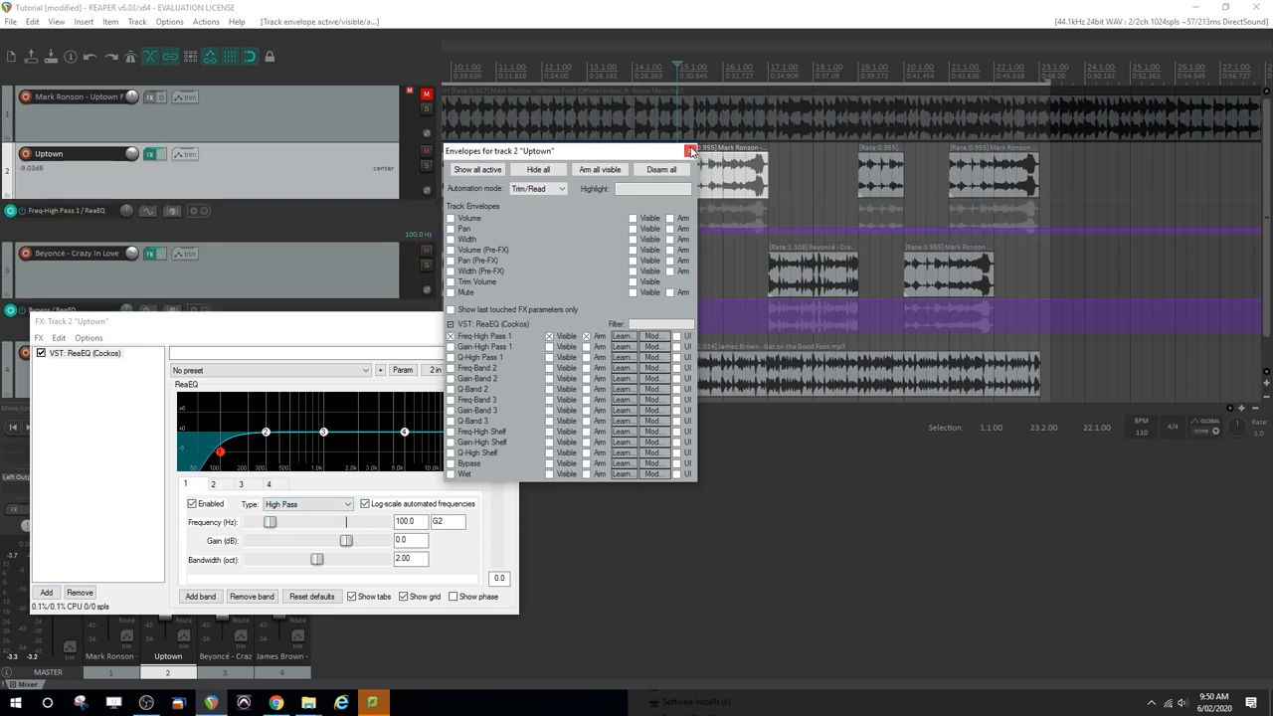
- Shape Uptown's high-pass frequency envelope to rise near bar 15 and fall back by bar 17
left_click(690, 151)
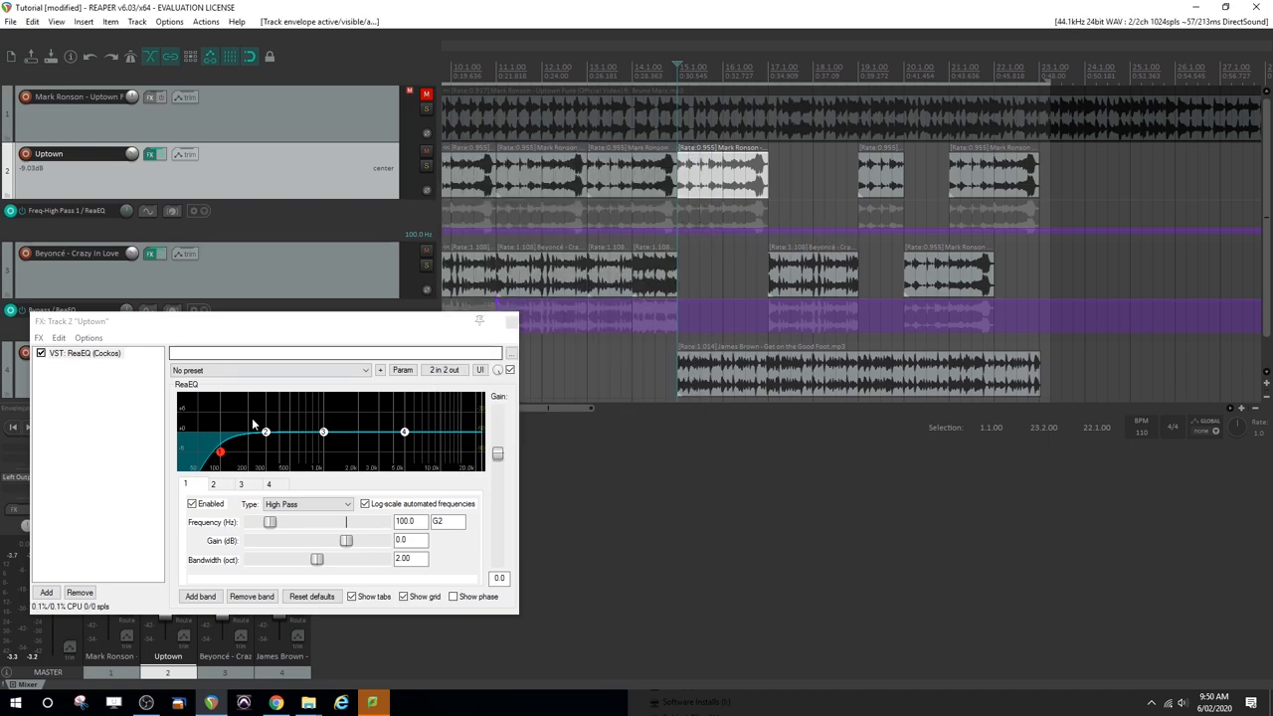
mouse_move(394, 427)
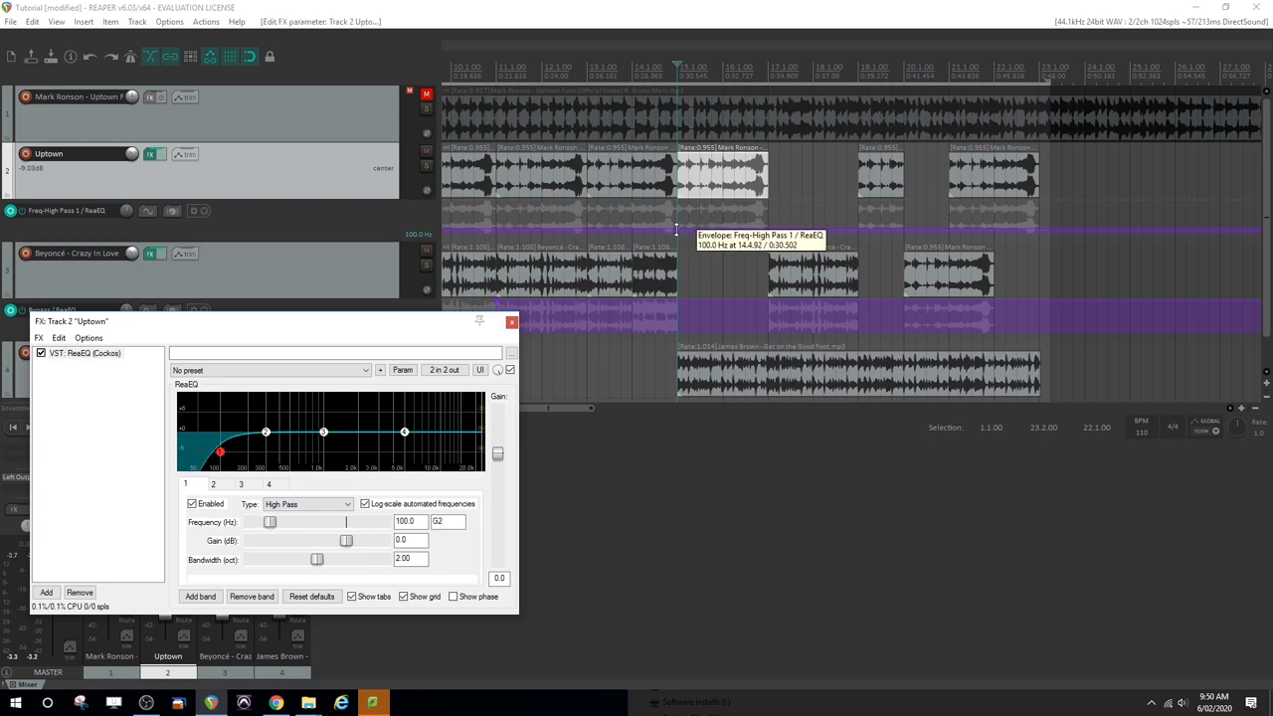
right_click(676, 231)
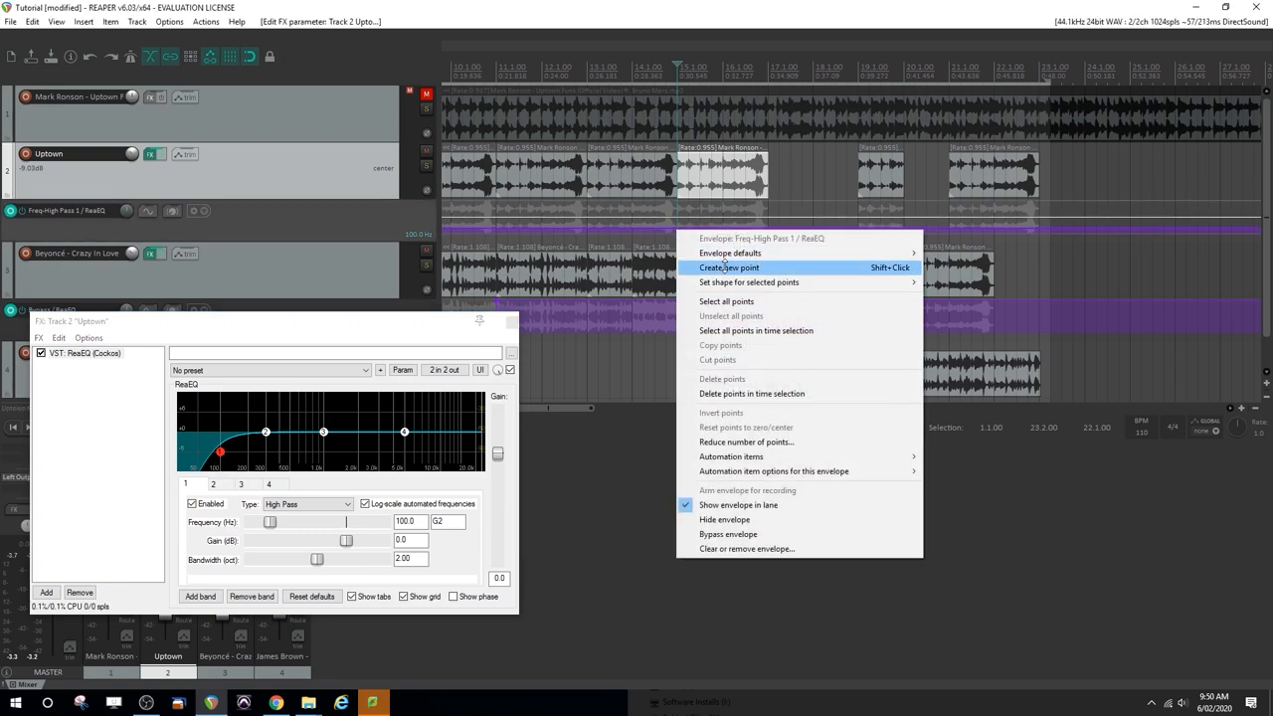
left_click(729, 267)
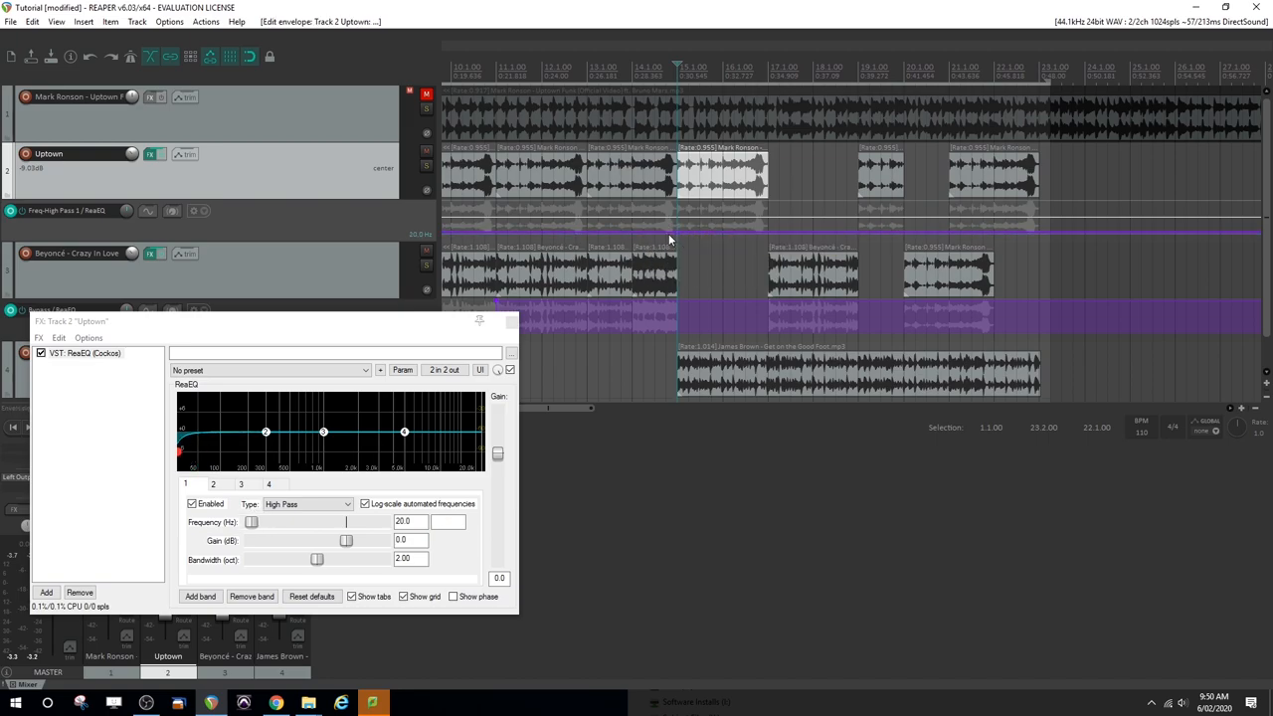
left_click(684, 235)
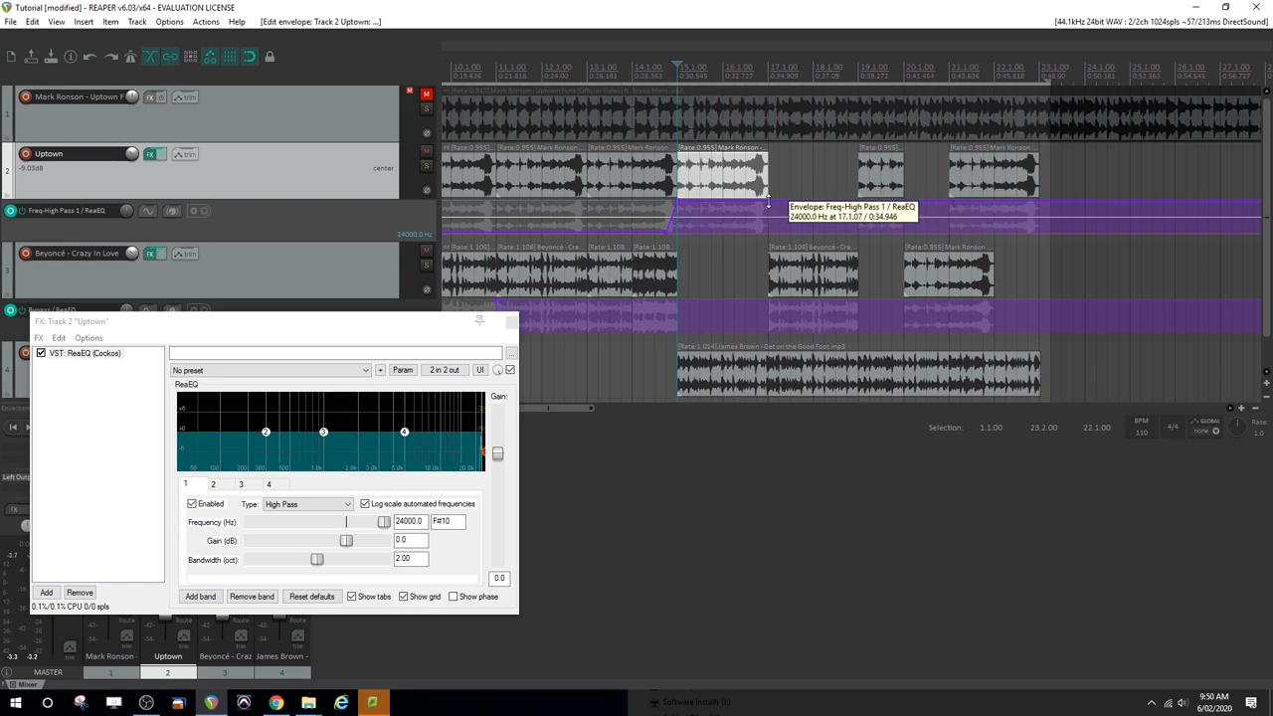
left_click(769, 207)
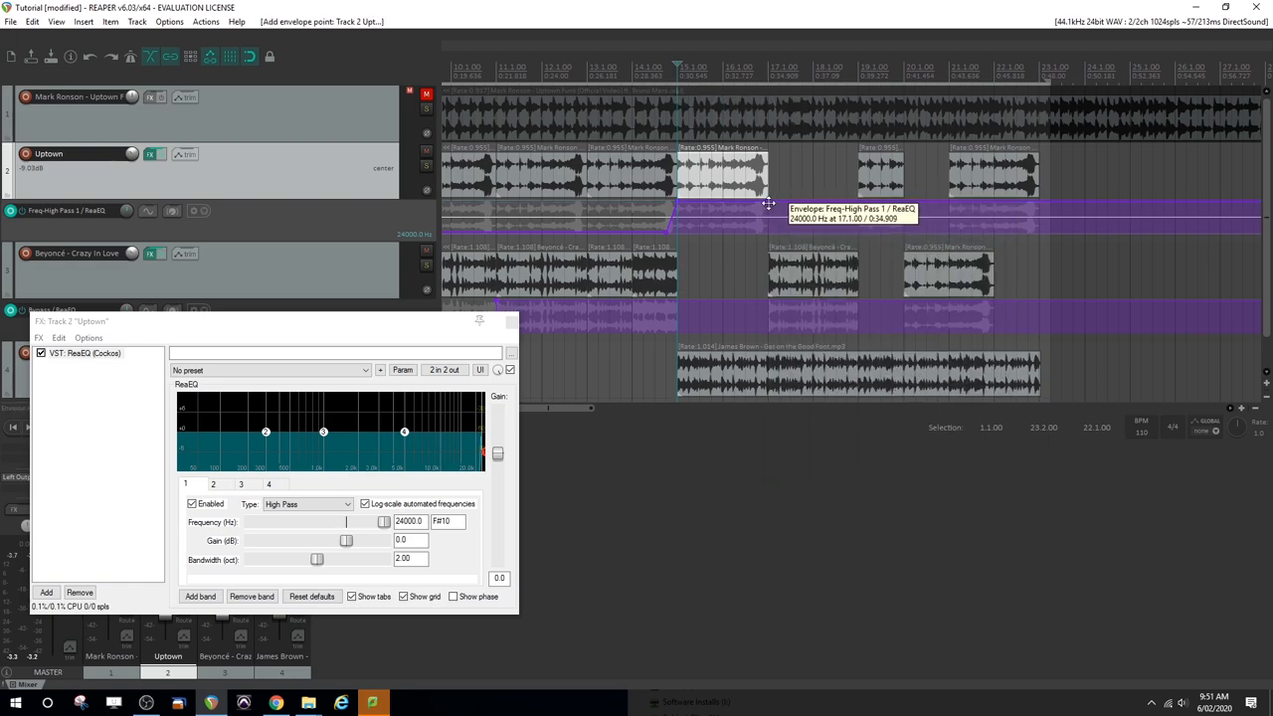
left_click_drag(771, 206, 761, 230)
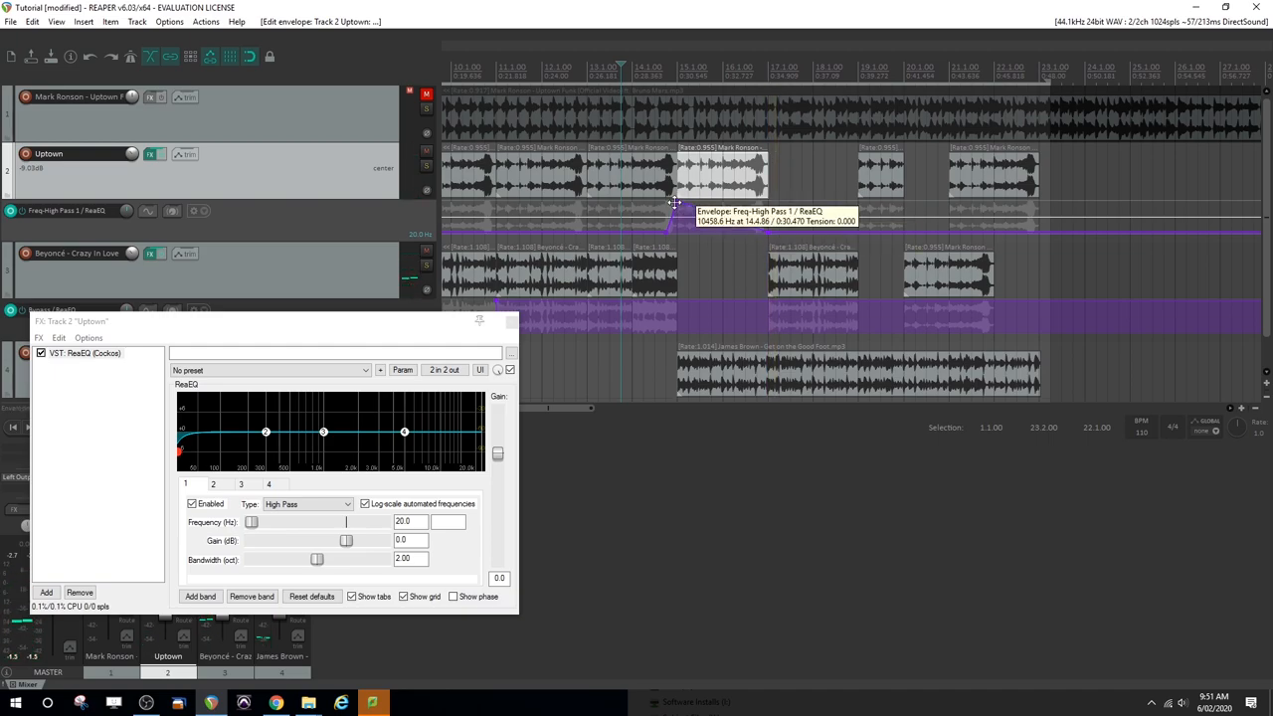
left_click_drag(676, 204, 765, 230)
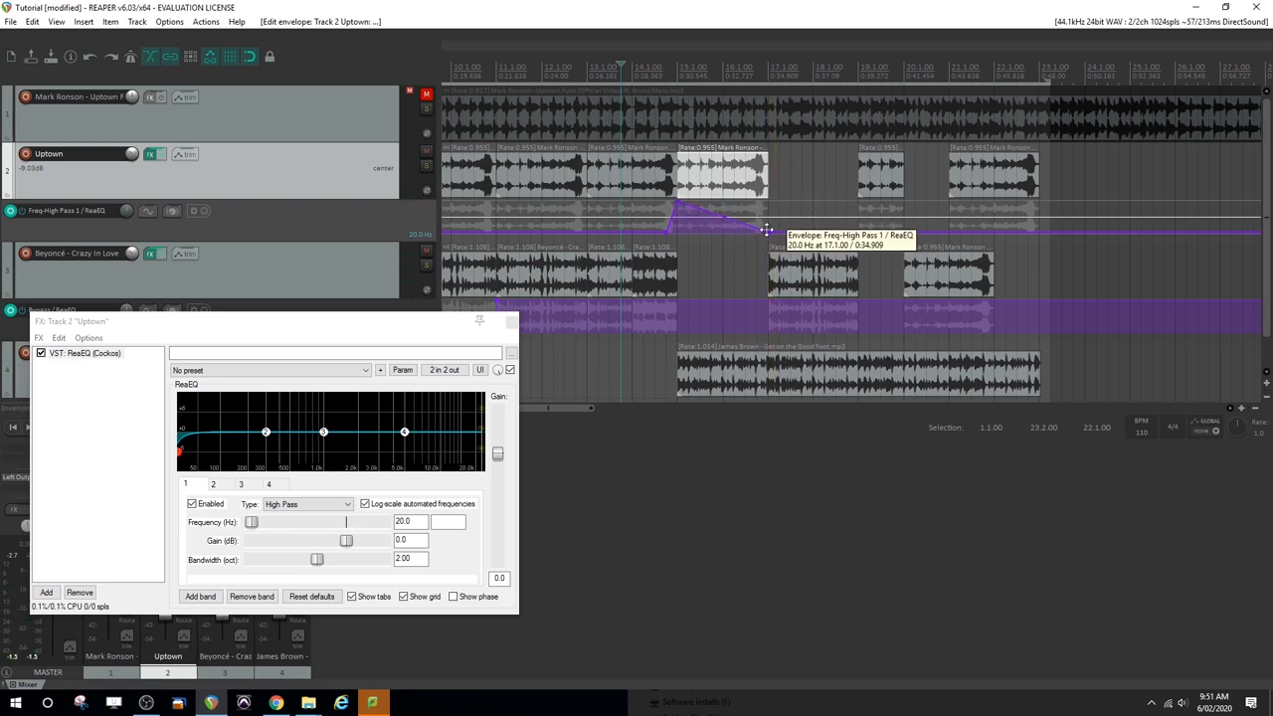
left_click_drag(766, 230, 676, 239)
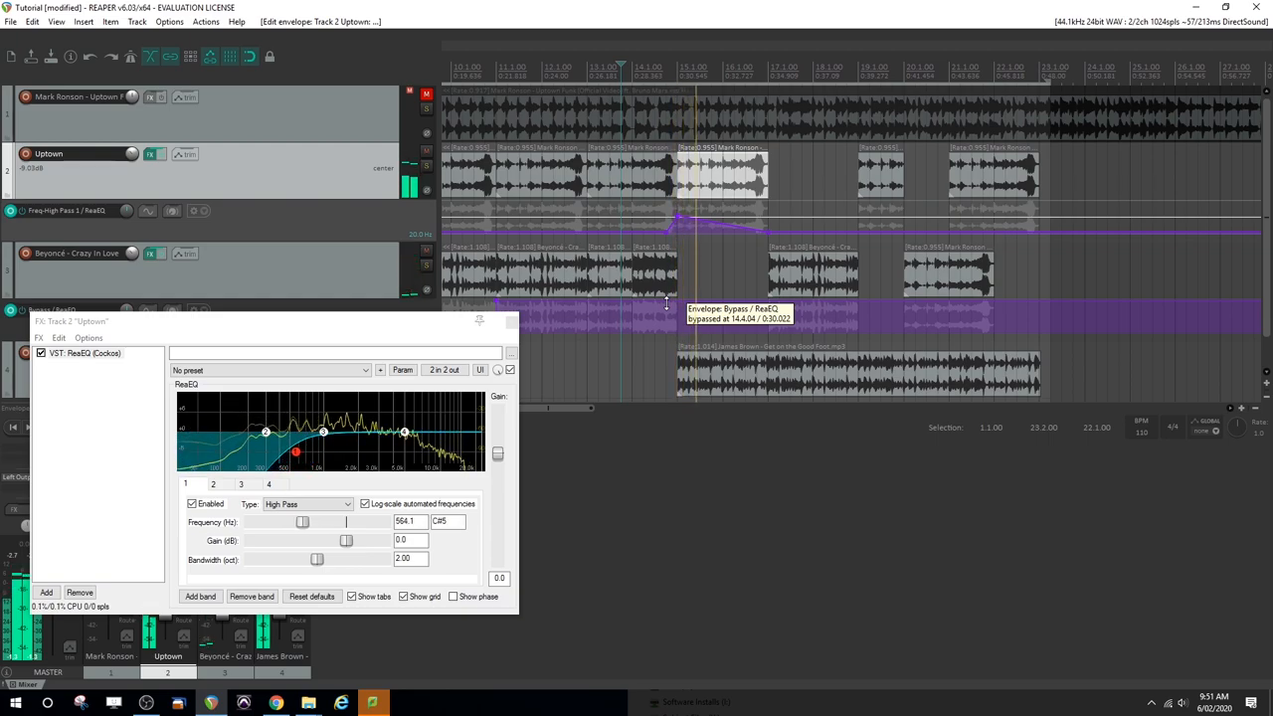
- Adjust the Uptown ReaEQ controls, then close its EQ window
left_click_drag(265, 431, 219, 453)
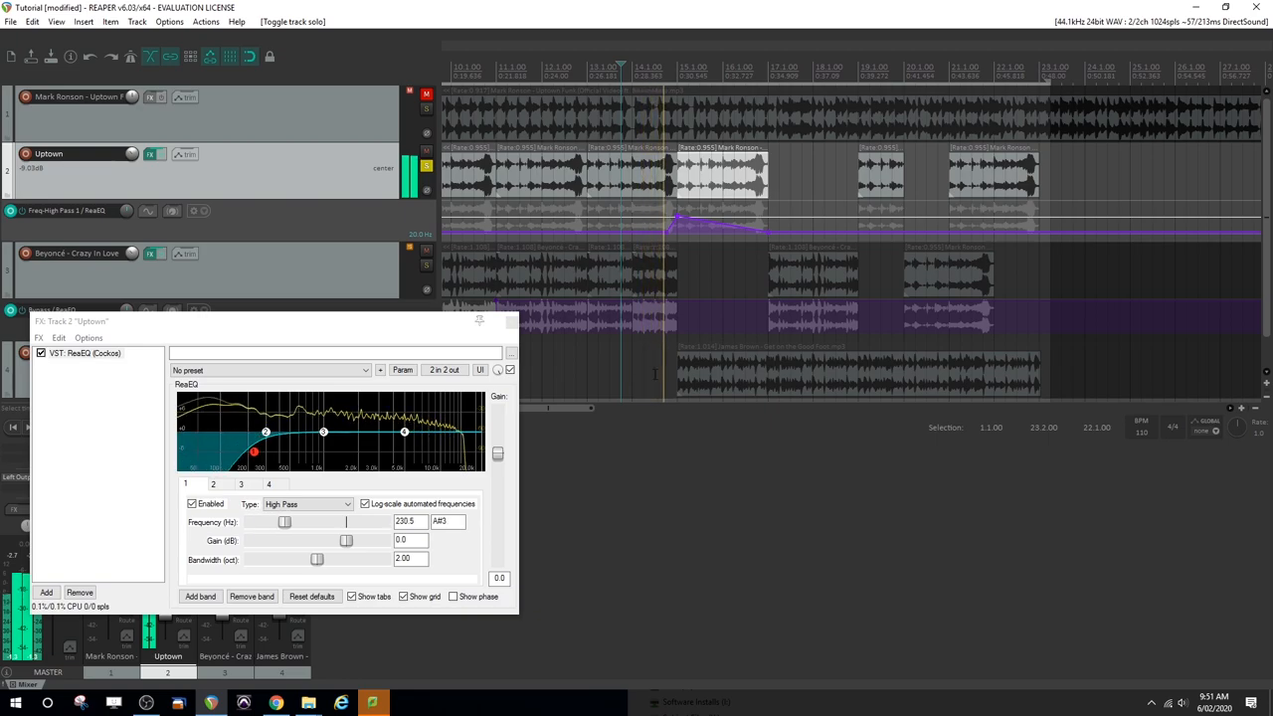
left_click_drag(266, 431, 277, 451)
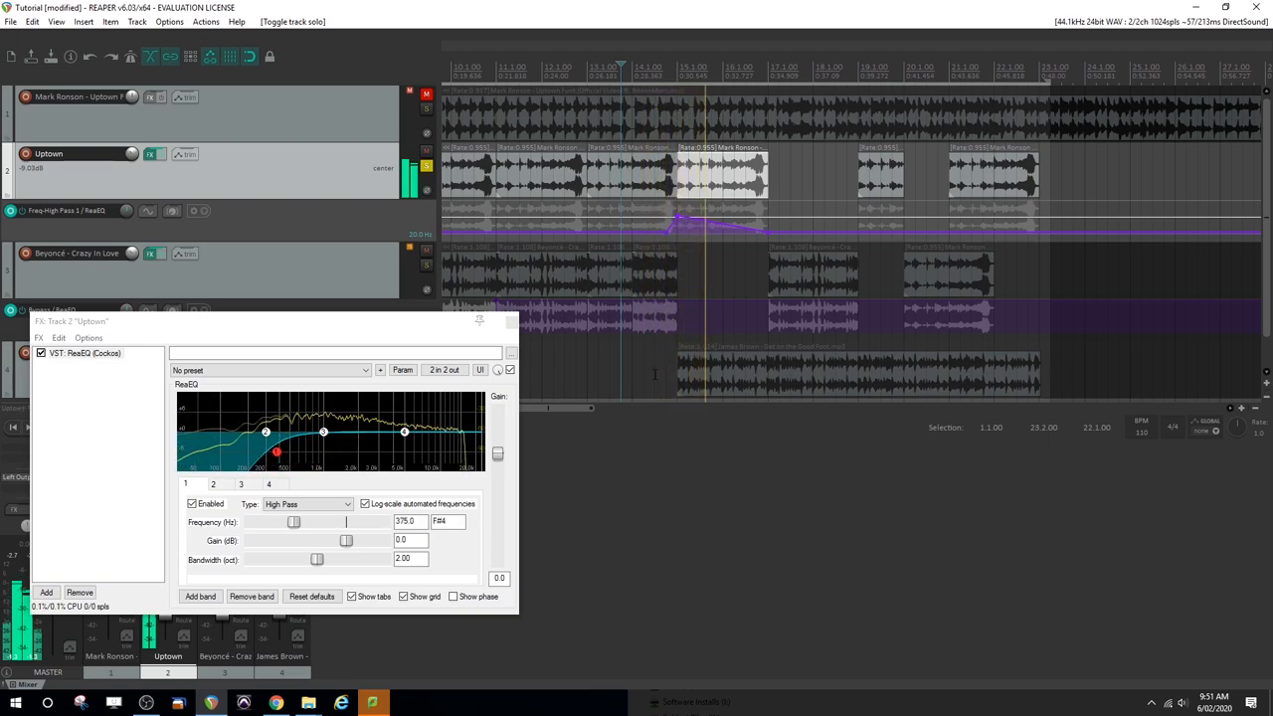
left_click_drag(276, 452, 202, 452)
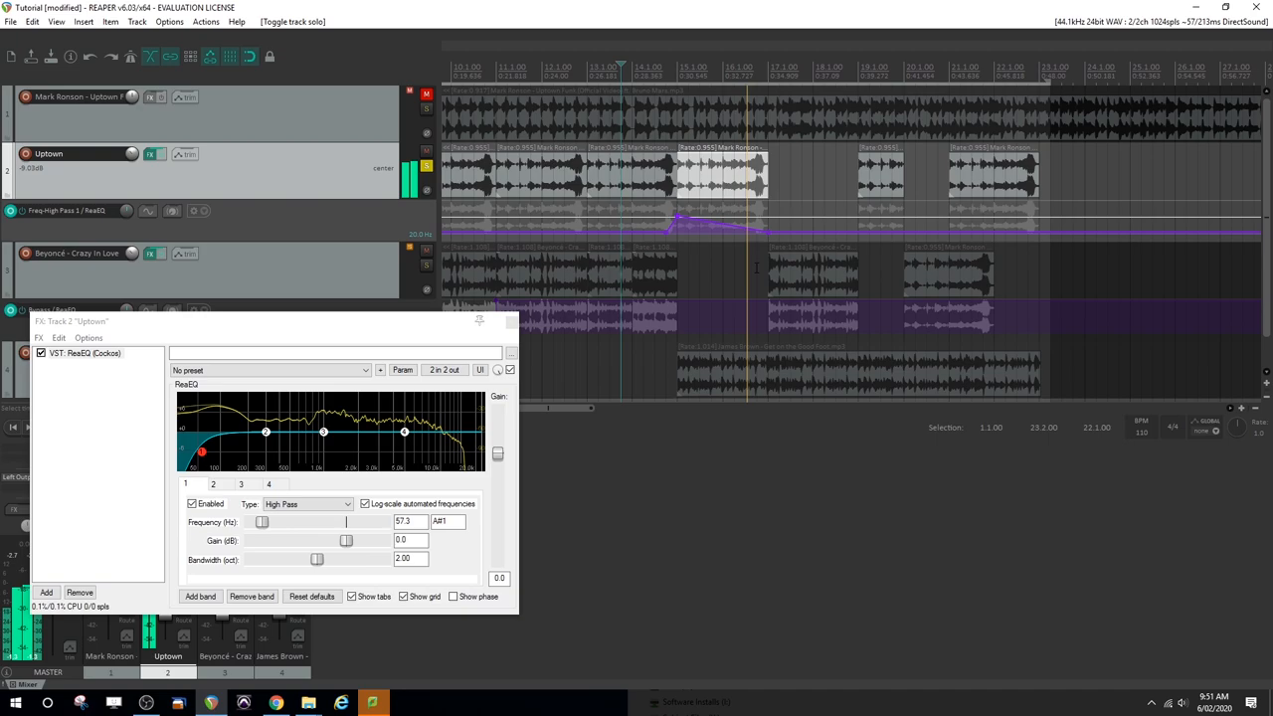
left_click_drag(261, 522, 251, 522)
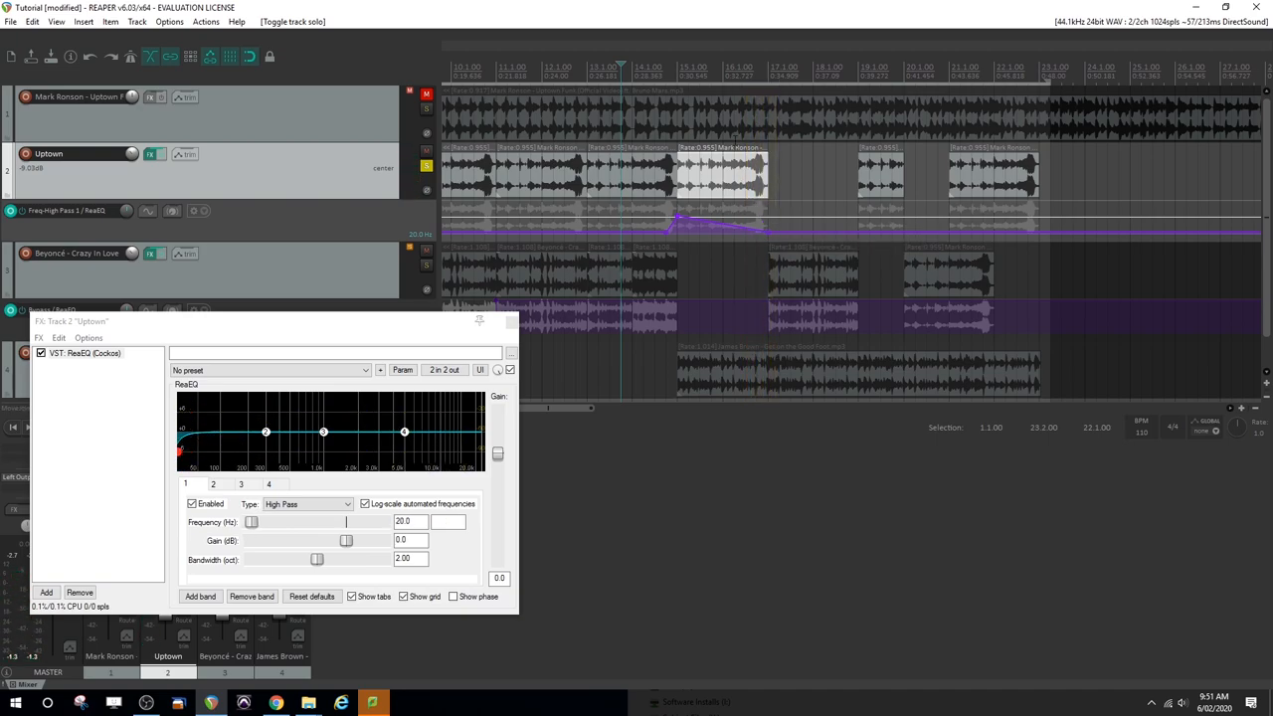
left_click_drag(251, 521, 286, 521)
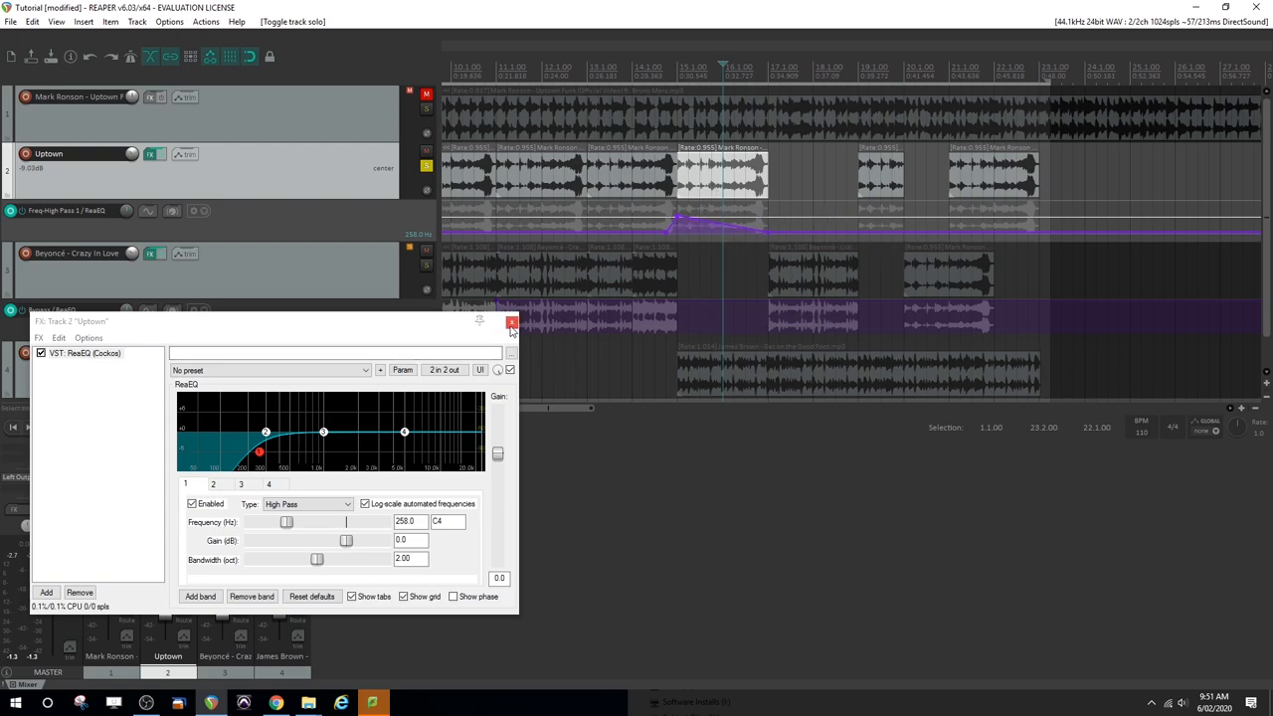
left_click(511, 321)
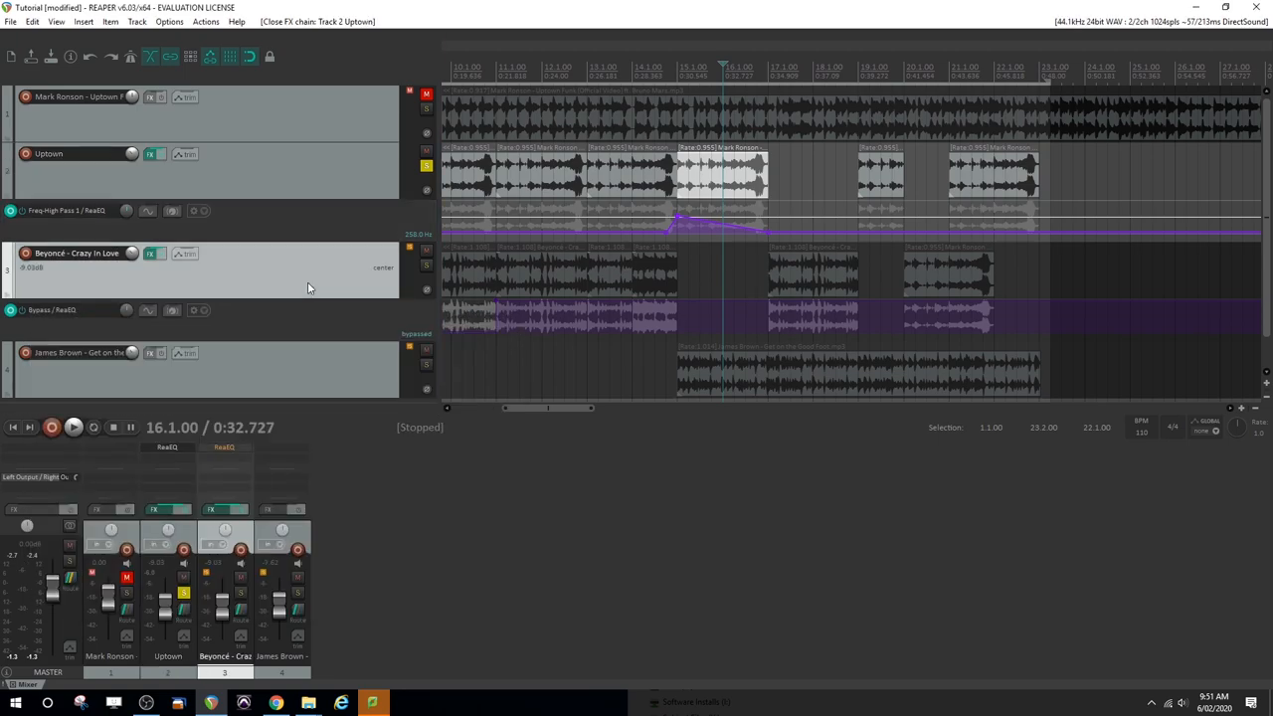
mouse_move(309, 282)
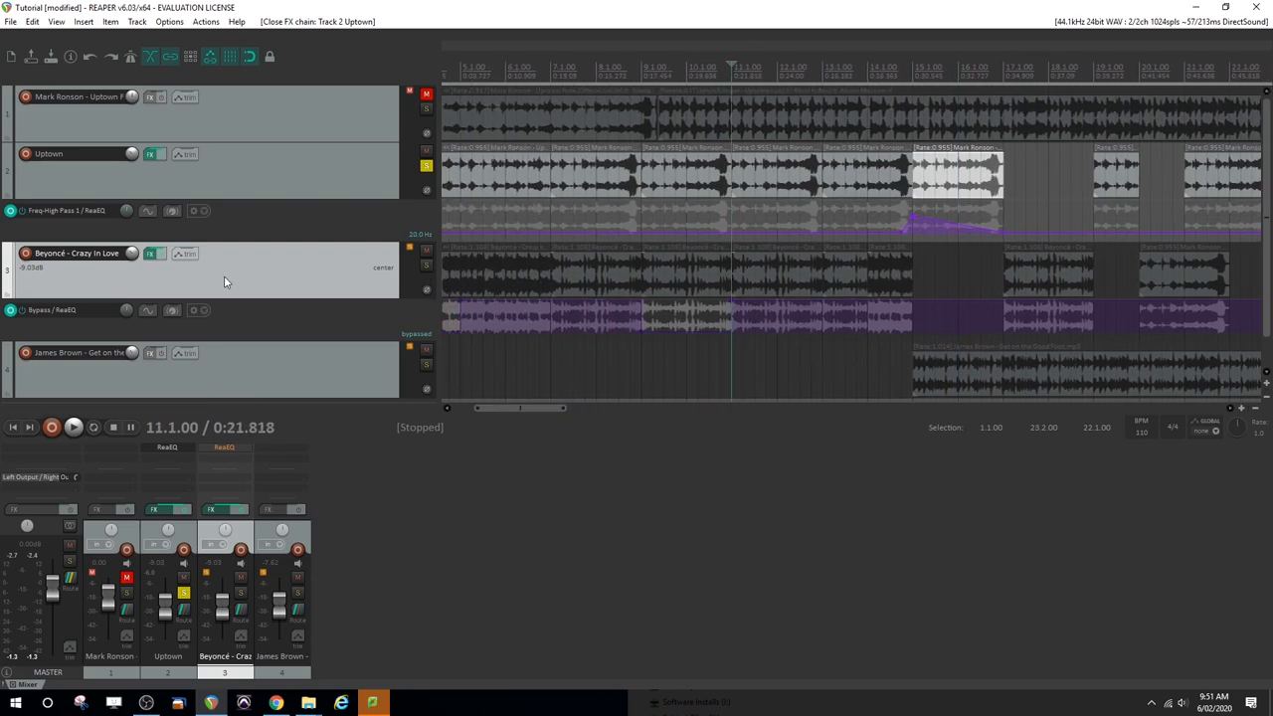
mouse_move(185, 257)
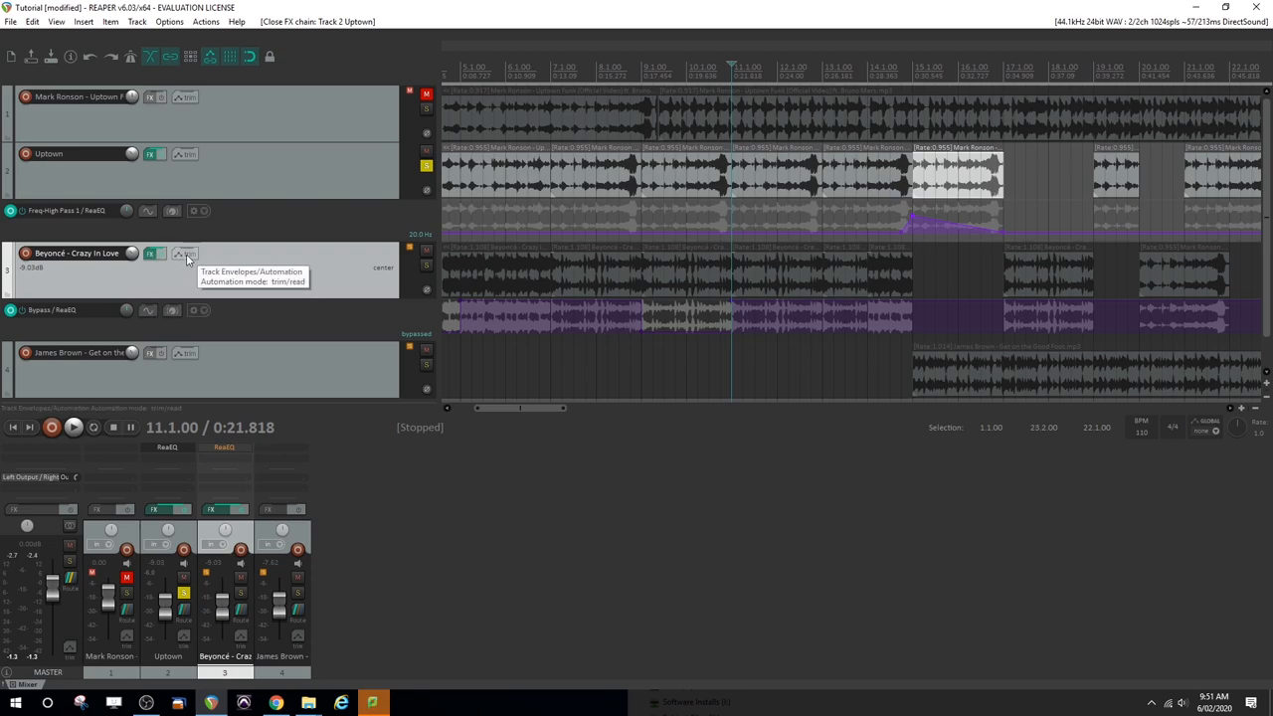
- Enable the Crazy In Love Freq-High Pass 1 envelope and add sweep points around bar 12
left_click(185, 252)
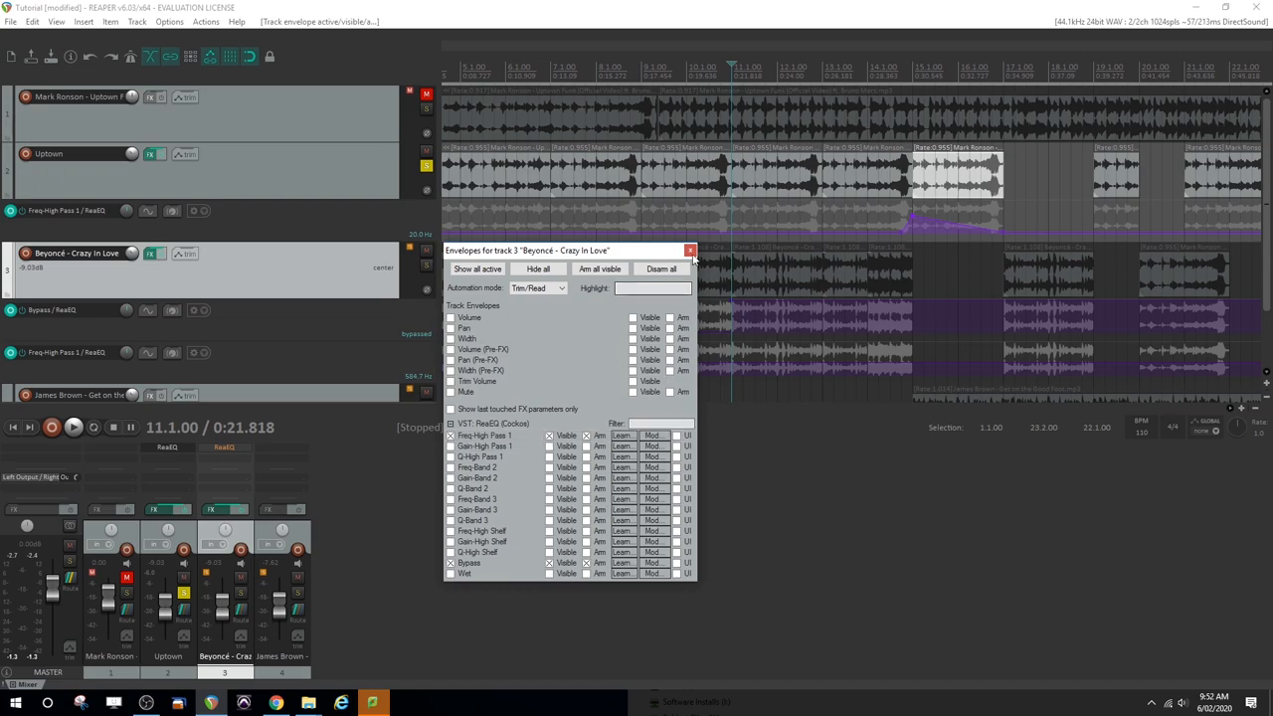
left_click(690, 249)
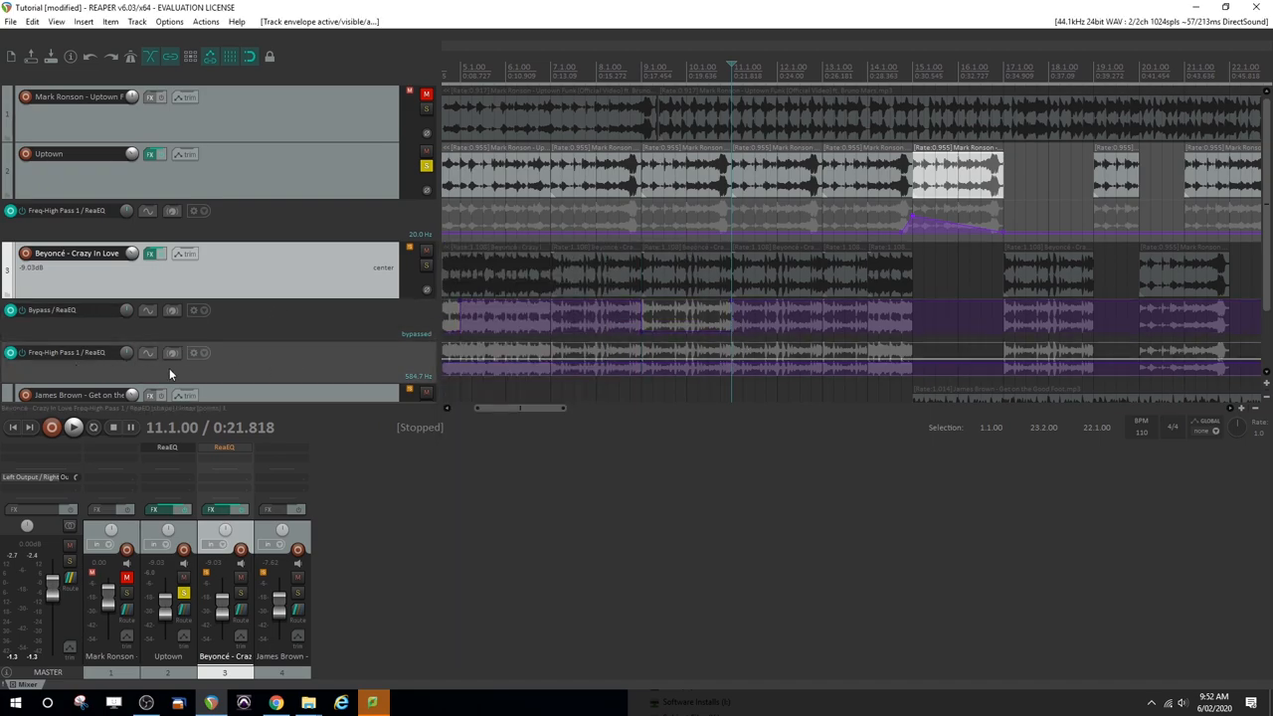
mouse_move(731, 363)
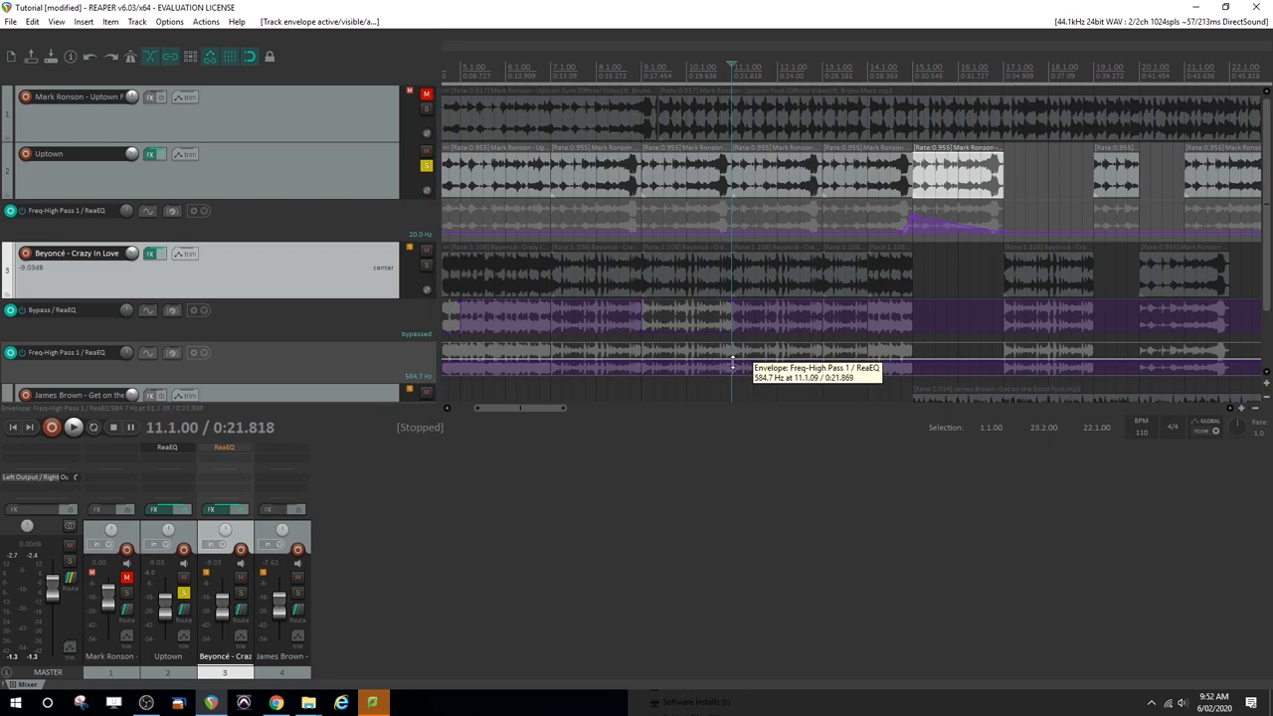
right_click(733, 365)
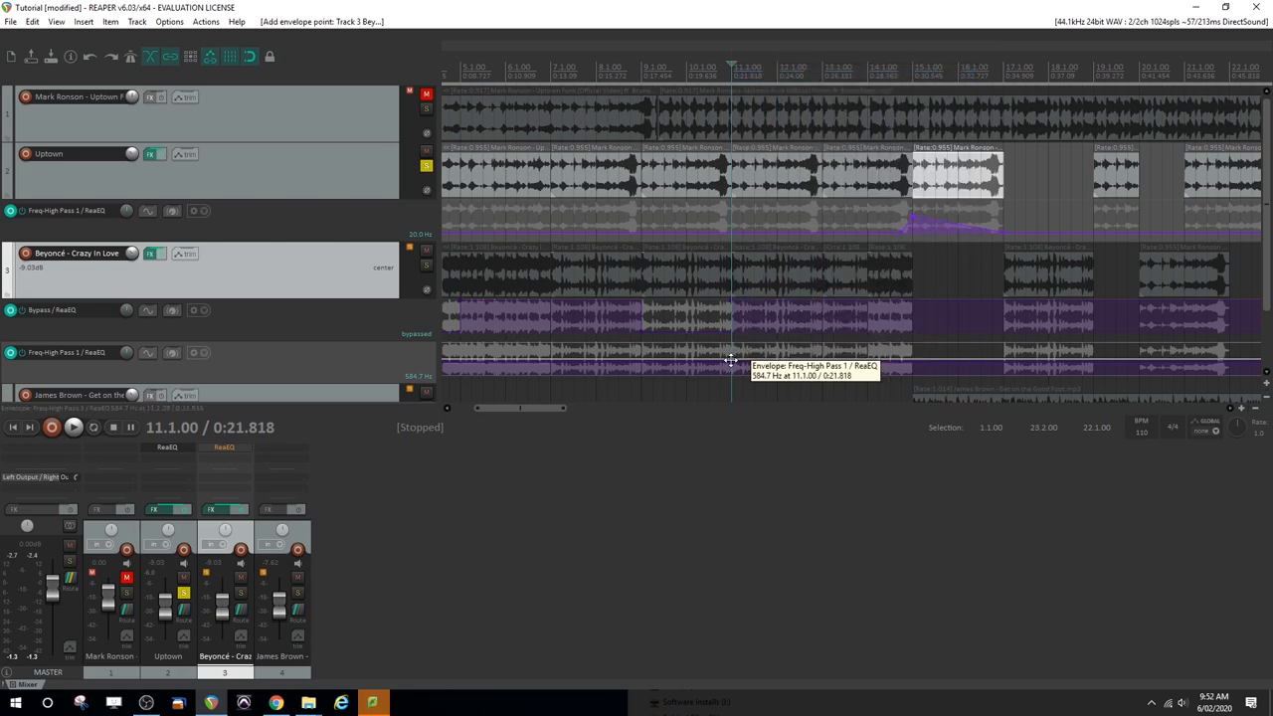
right_click(868, 357)
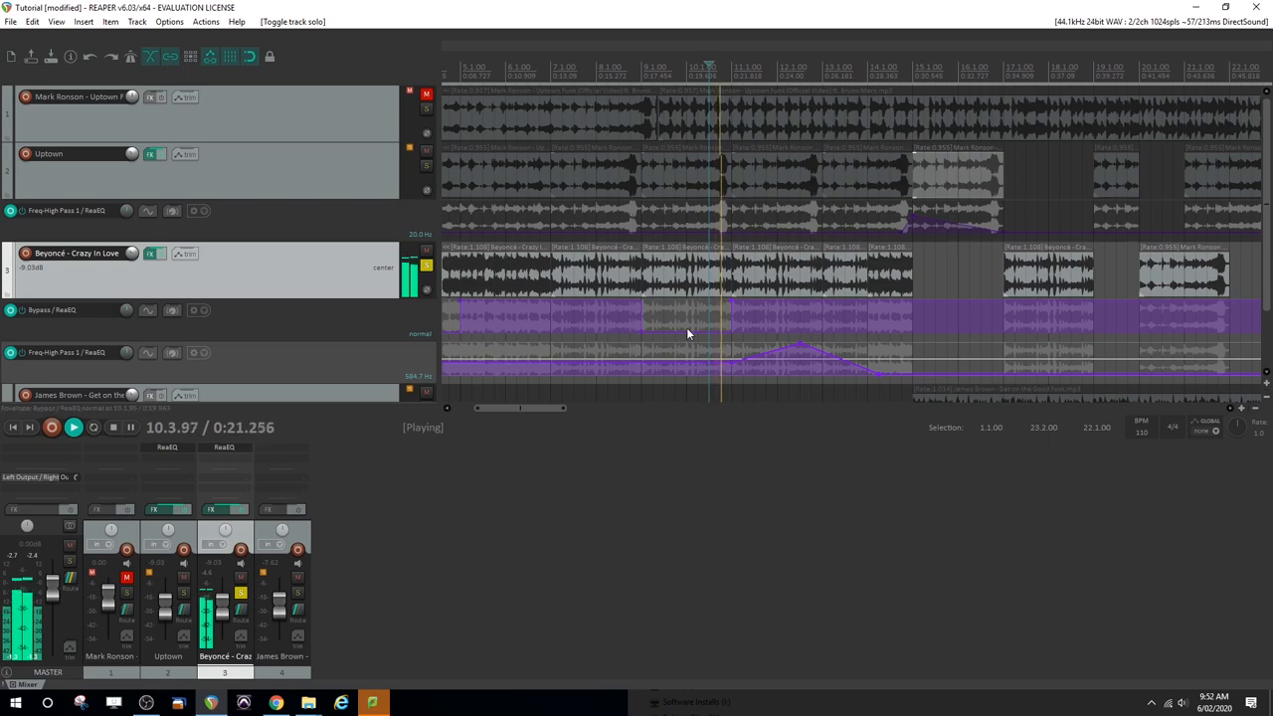
mouse_move(778, 363)
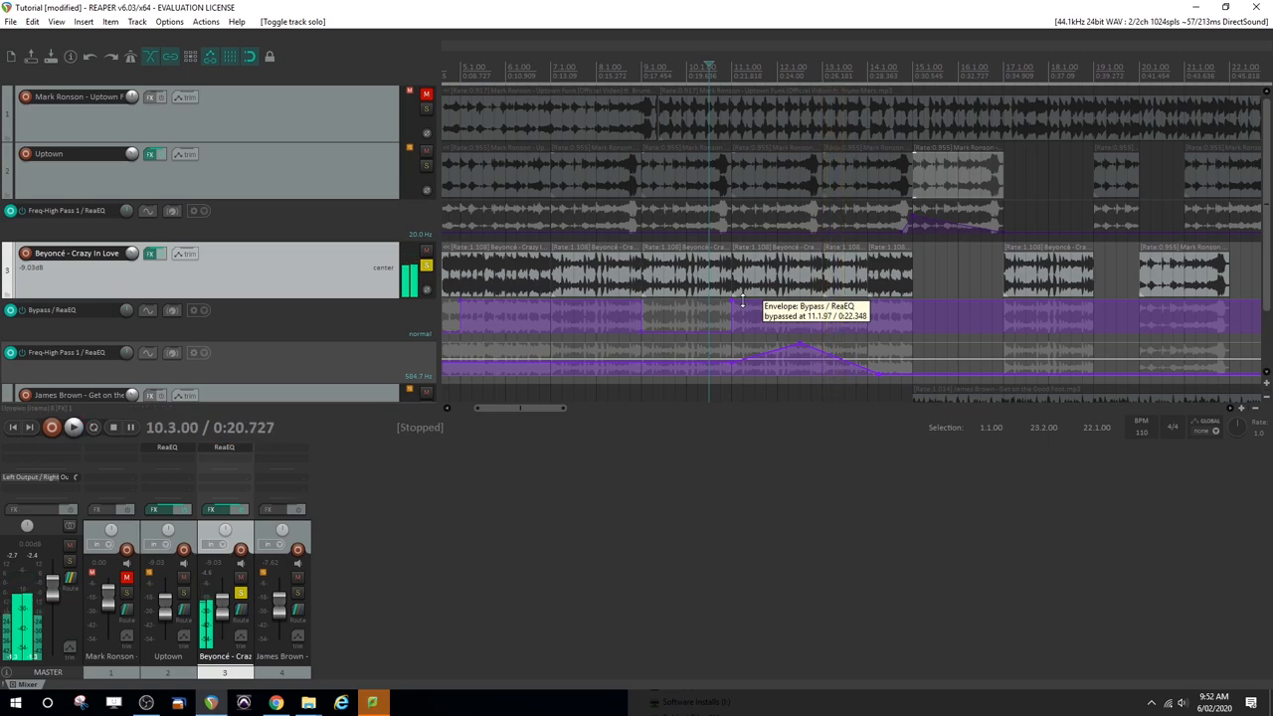
- Delete the later Bypass points, sweep the ReaEQ high-pass cutoff up and down, then close ReaEQ
right_click(741, 303)
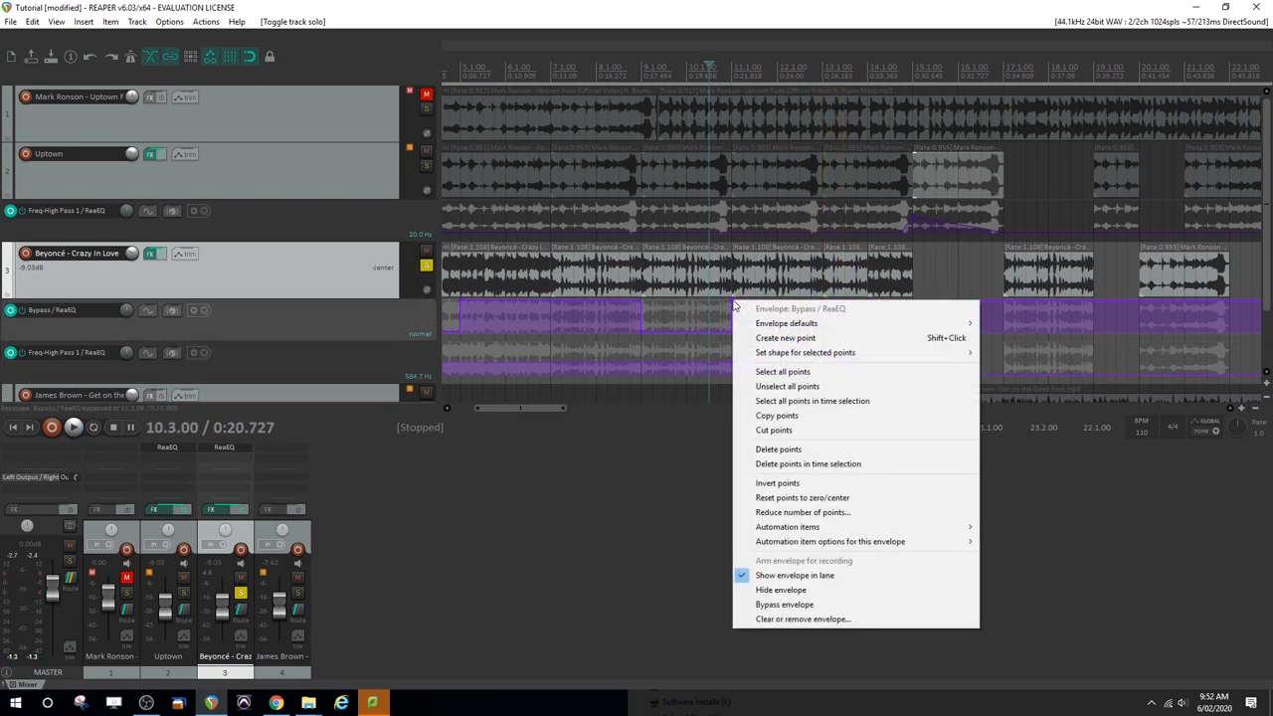
mouse_move(813, 401)
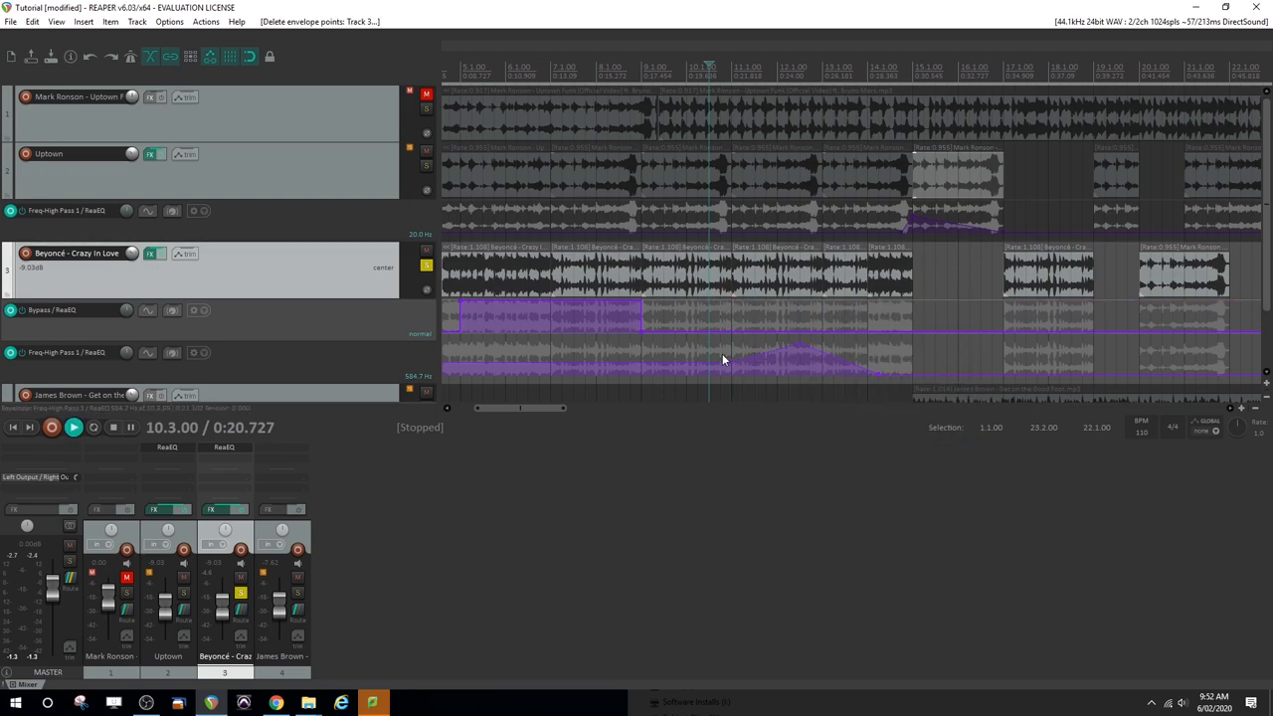
left_click(72, 427)
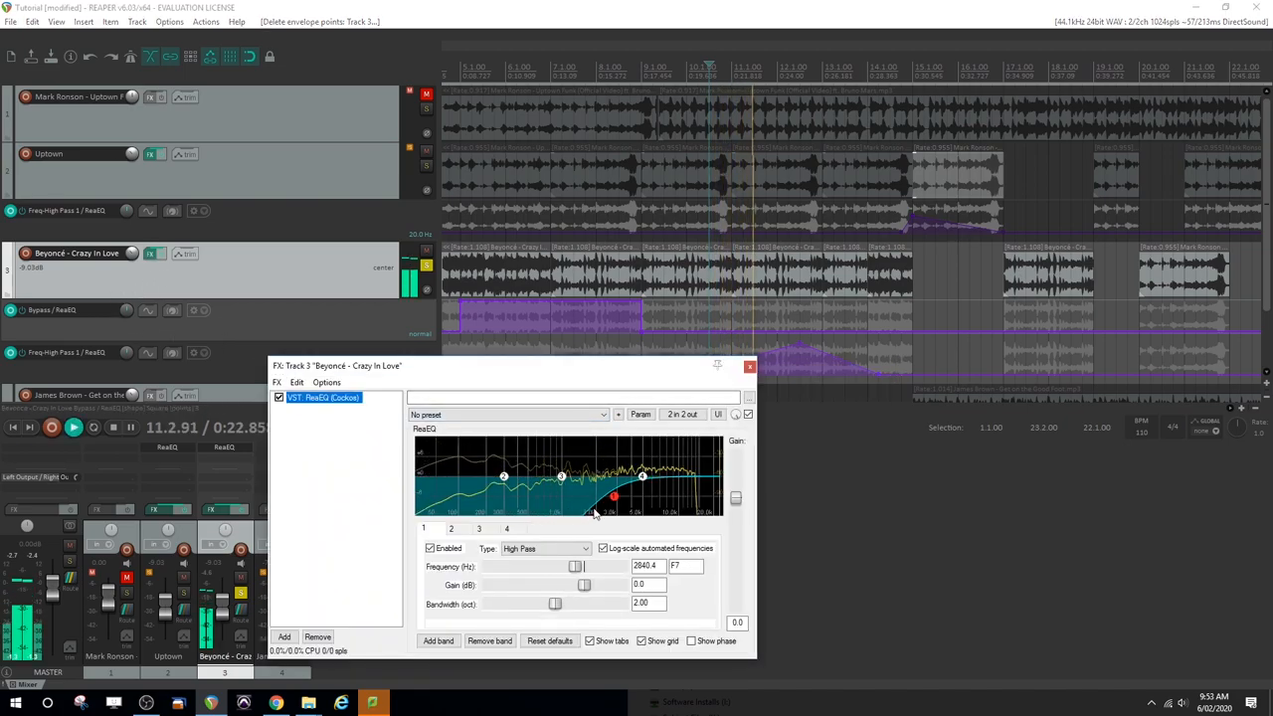
left_click_drag(611, 497, 713, 497)
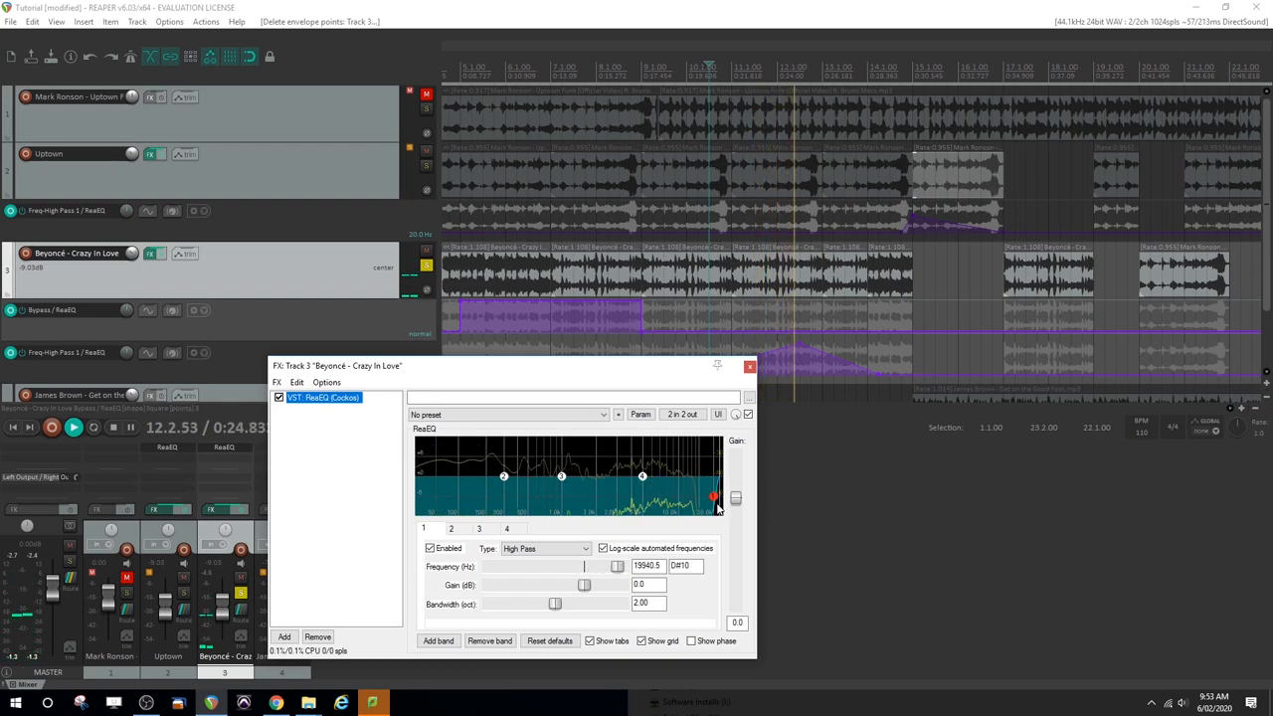
left_click_drag(713, 497, 554, 497)
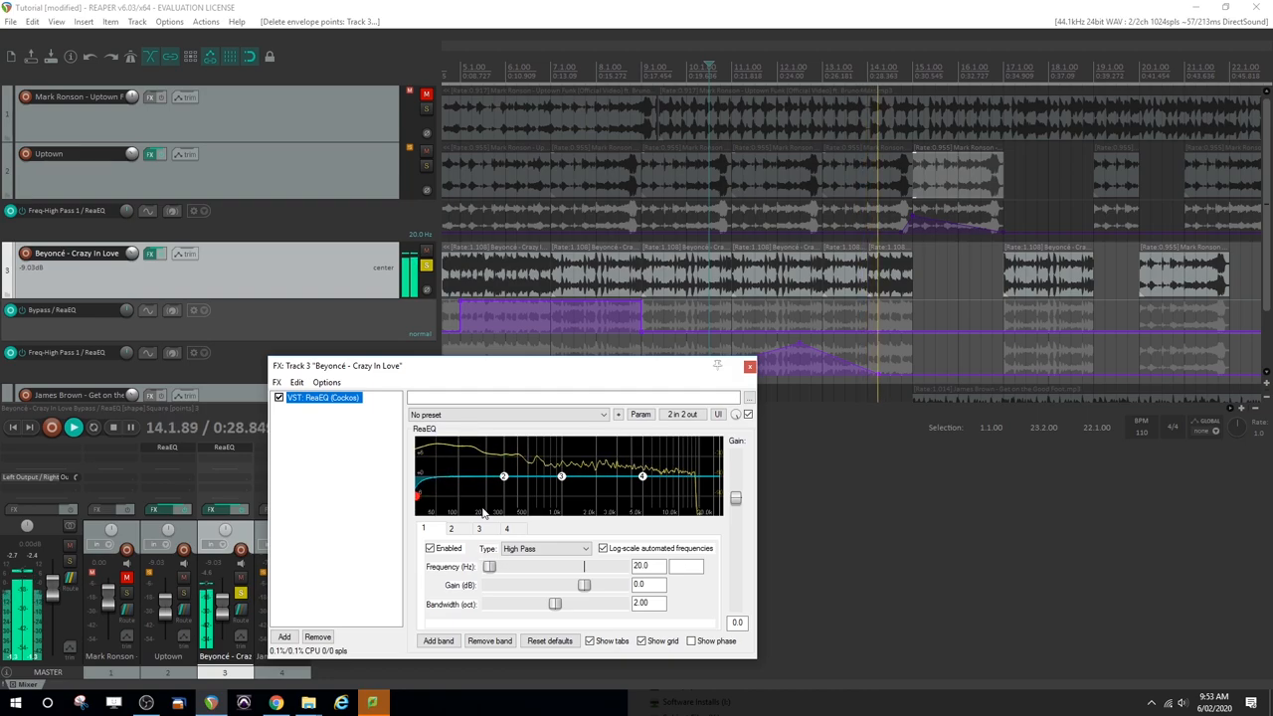
left_click(750, 367)
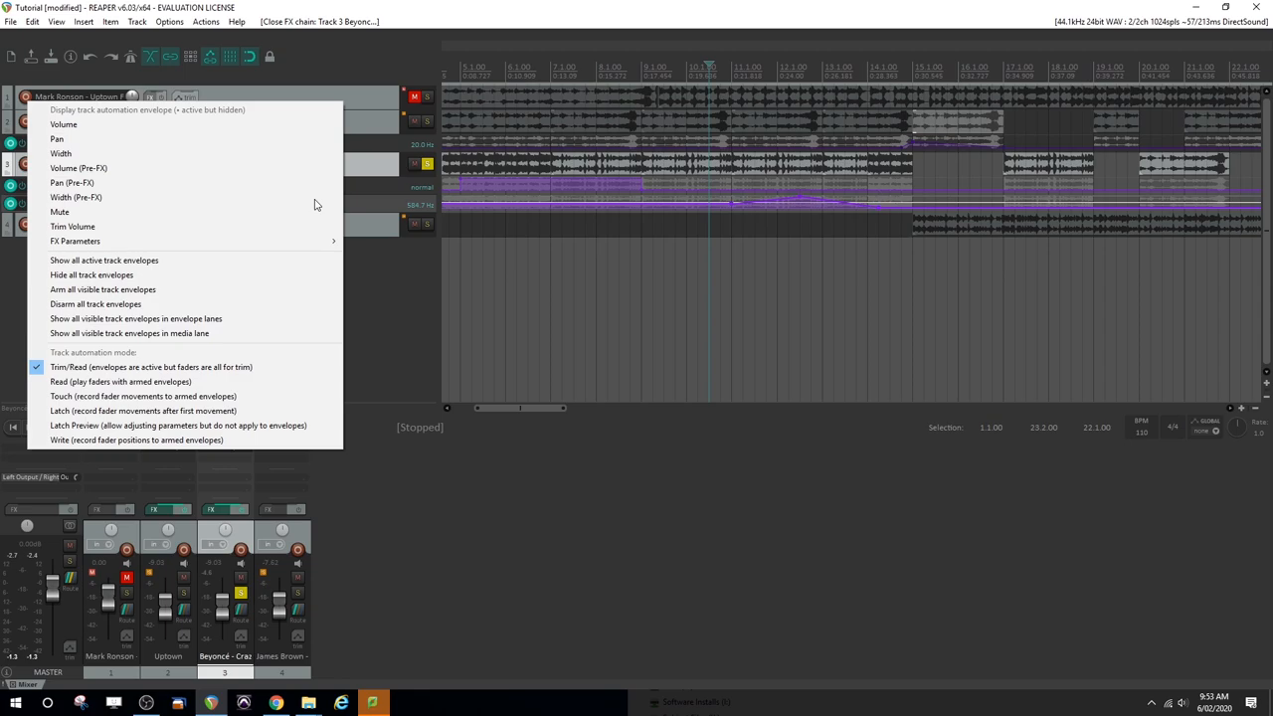
mouse_move(193, 333)
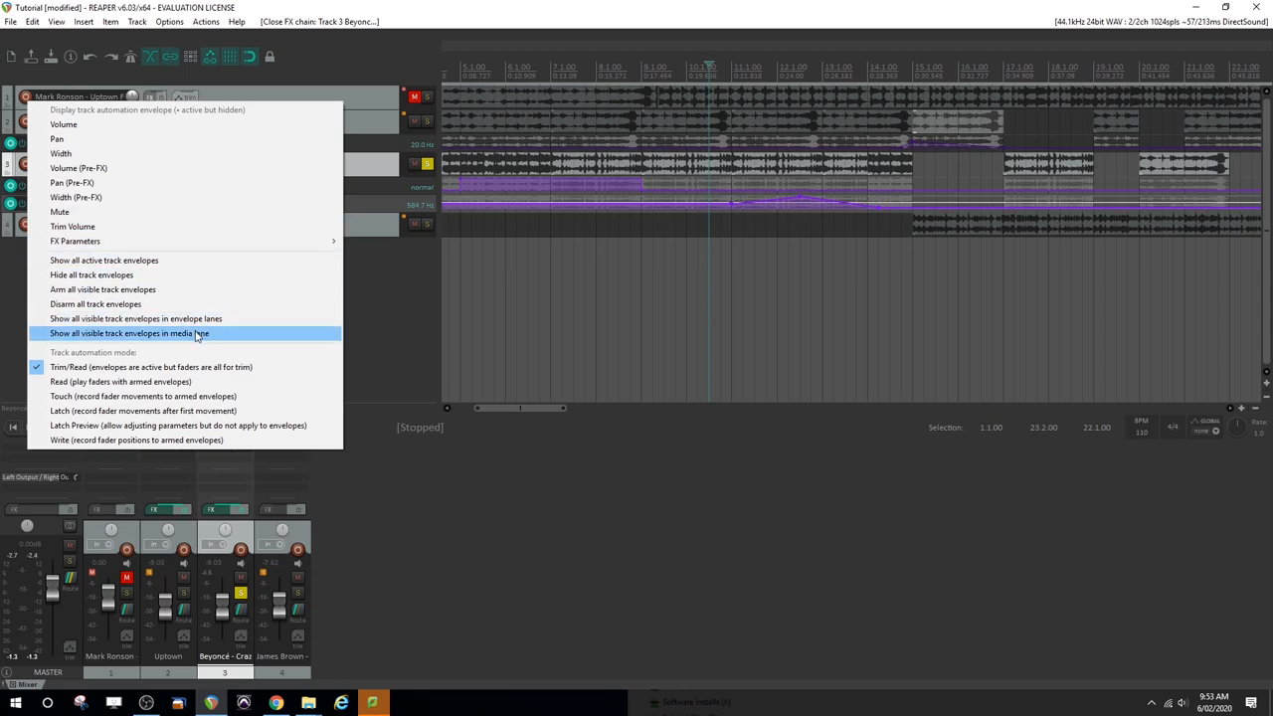
- Choose 'Show all visible track envelopes in media lane' from a track's envelope button
left_click(127, 334)
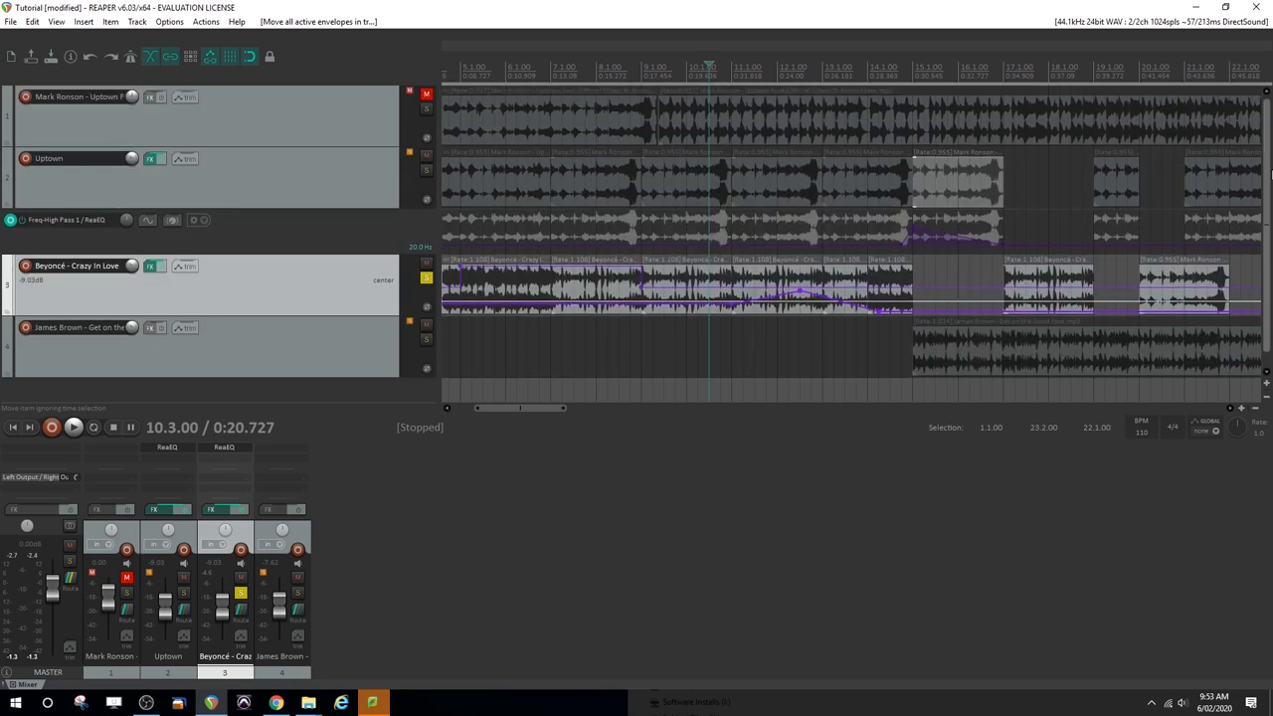
mouse_move(924, 293)
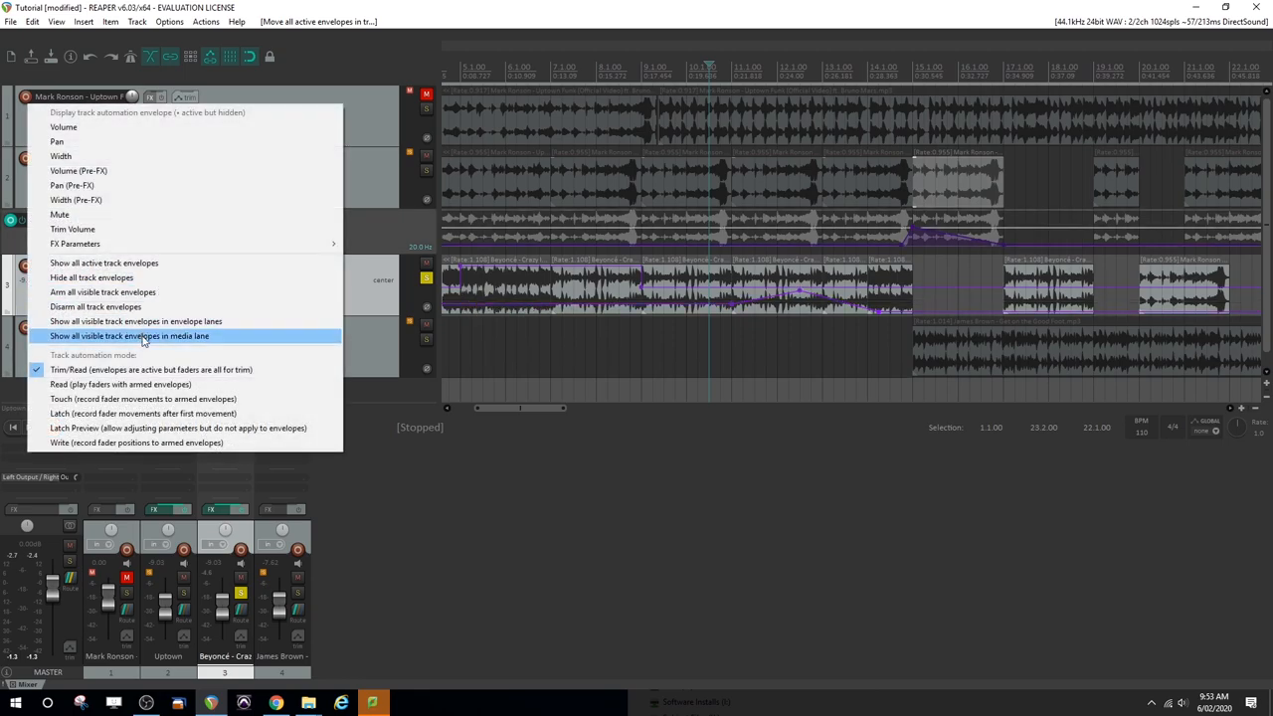
left_click(130, 335)
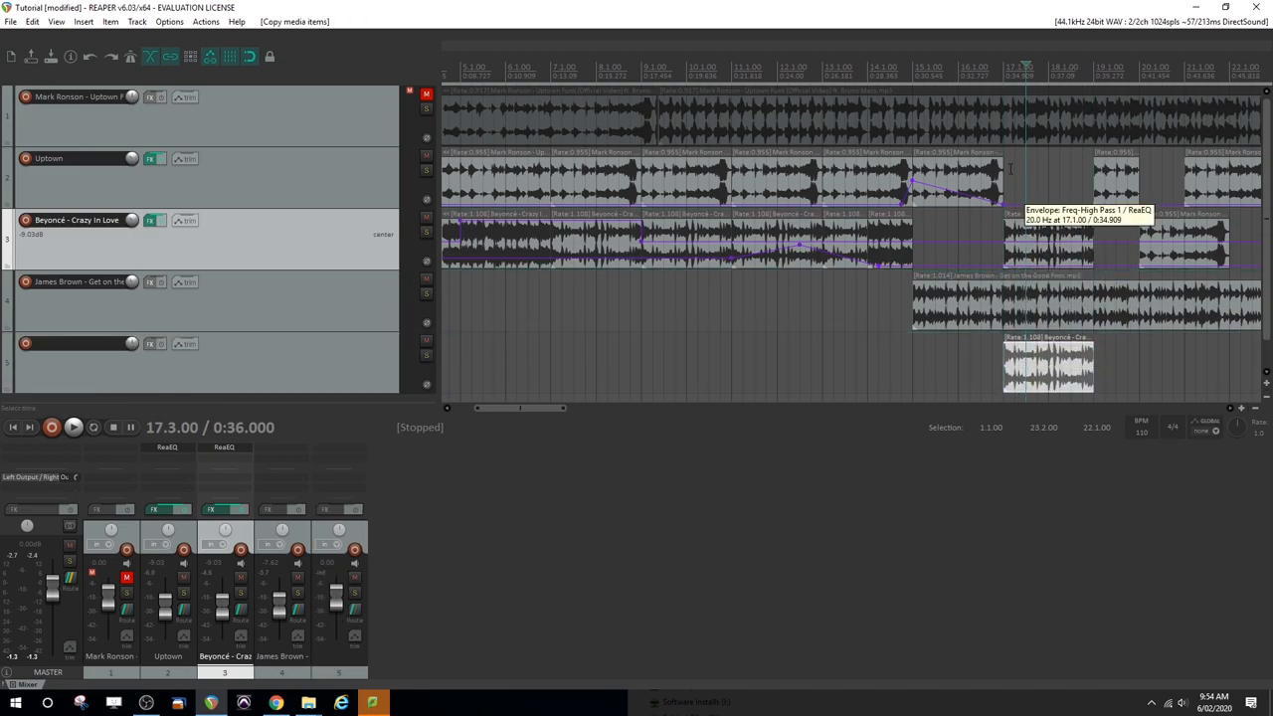
- Add ReaPitch to the new fifth track with a shift of 12 semitones
left_click(1044, 239)
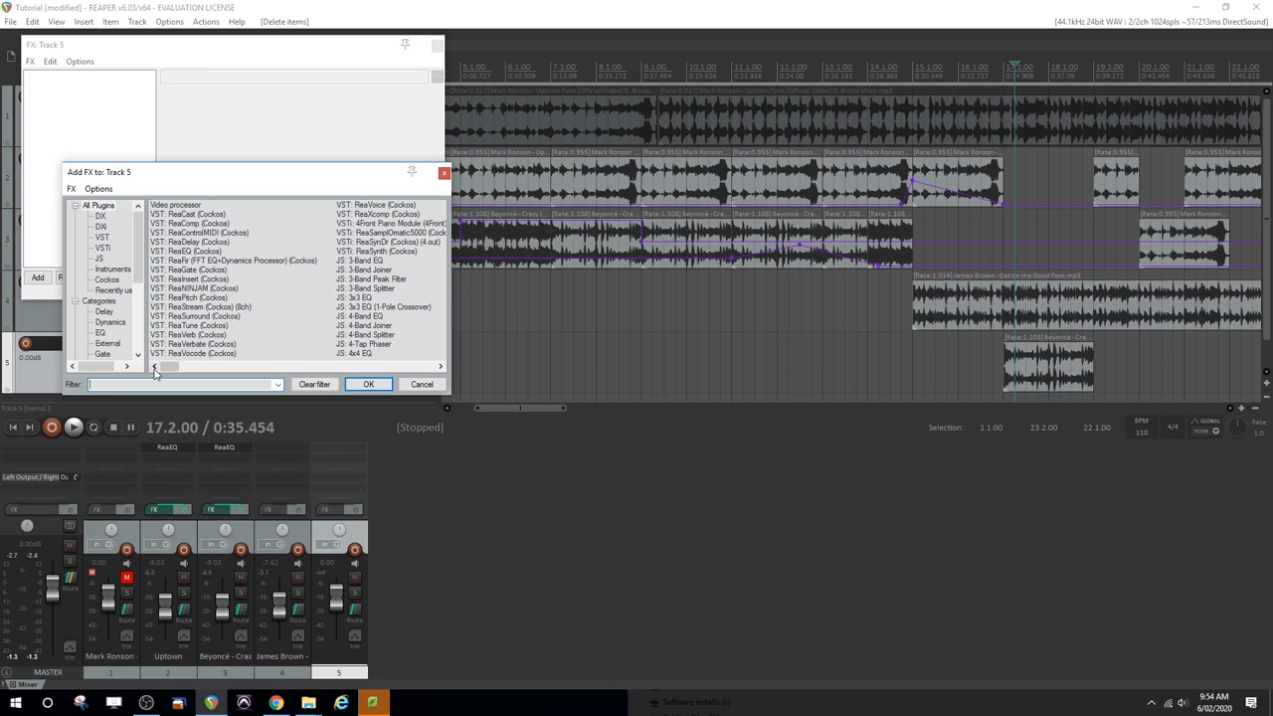
type("pitch")
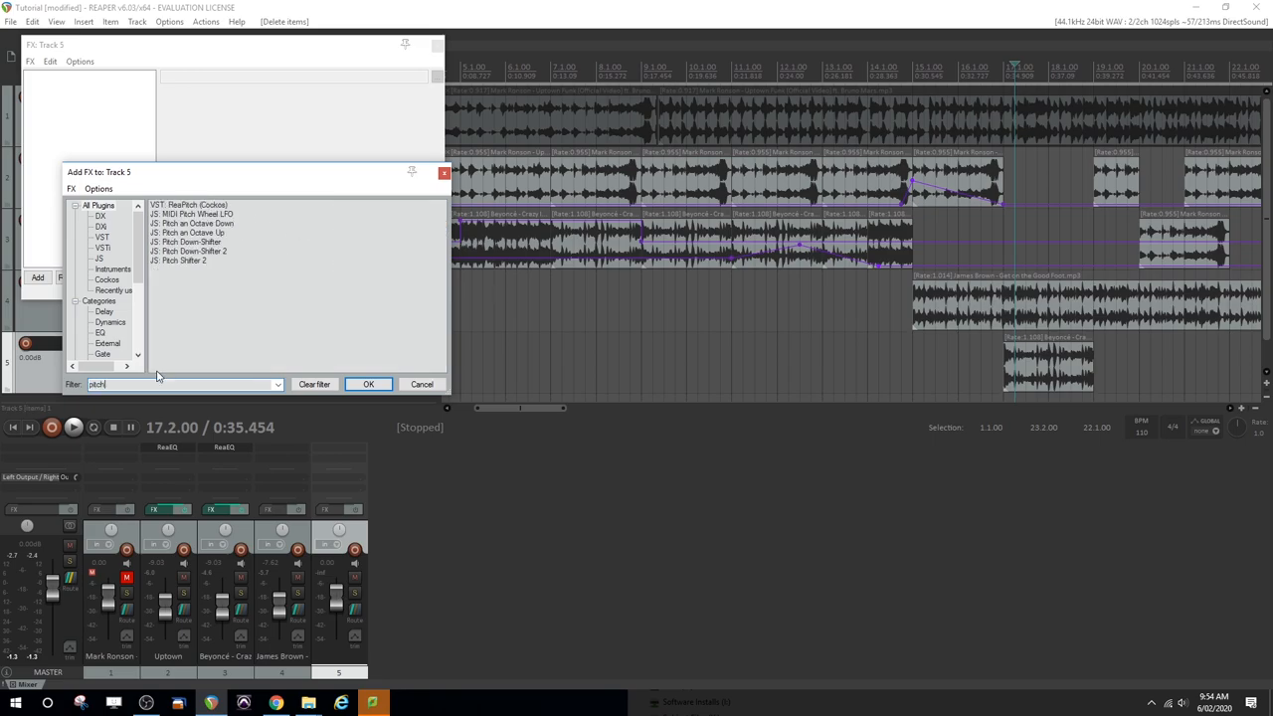
left_click(188, 205)
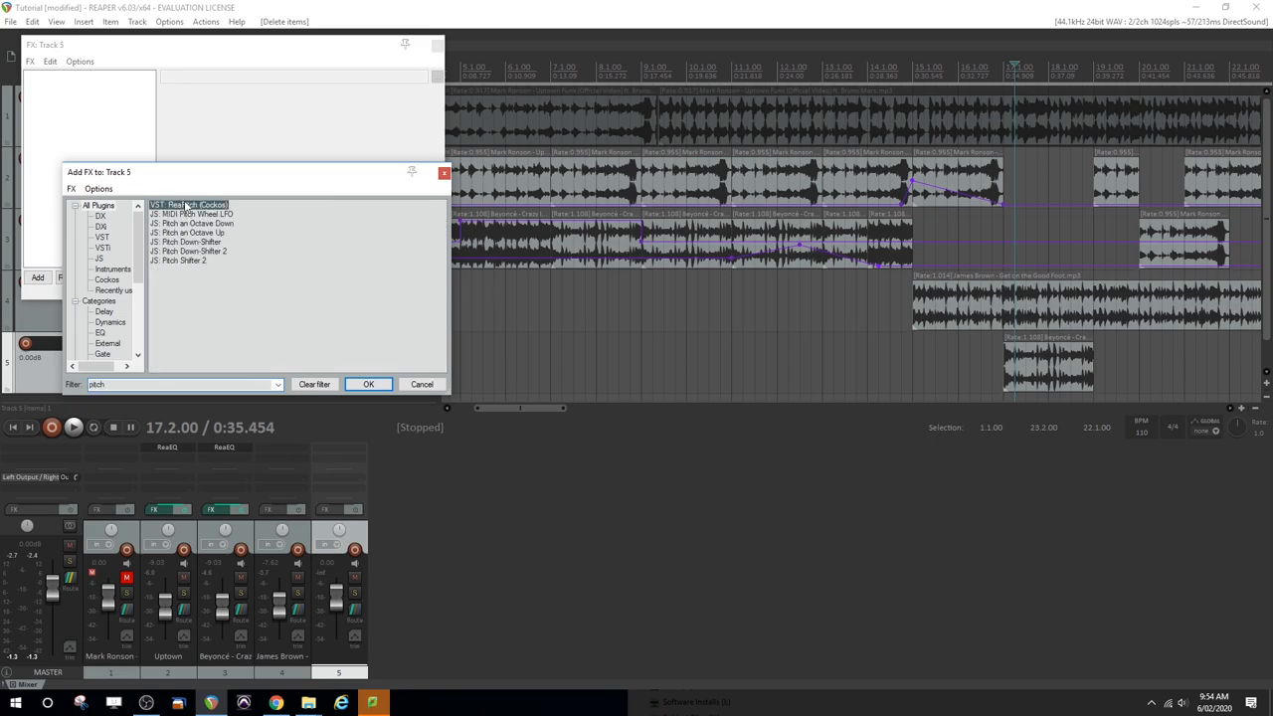
left_click(368, 384)
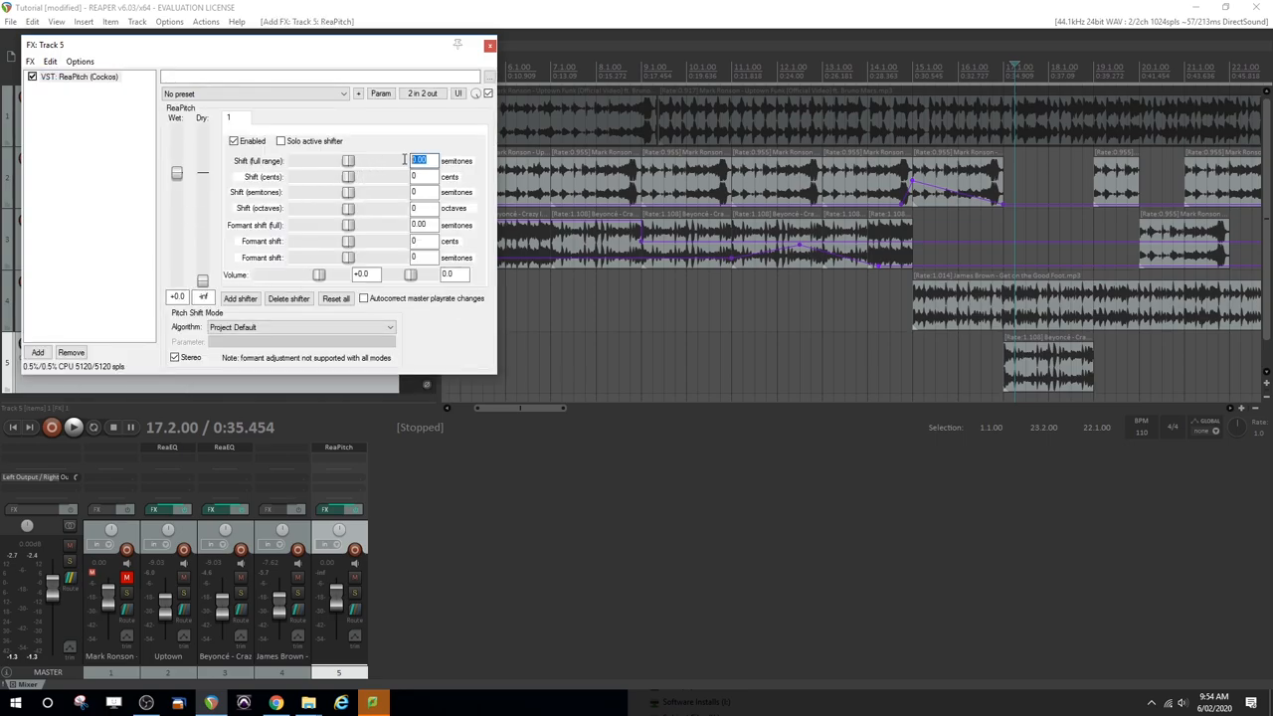
type("12")
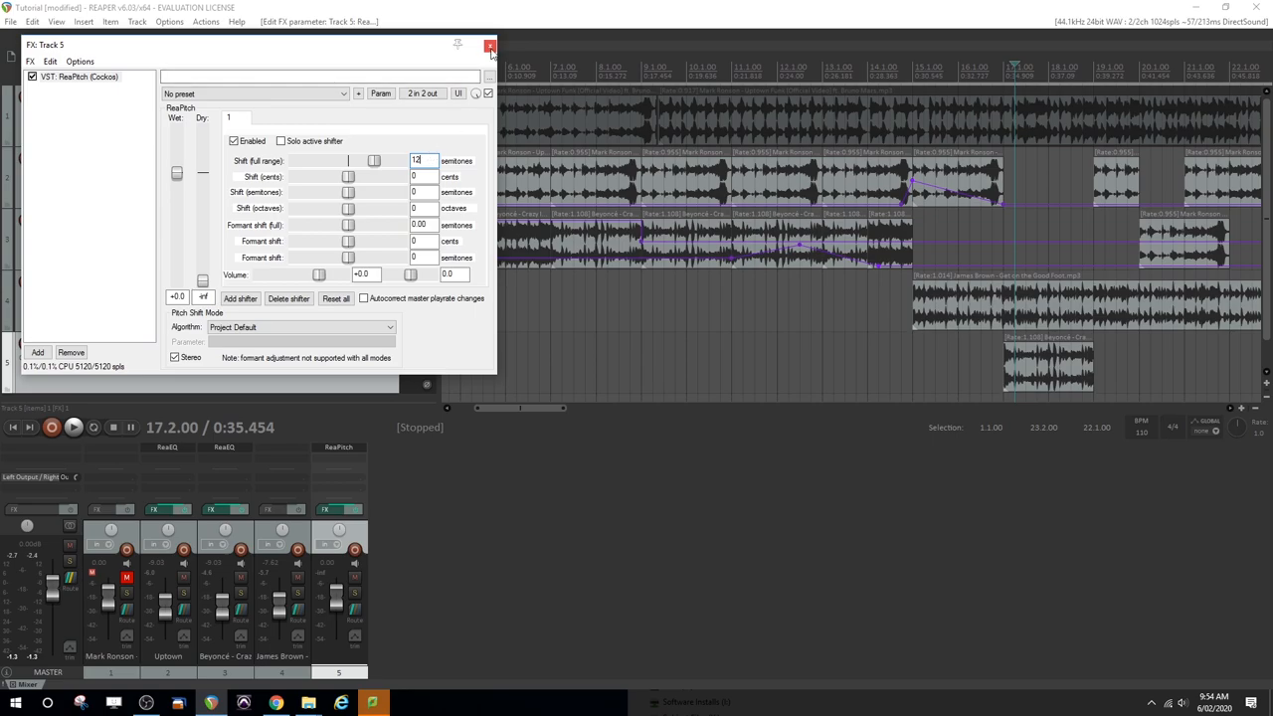
left_click(489, 46)
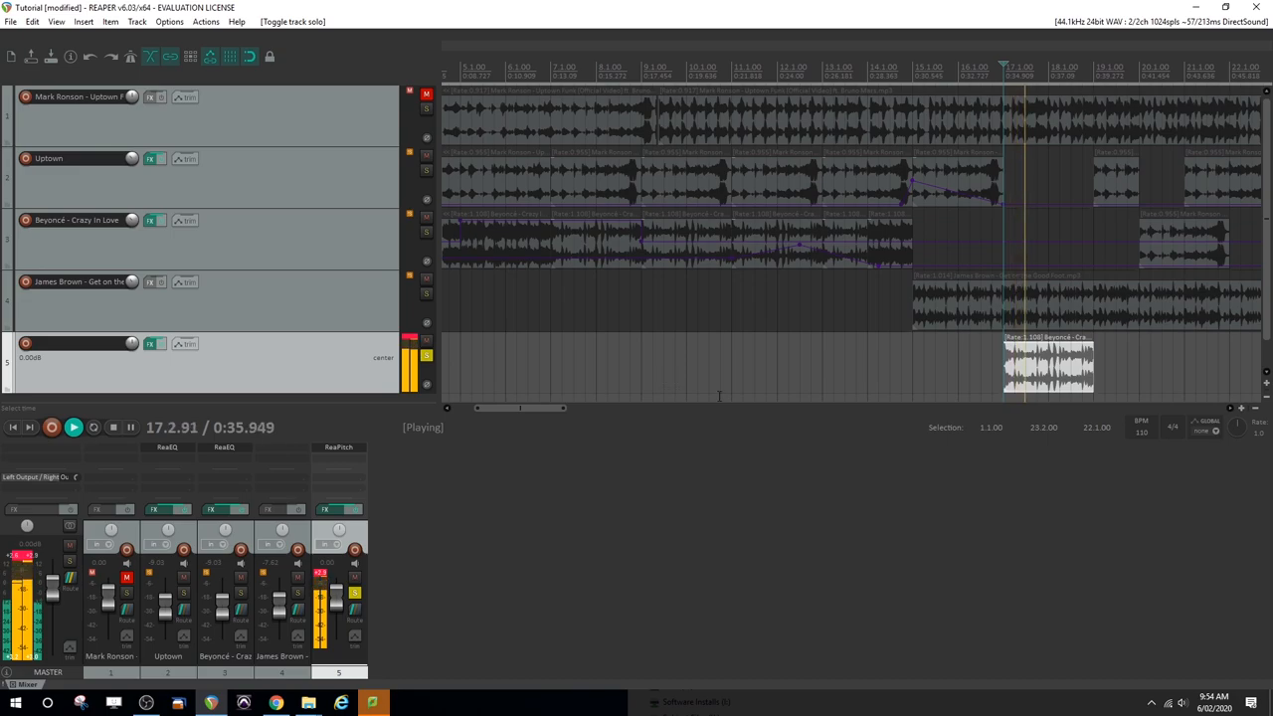
mouse_move(947, 371)
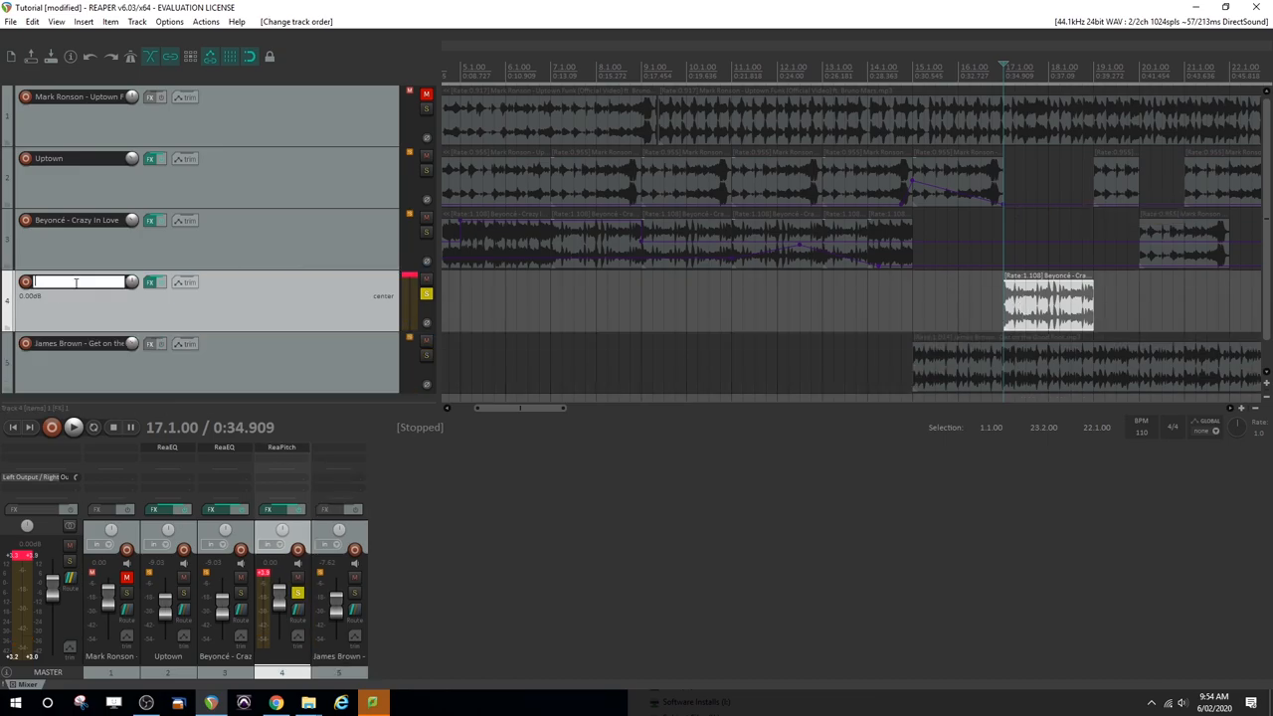
- Rename the moved Beyonce track to 'Pitch'
type("Beyonce Pitch")
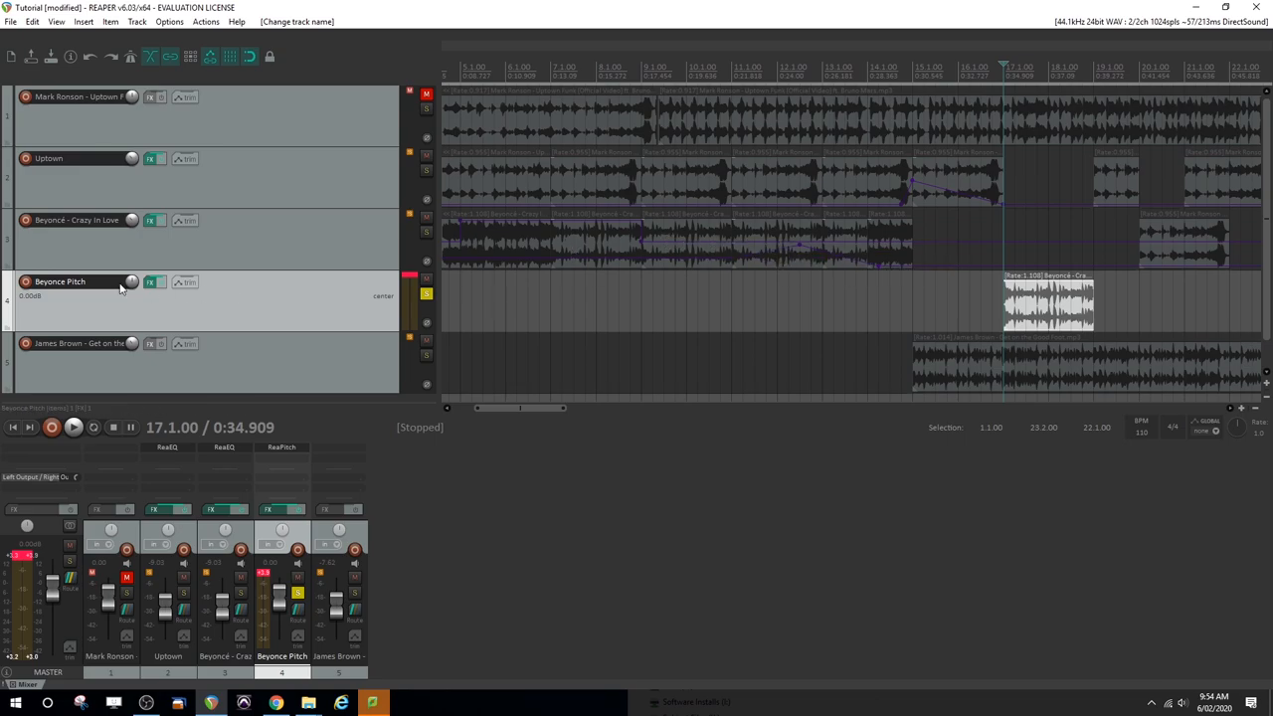
double_click(60, 282)
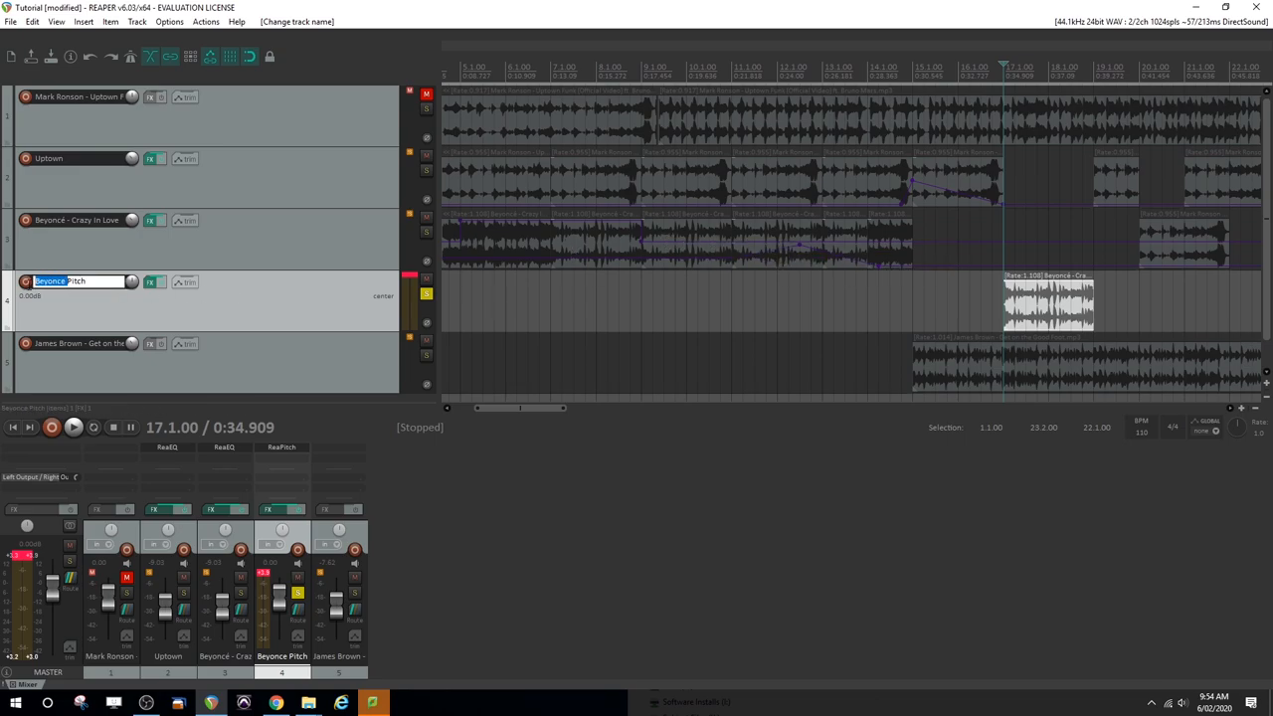
type("Pitch")
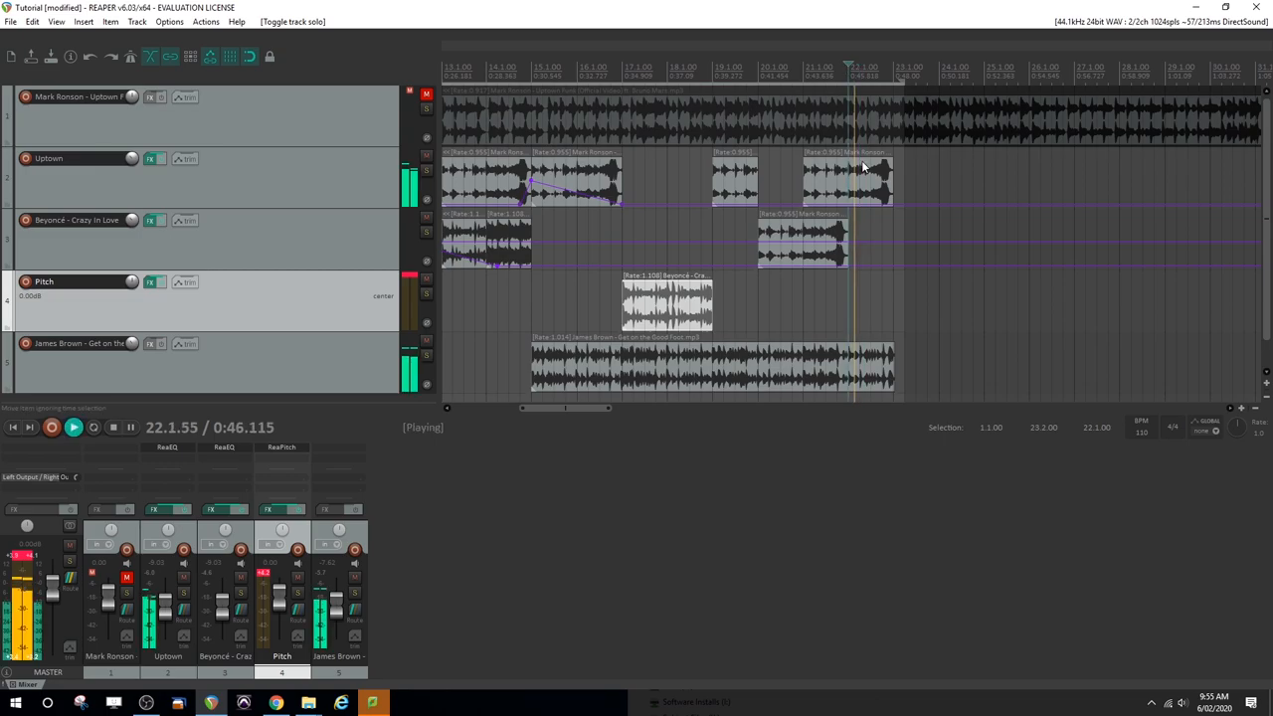
- Select the last Uptown clip for splitting, then check track 6's empty FX chain
left_click(109, 427)
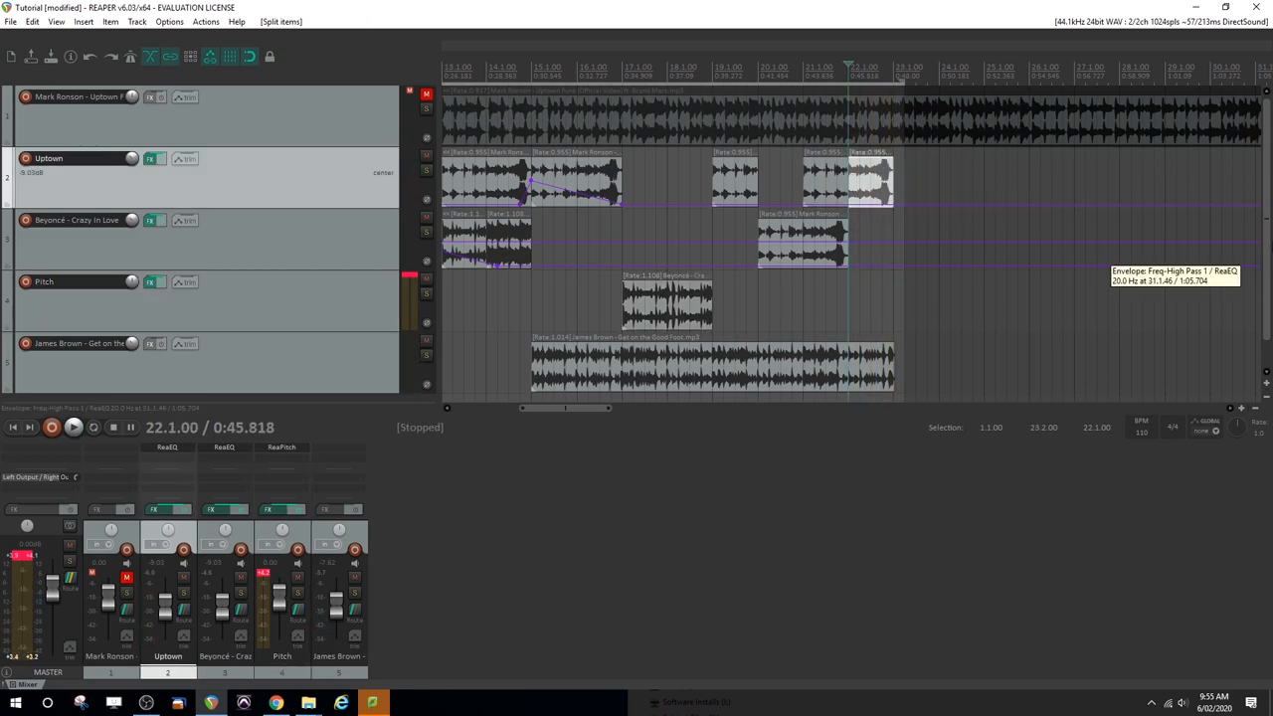
scroll("down", 3)
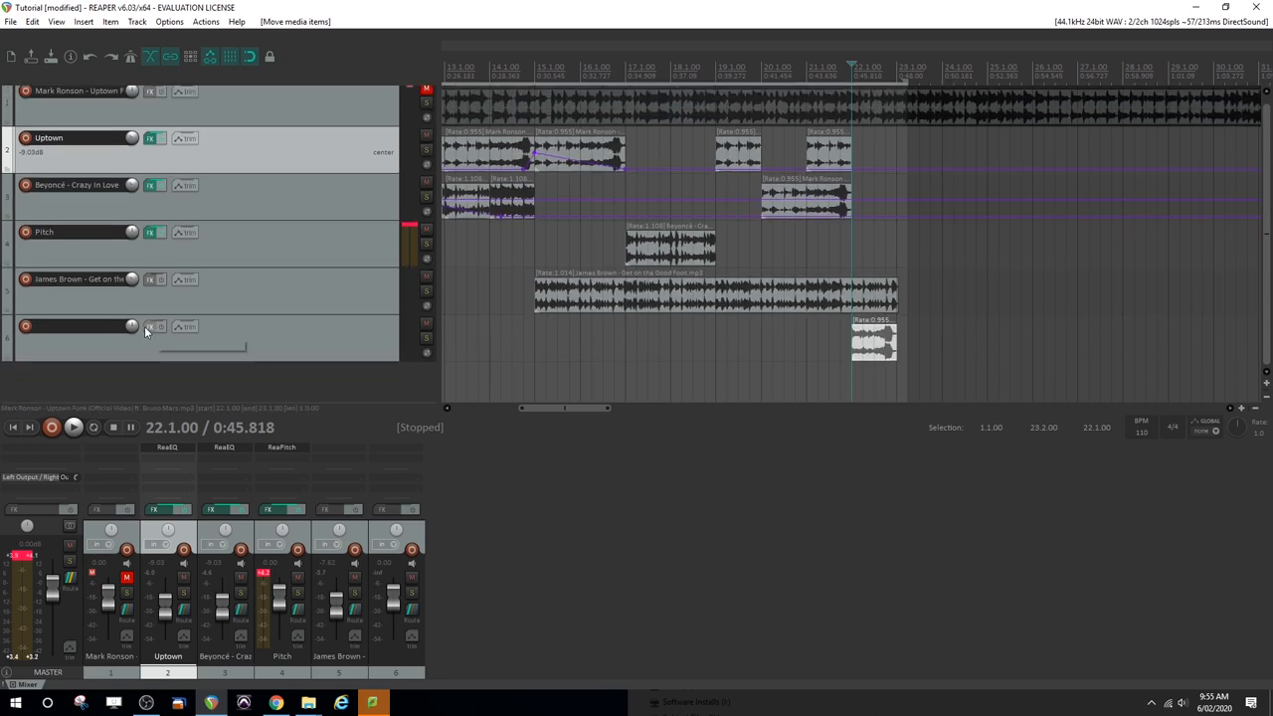
left_click(153, 326)
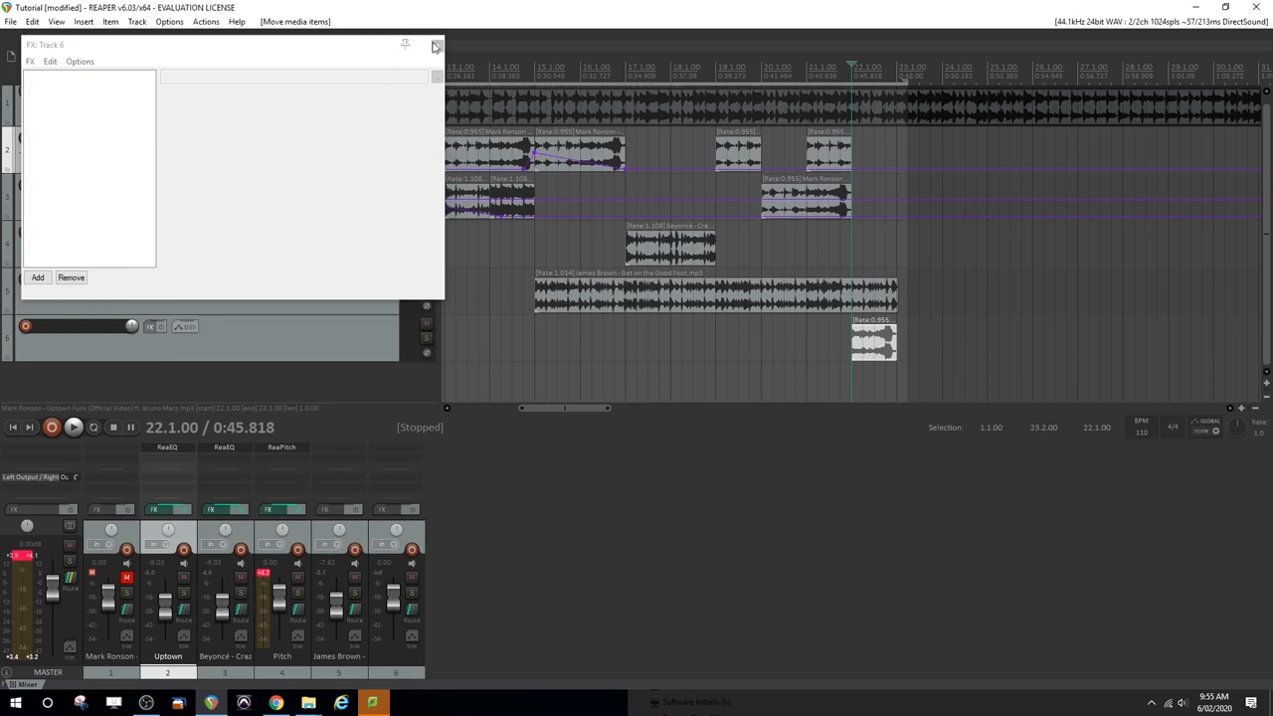
left_click(434, 45)
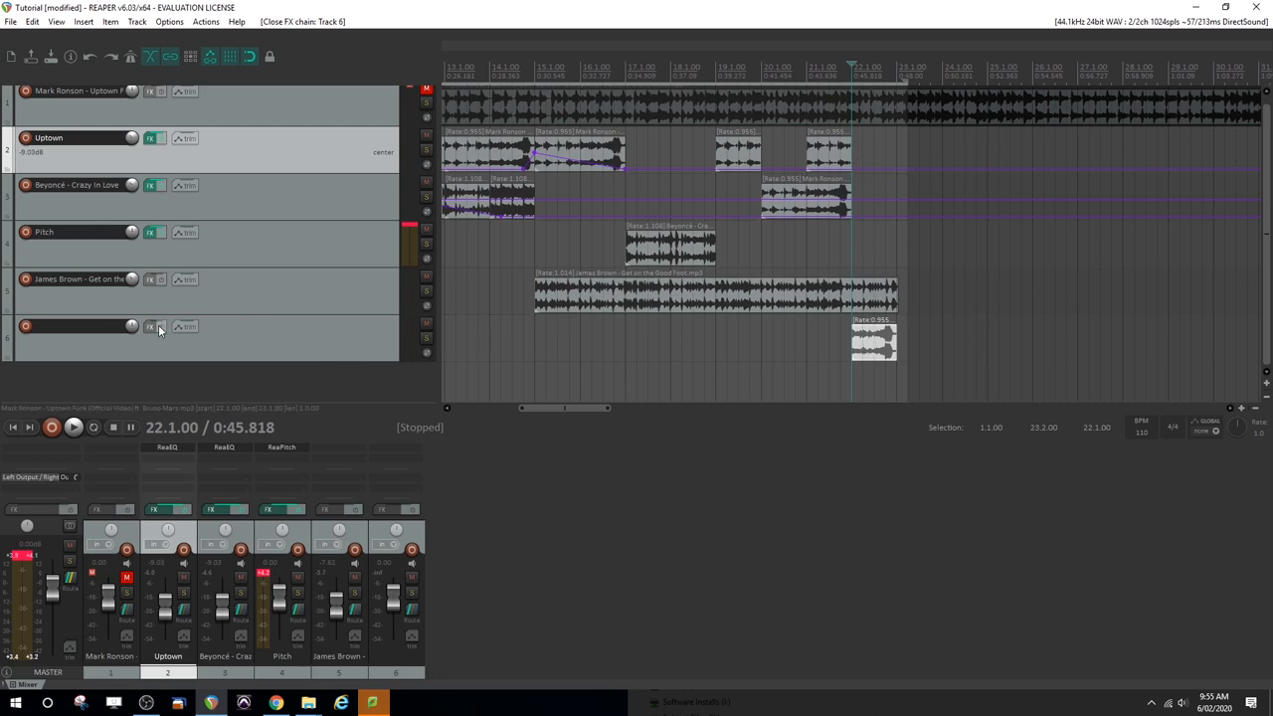
- Add ReaDelay (Cockos) to track 6 by filtering the effects list for 'delay'
left_click(151, 326)
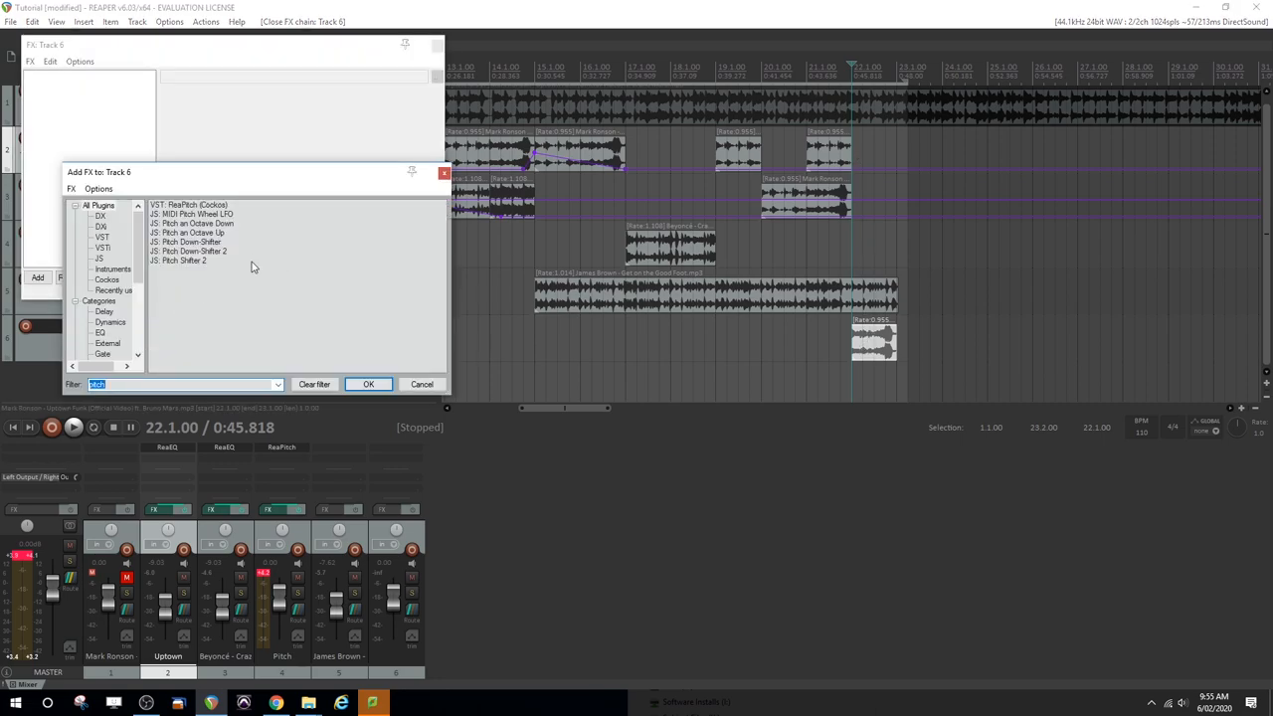
type("delay")
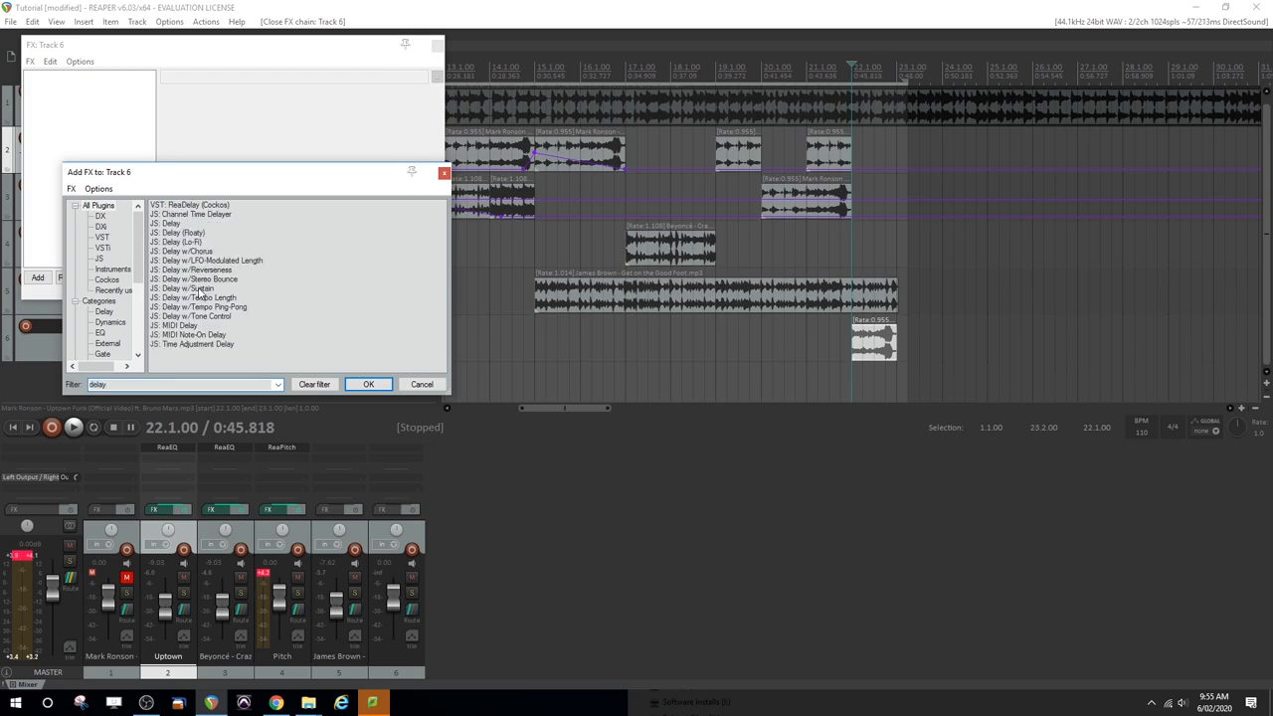
left_click(367, 384)
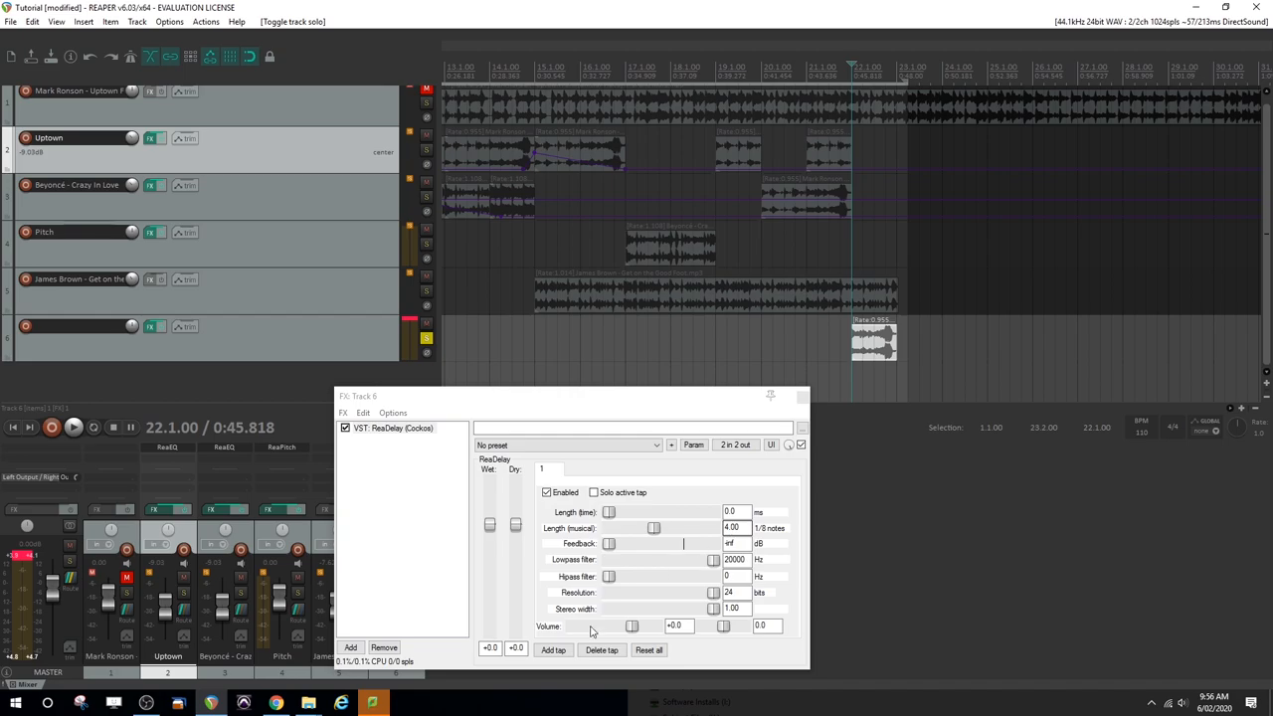
- Add a second ReaDelay tap, raise its feedback and lower its volume to about -10 dB
left_click(553, 650)
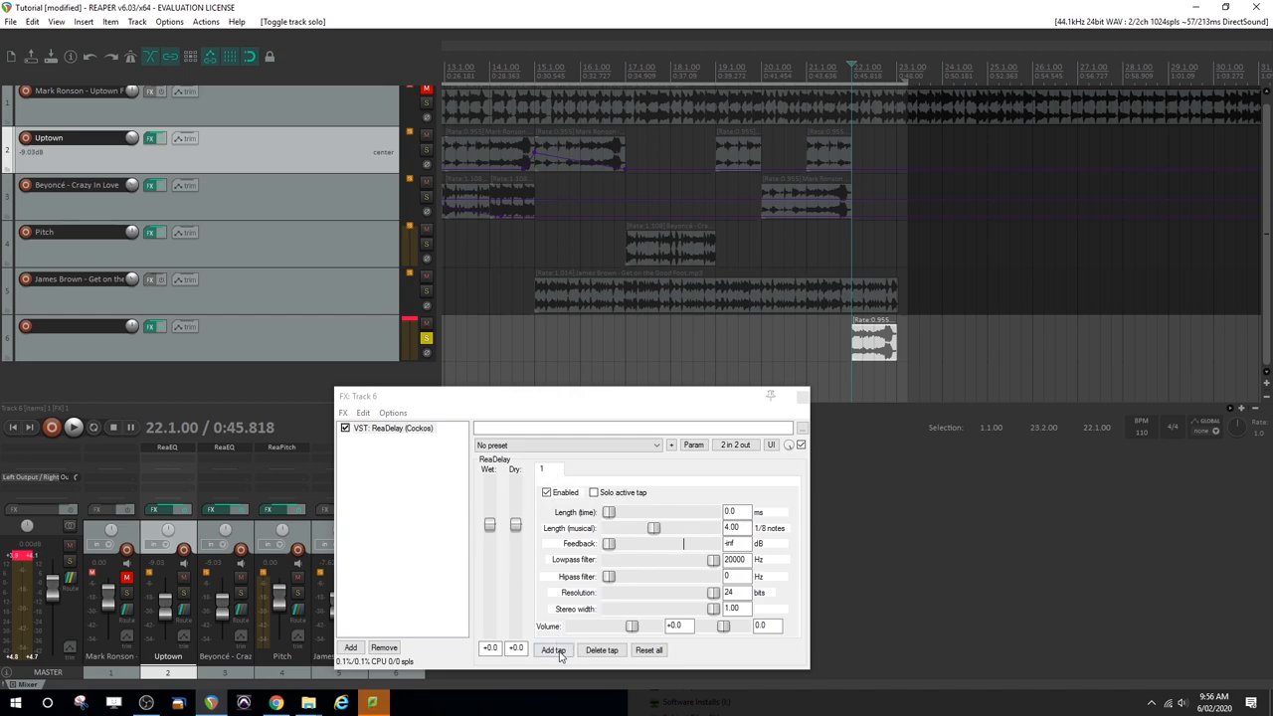
left_click(552, 649)
type("2")
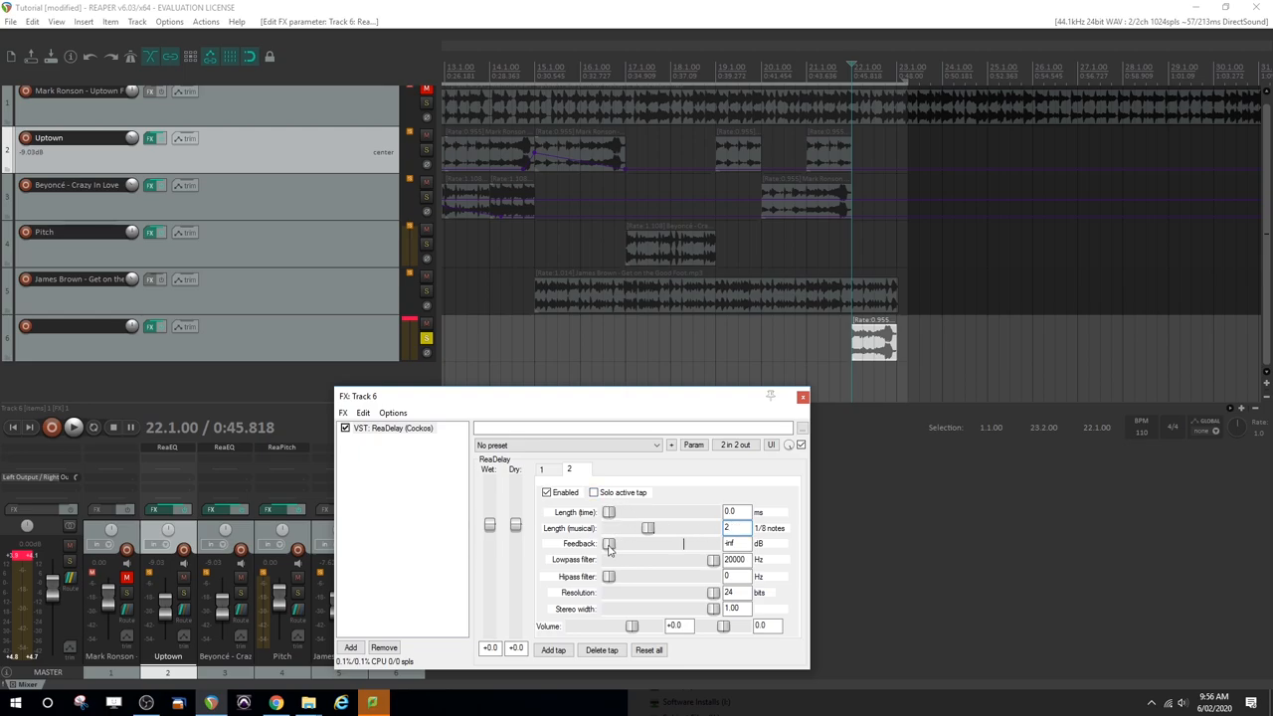
left_click_drag(610, 544, 649, 544)
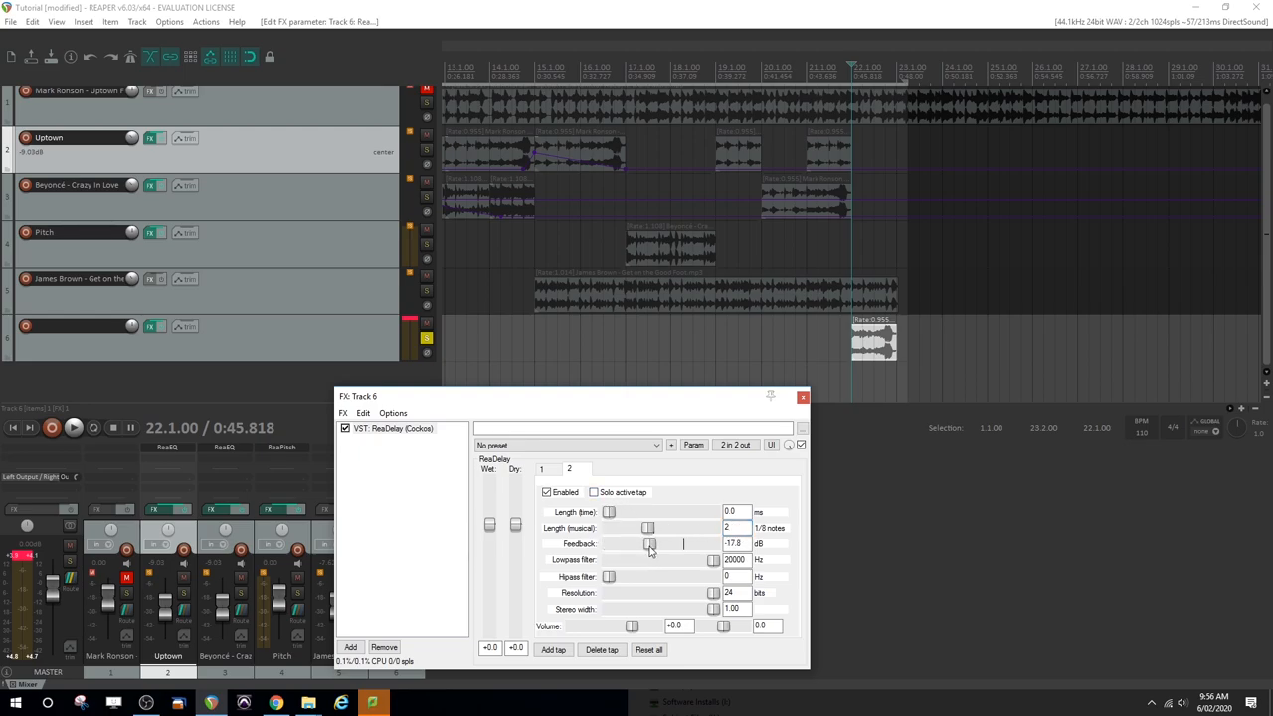
left_click_drag(650, 544, 657, 544)
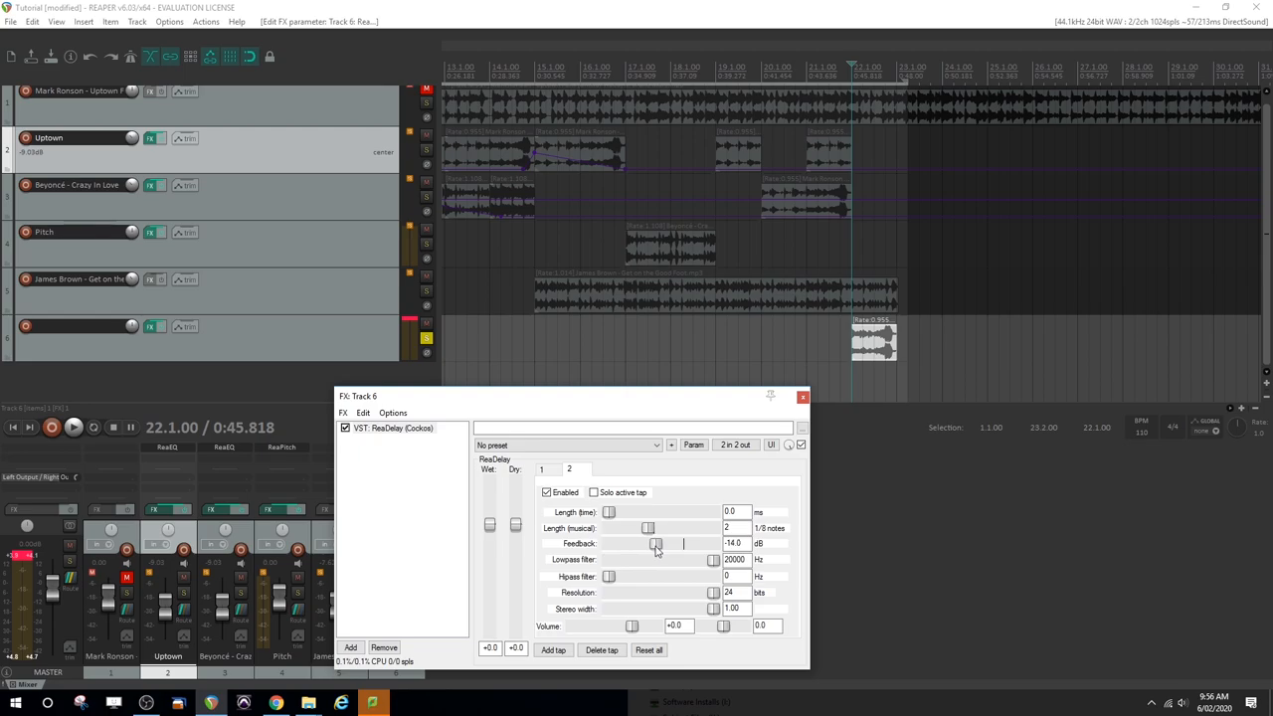
left_click_drag(655, 545, 661, 545)
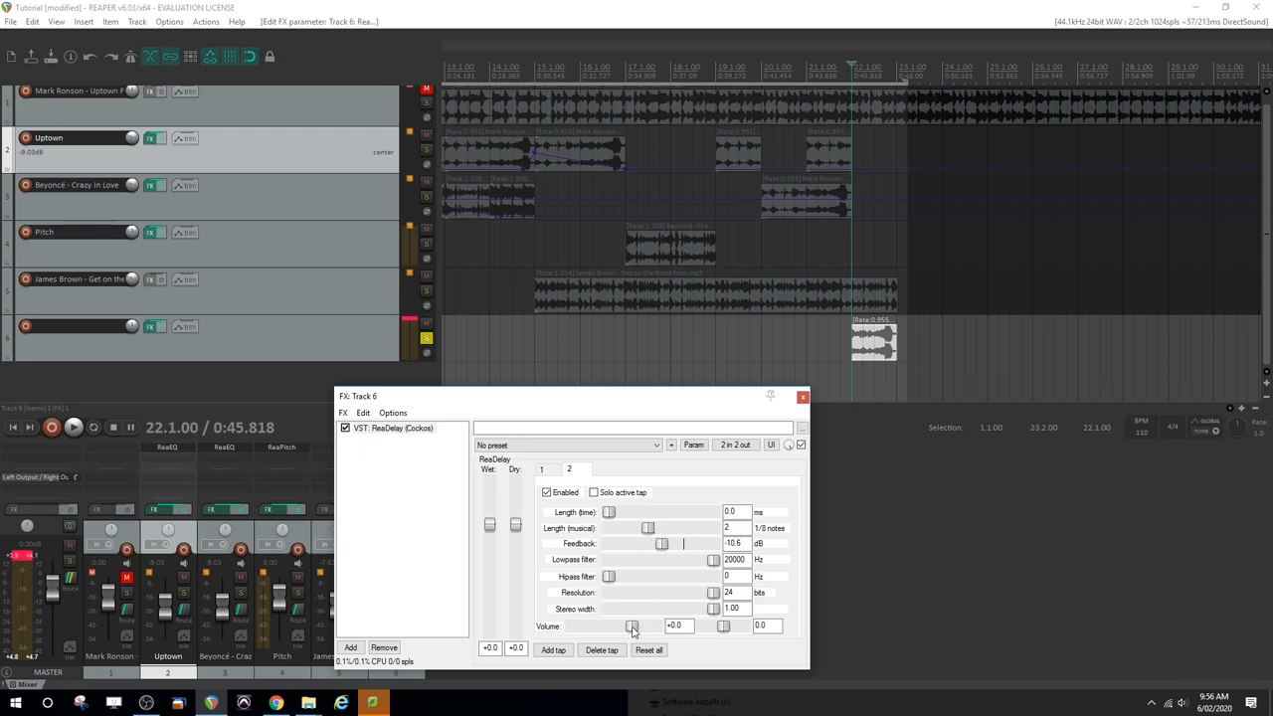
left_click_drag(632, 626, 618, 626)
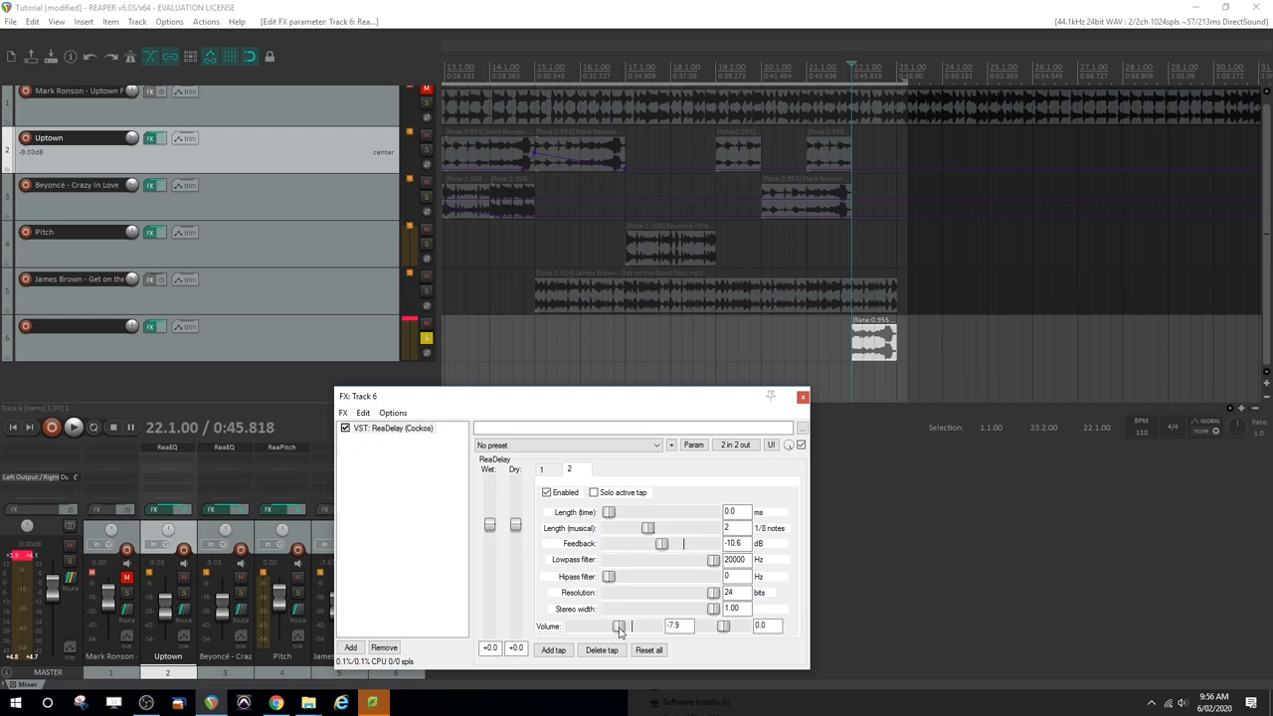
left_click_drag(619, 626, 614, 625)
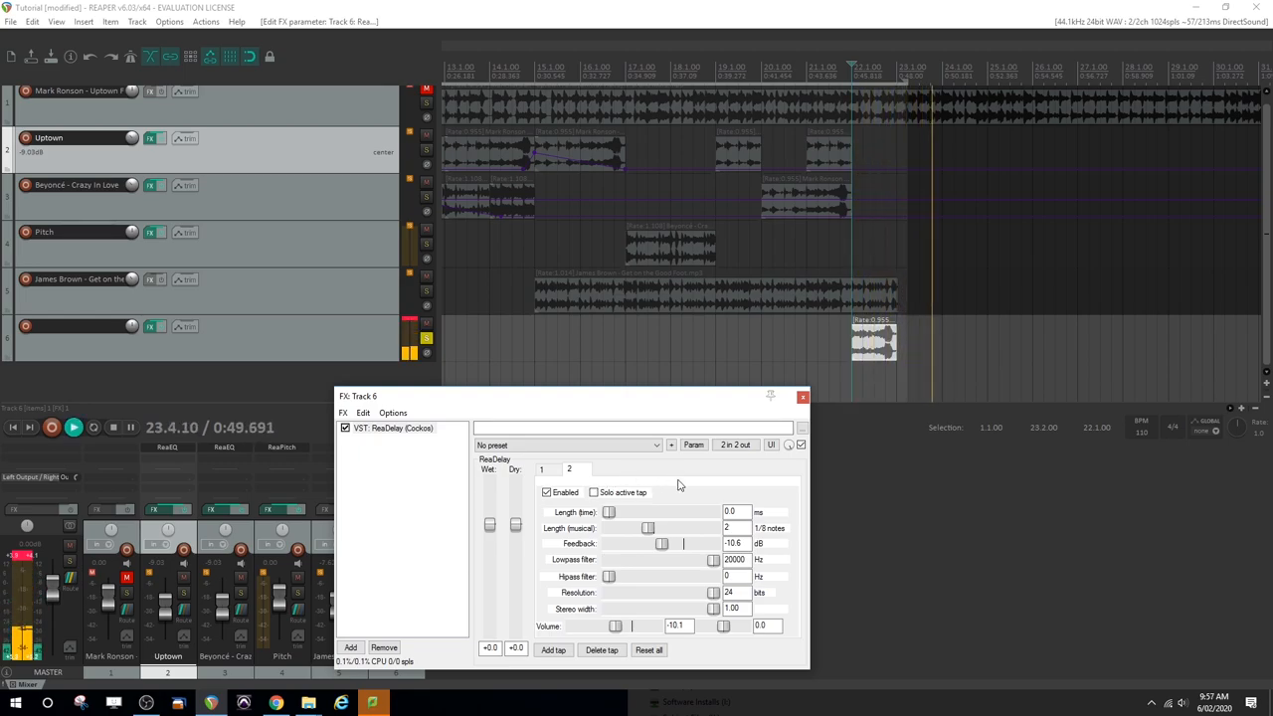
- Set tap 2 feedback to about -4.2 dB and move the short clip to the Uptown track's end
left_click_drag(661, 543, 656, 543)
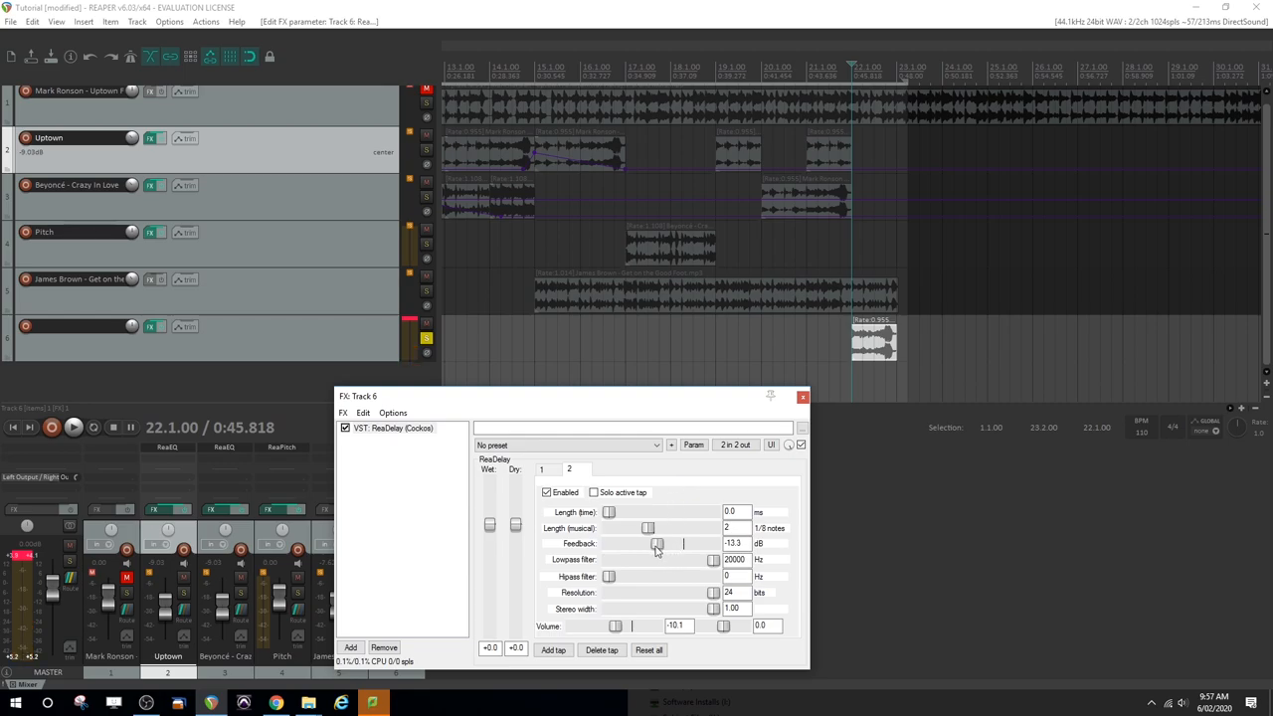
left_click_drag(656, 544, 674, 544)
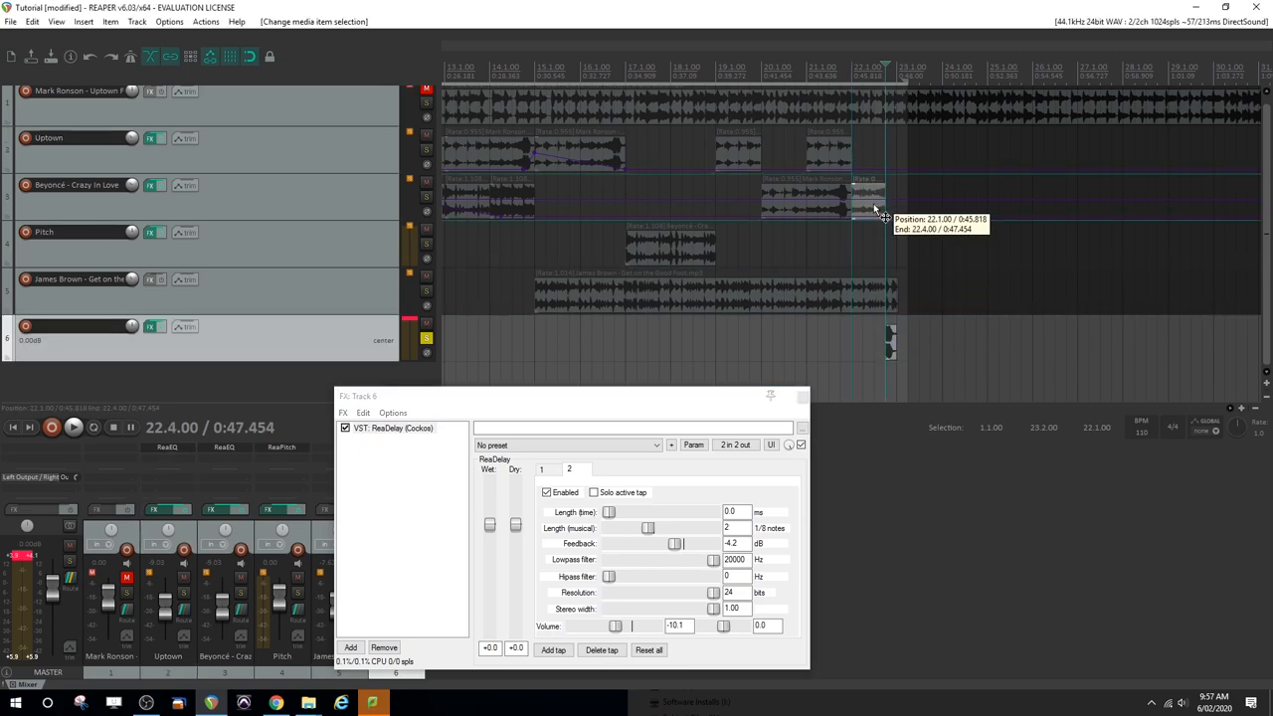
left_click_drag(865, 204, 840, 204)
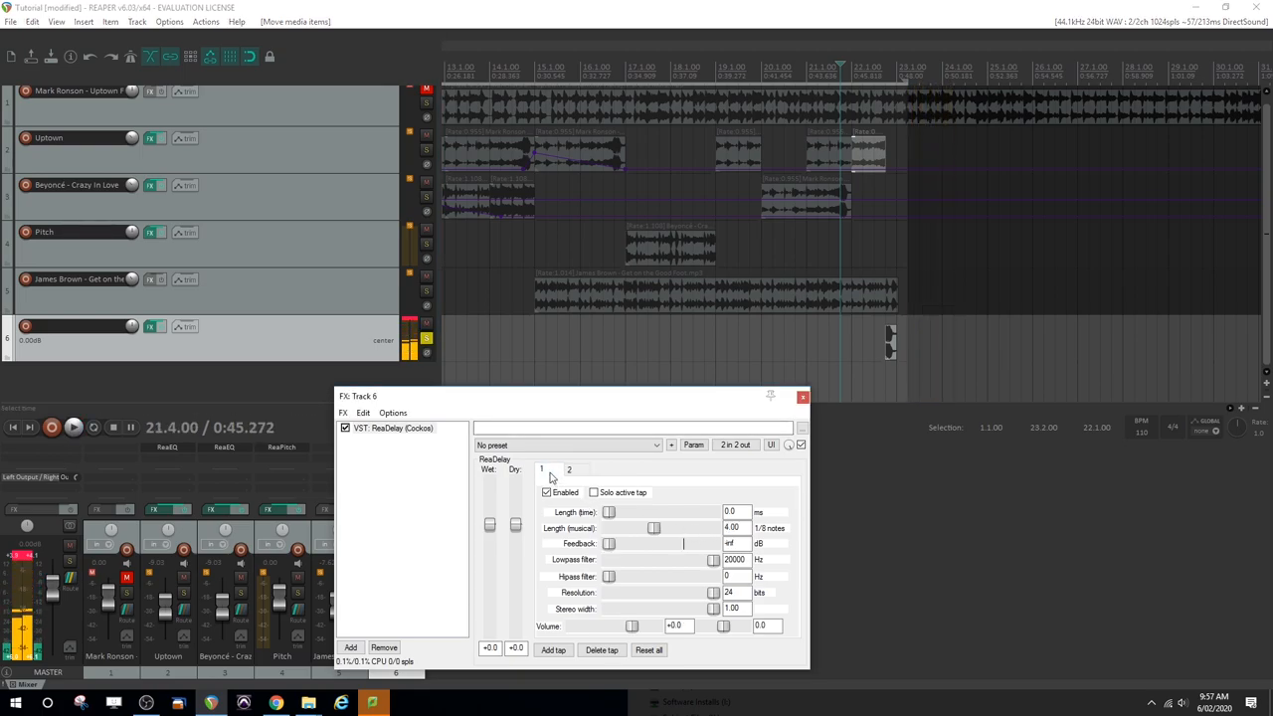
left_click(546, 492)
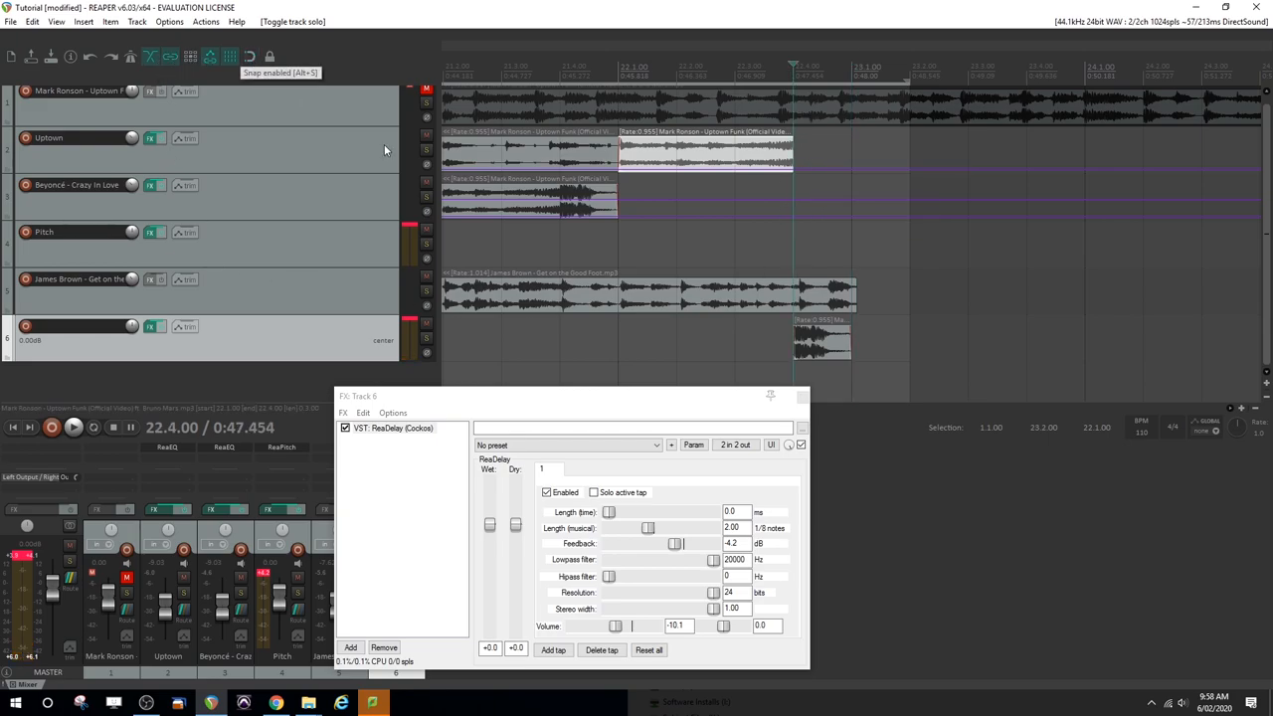
- Close the track 6 ReaDelay window
left_click(646, 294)
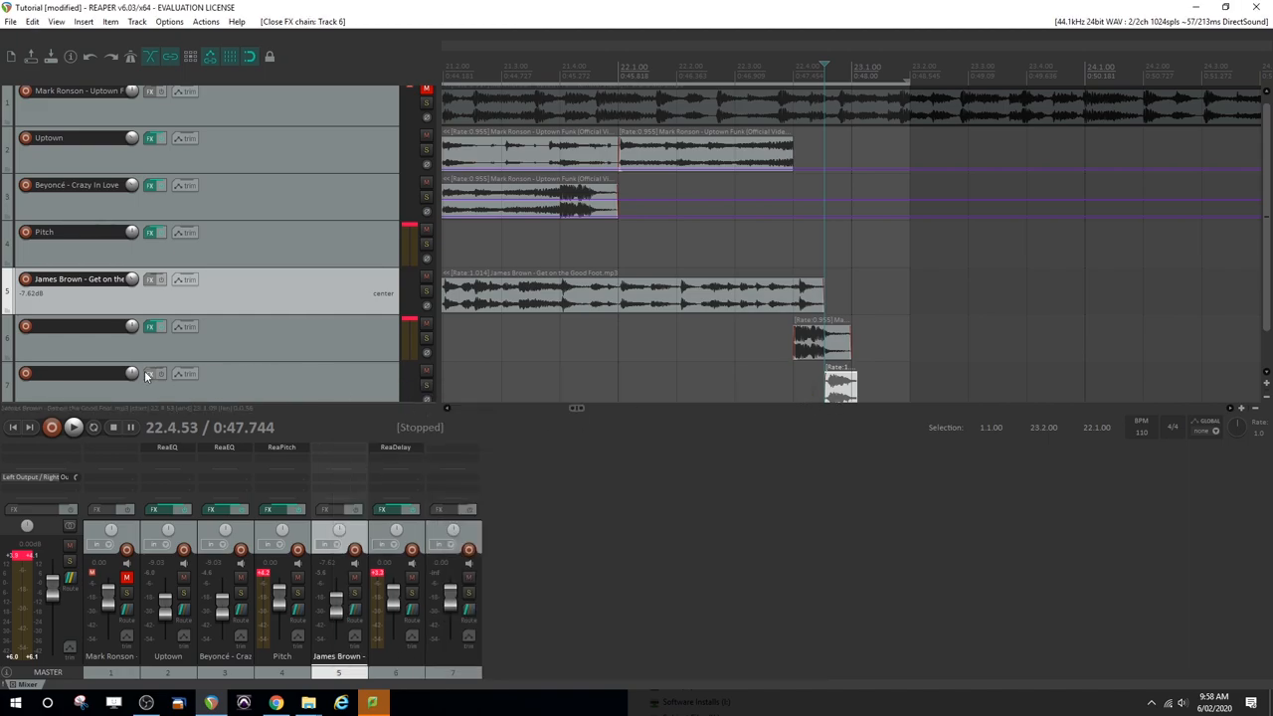
- Add ReaVerbate to track 7 and rename the track 'Reverb'
left_click(153, 373)
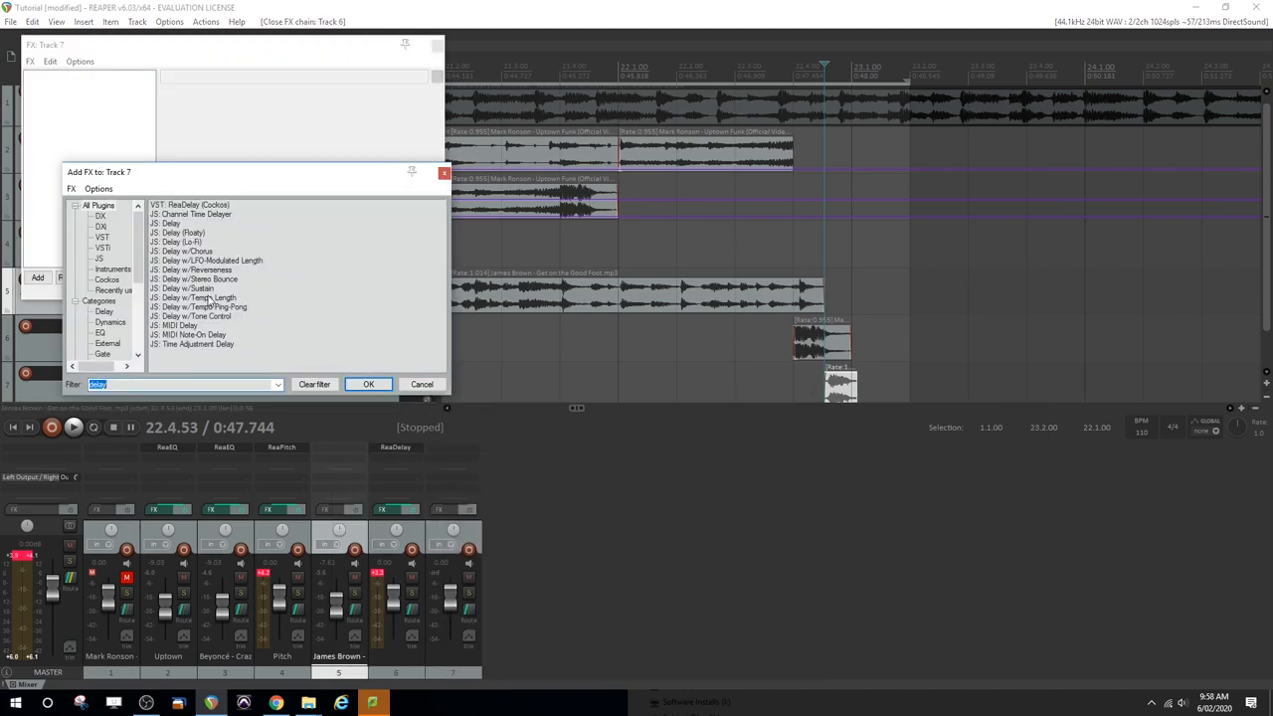
type("verb")
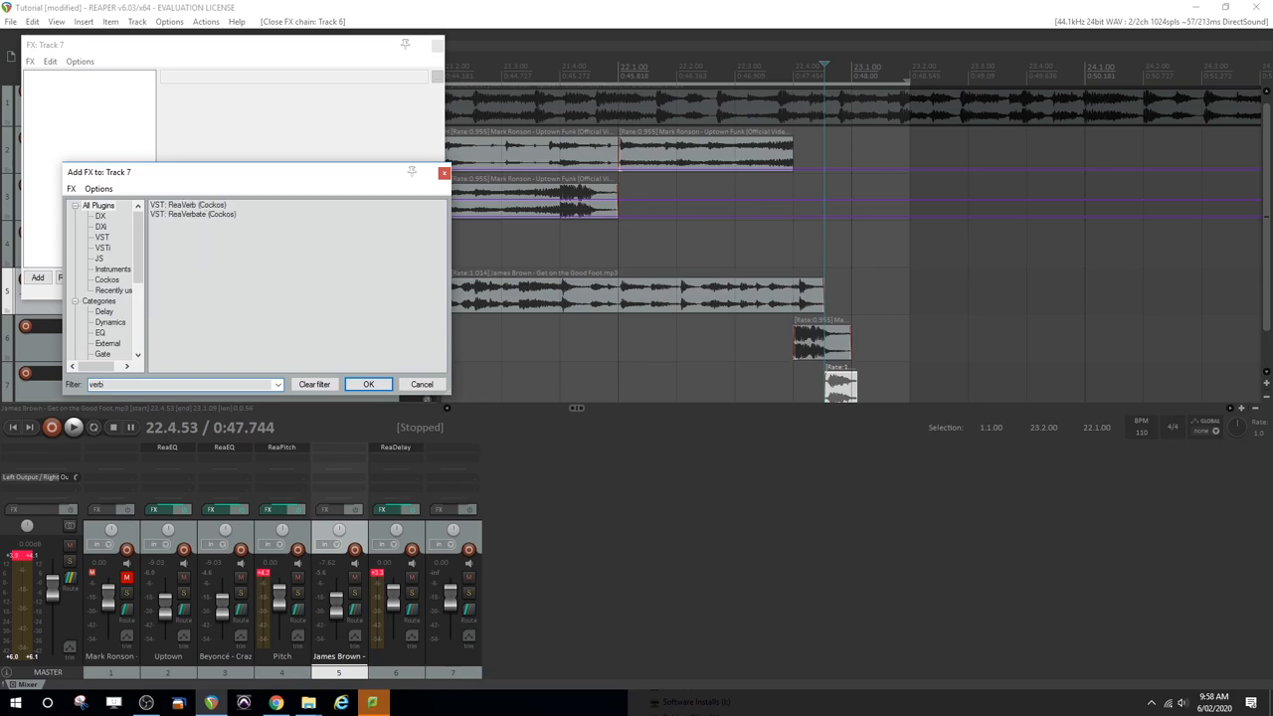
left_click(368, 384)
type("Delay")
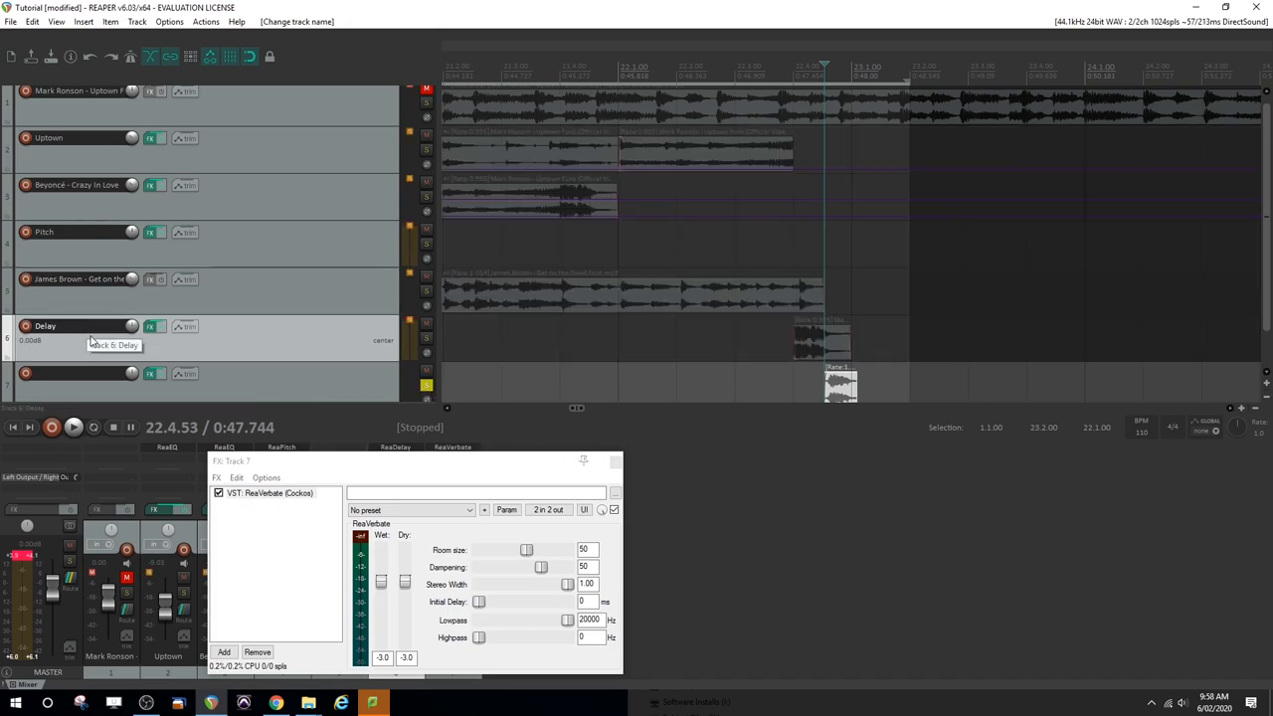
type("Reverb")
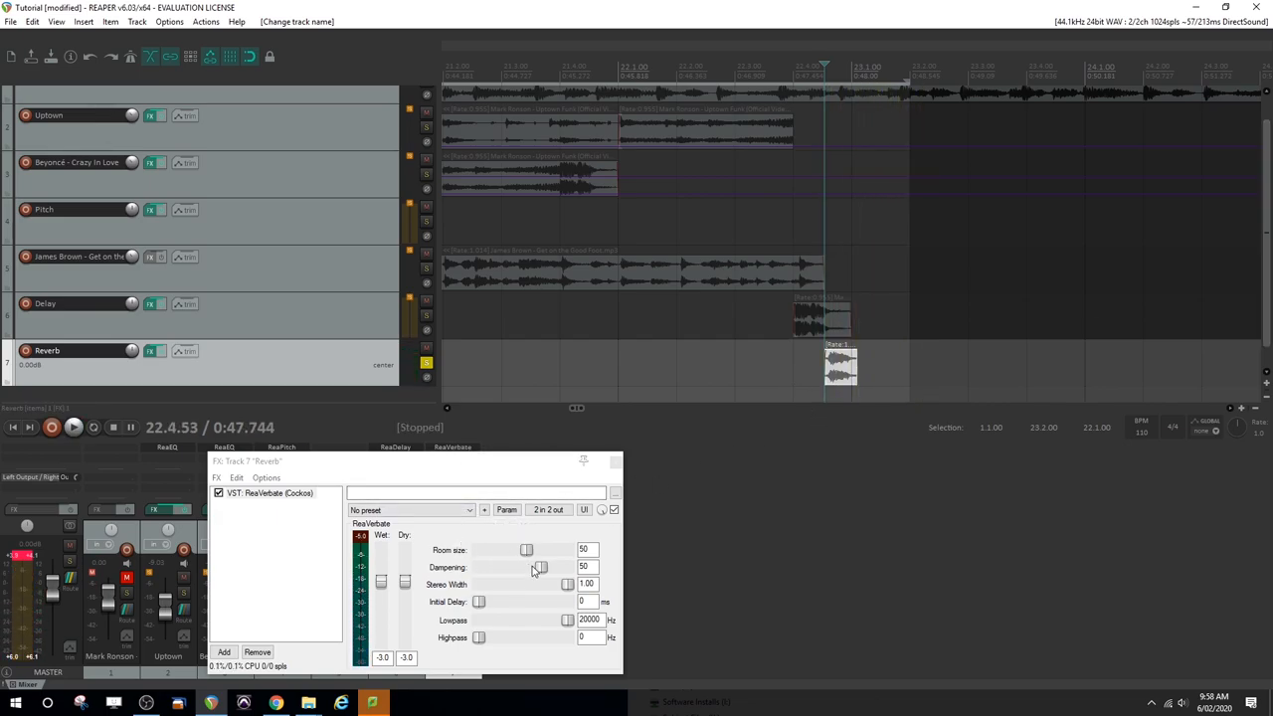
- Raise the ReaVerbate room size to 96
left_click_drag(526, 550, 553, 550)
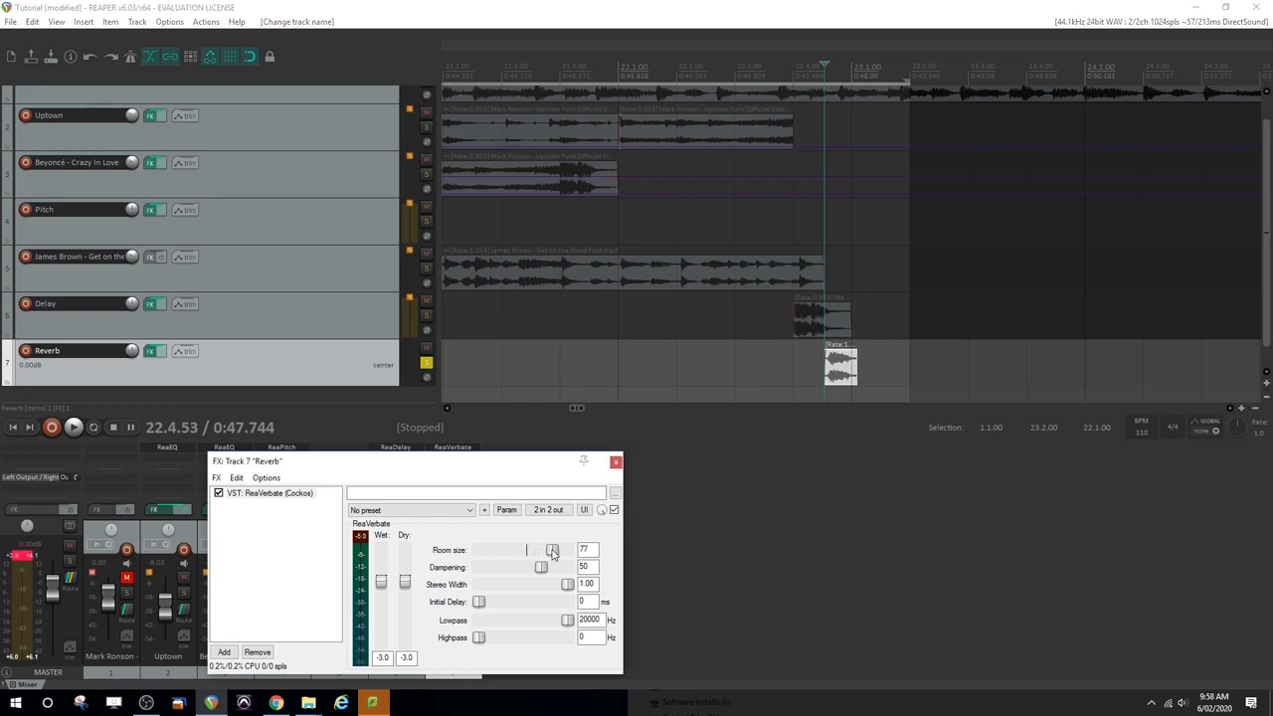
left_click_drag(542, 550, 555, 550)
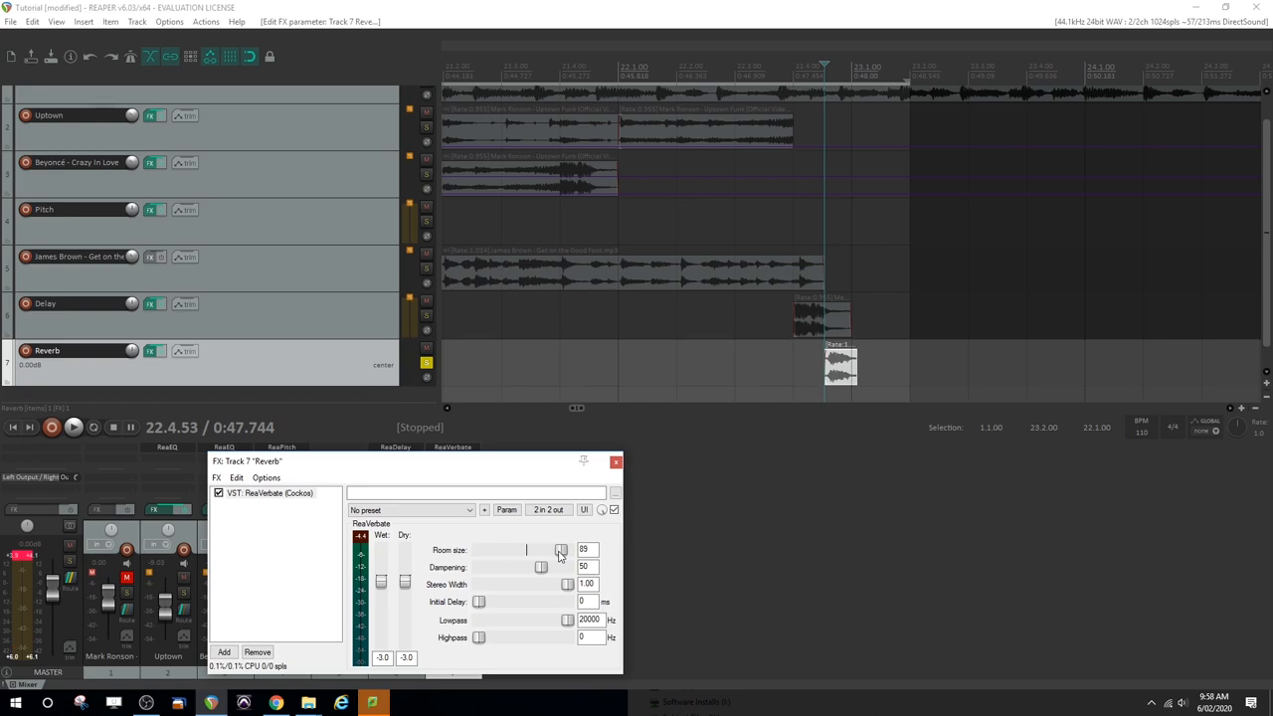
left_click_drag(558, 549, 568, 549)
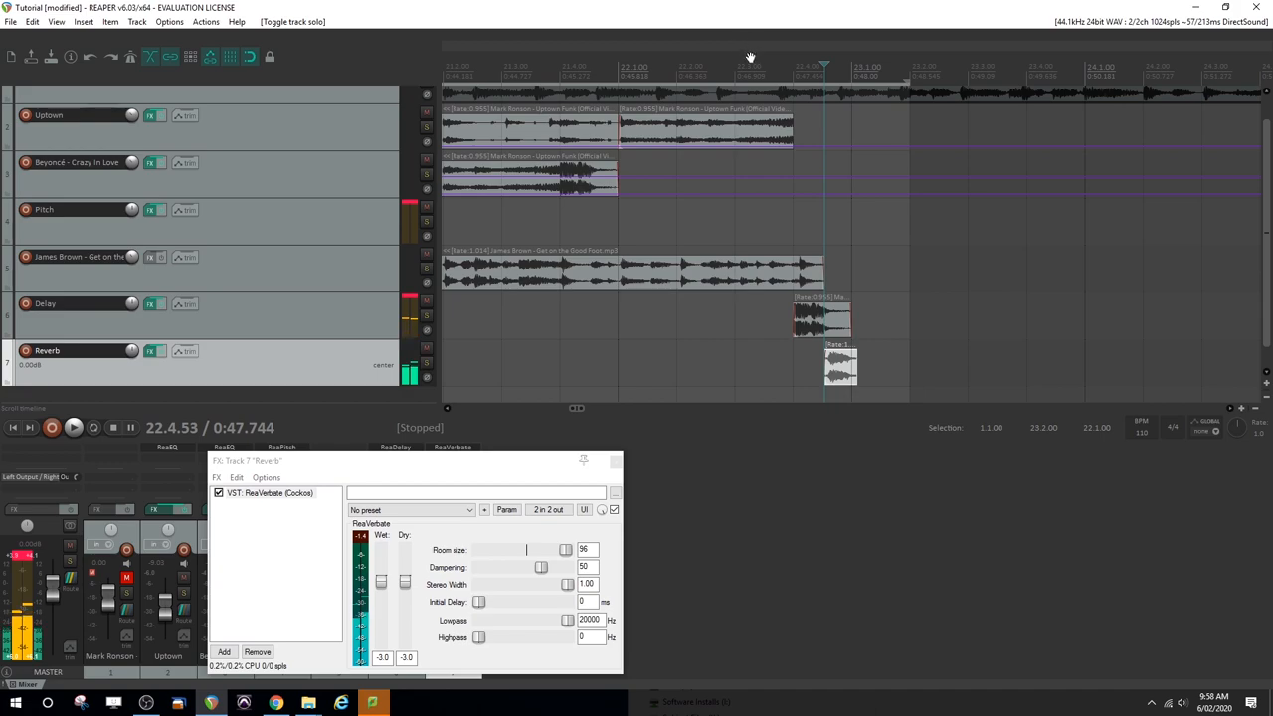
- Drag the track 7 clip left to start with the track 6 clip at bar 22.1
left_click(74, 426)
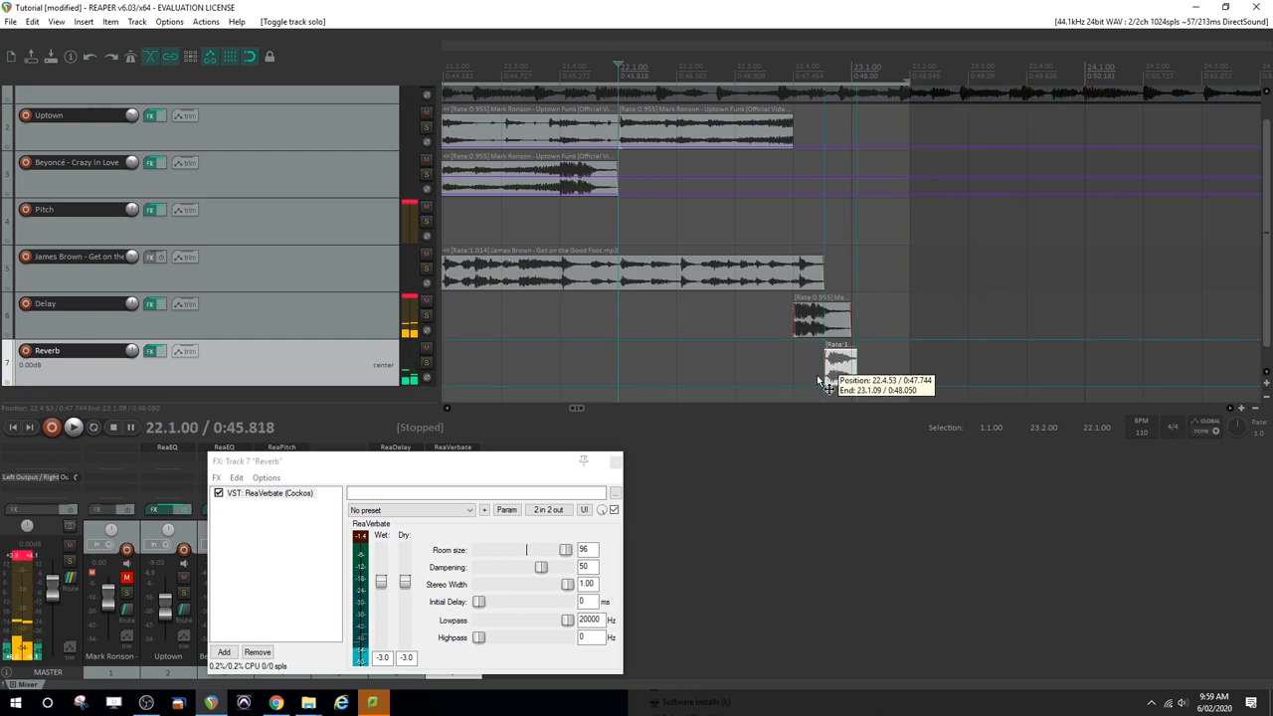
left_click_drag(838, 363, 809, 367)
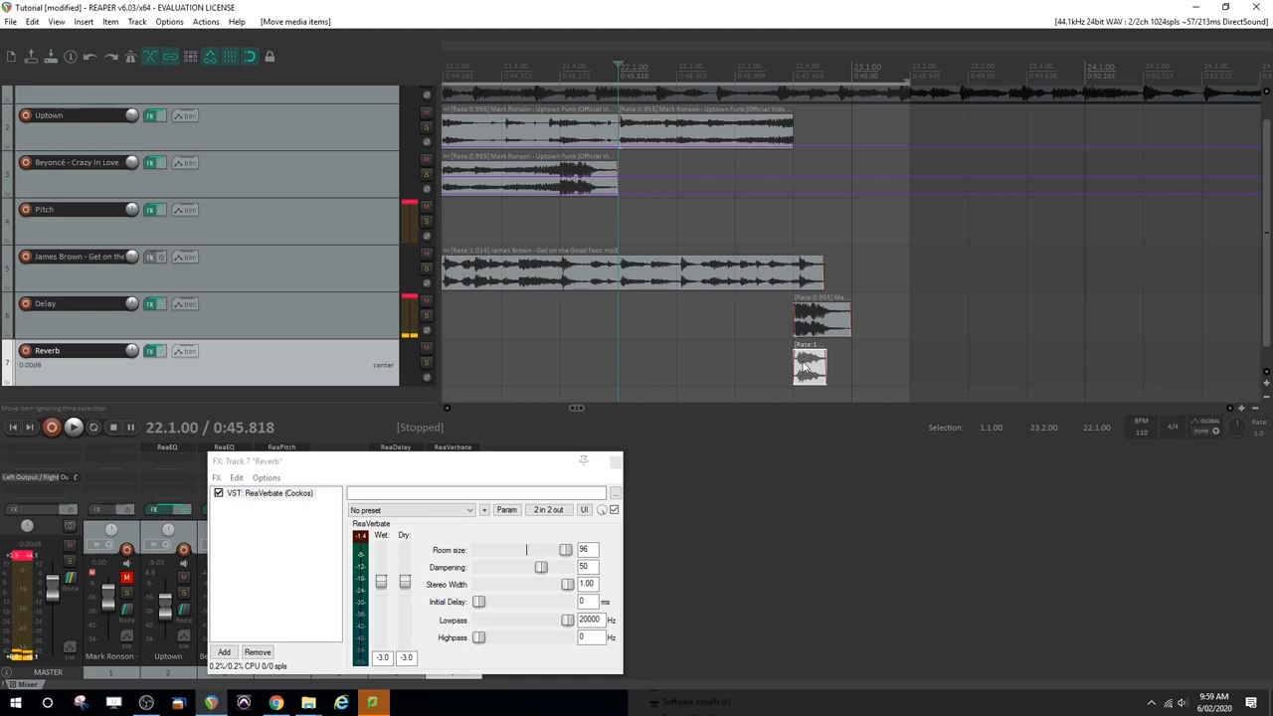
left_click(73, 426)
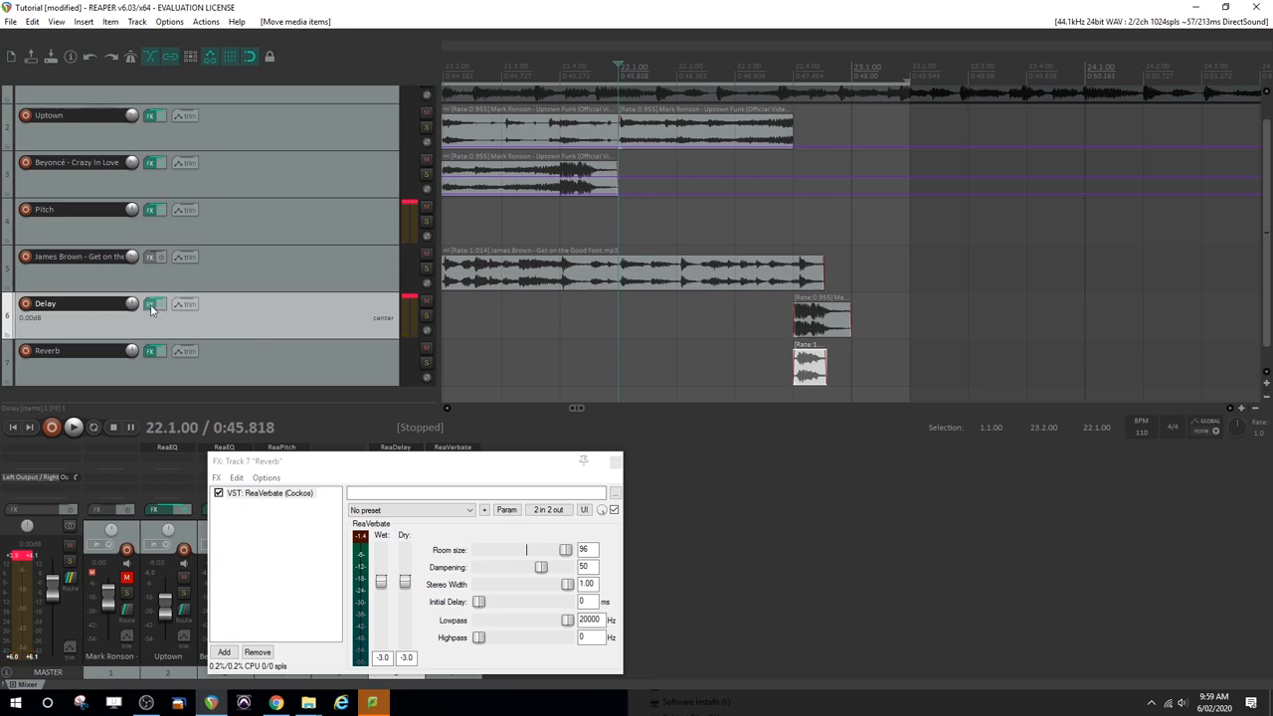
- Copy ReaDelay from the Delay track above ReaVerbate on track 7, closing both FX windows
left_click(153, 304)
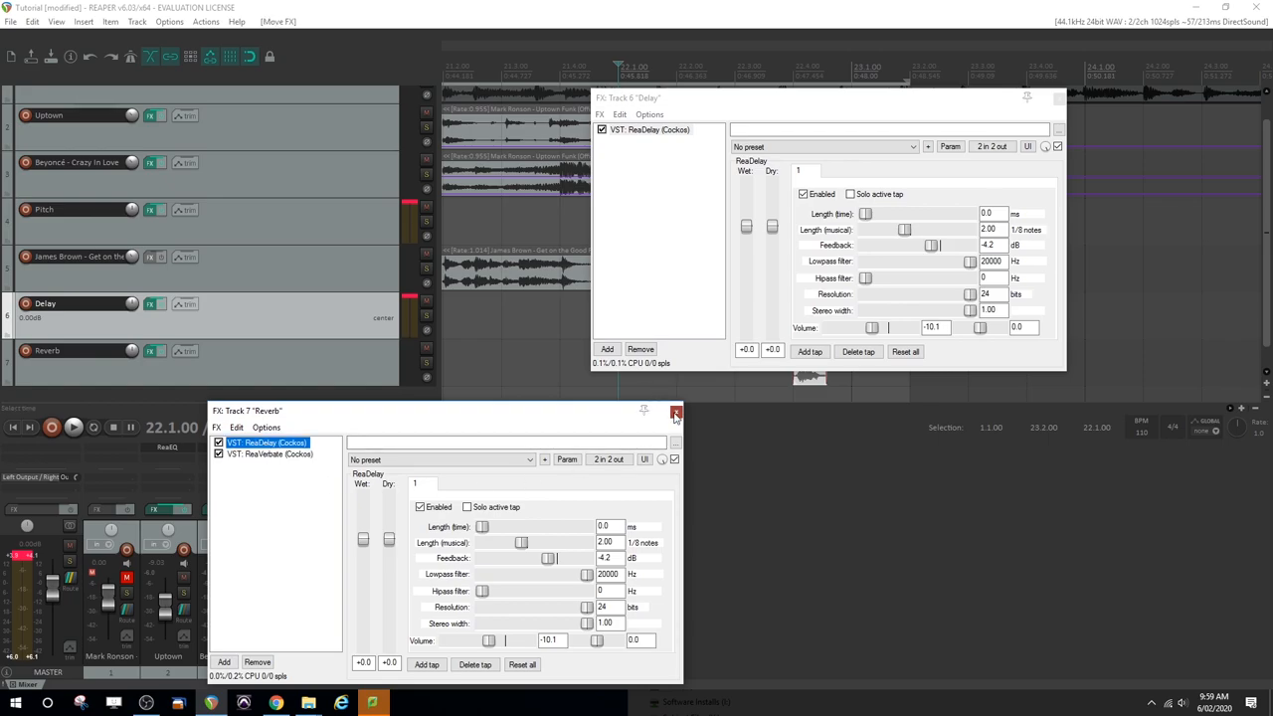
left_click(676, 410)
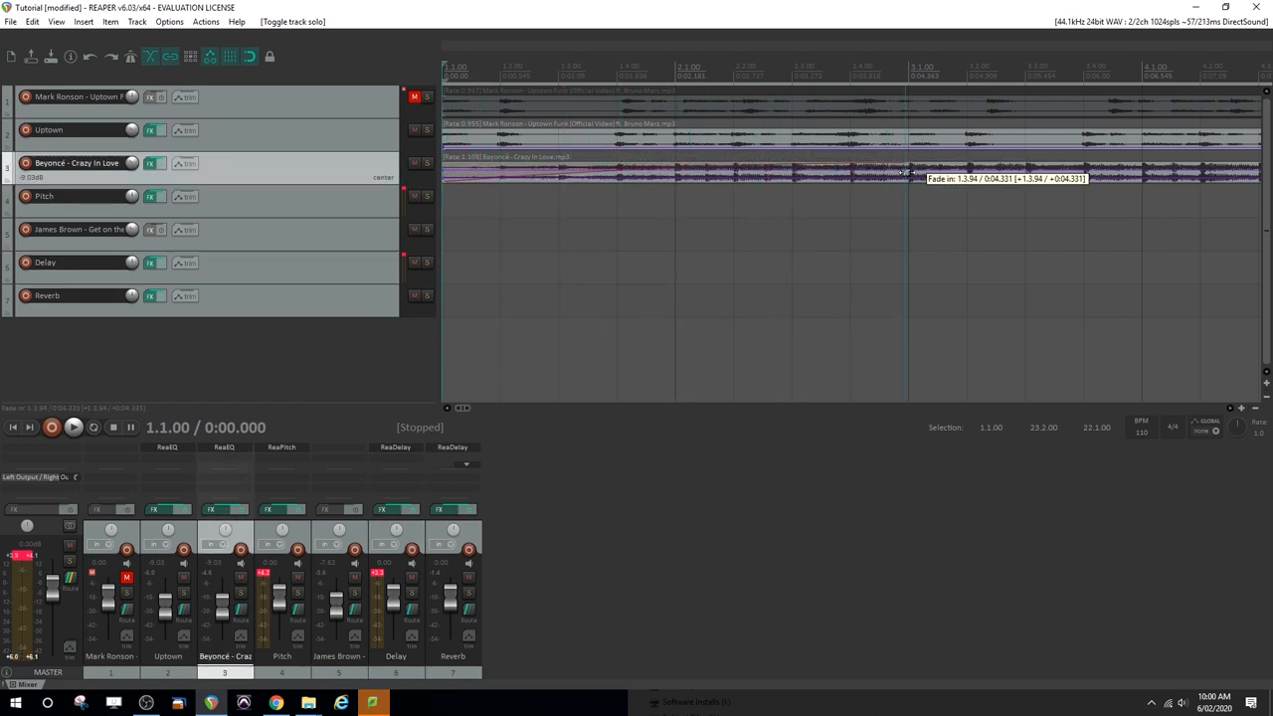
- Drag a gradual fade-in onto the start of the Beyoncé item on track 3
left_click_drag(904, 174, 1200, 192)
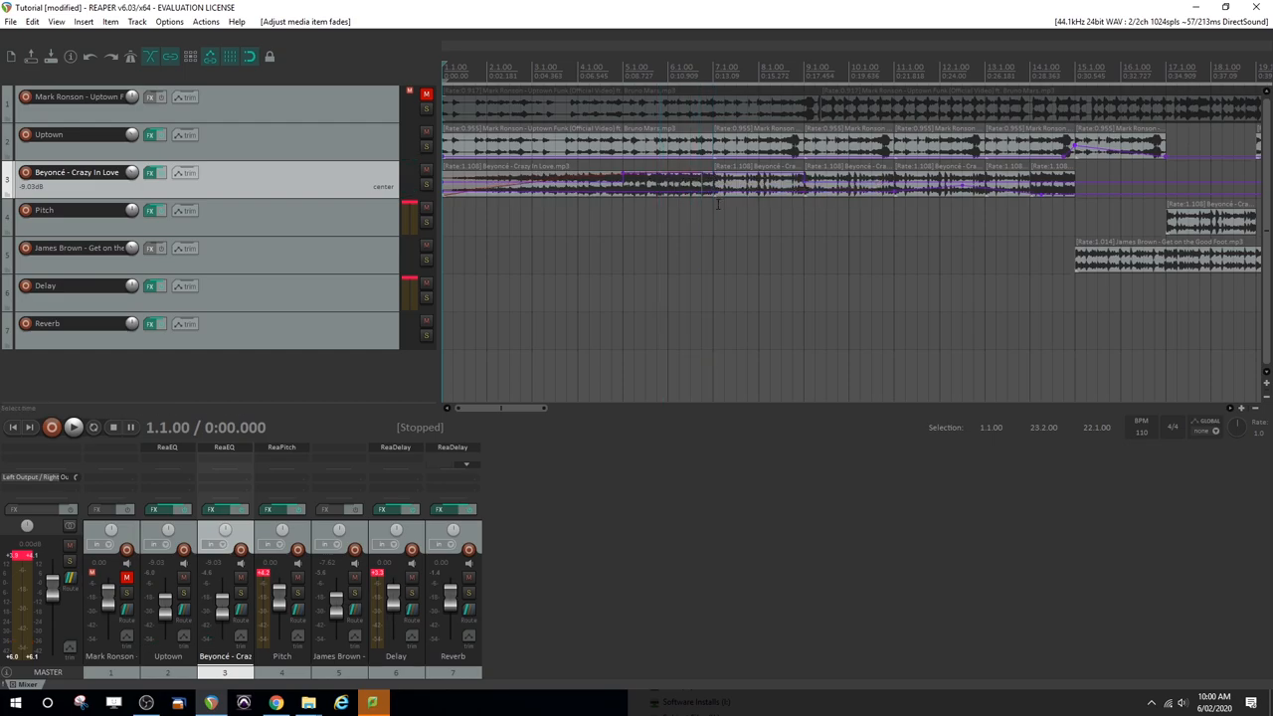
left_click(73, 426)
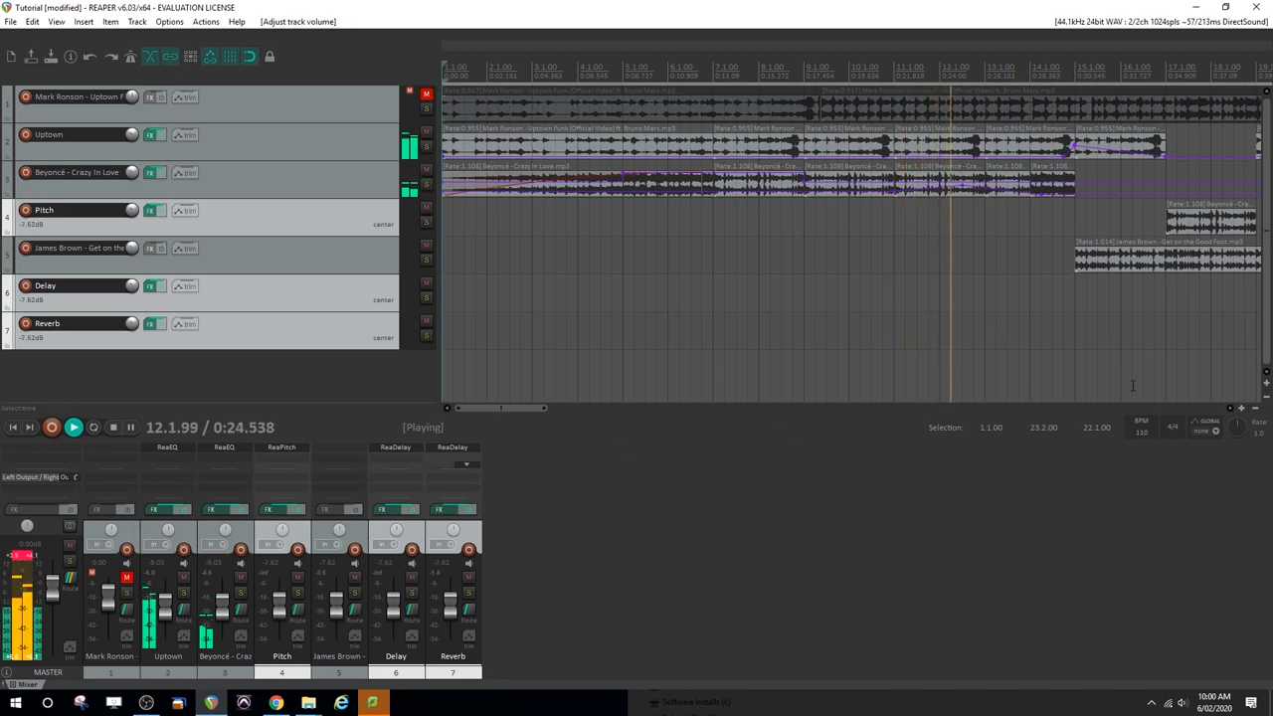
- Lower the grouped Pitch, Delay and Reverb track volume to about -7.8 dB
left_click(113, 427)
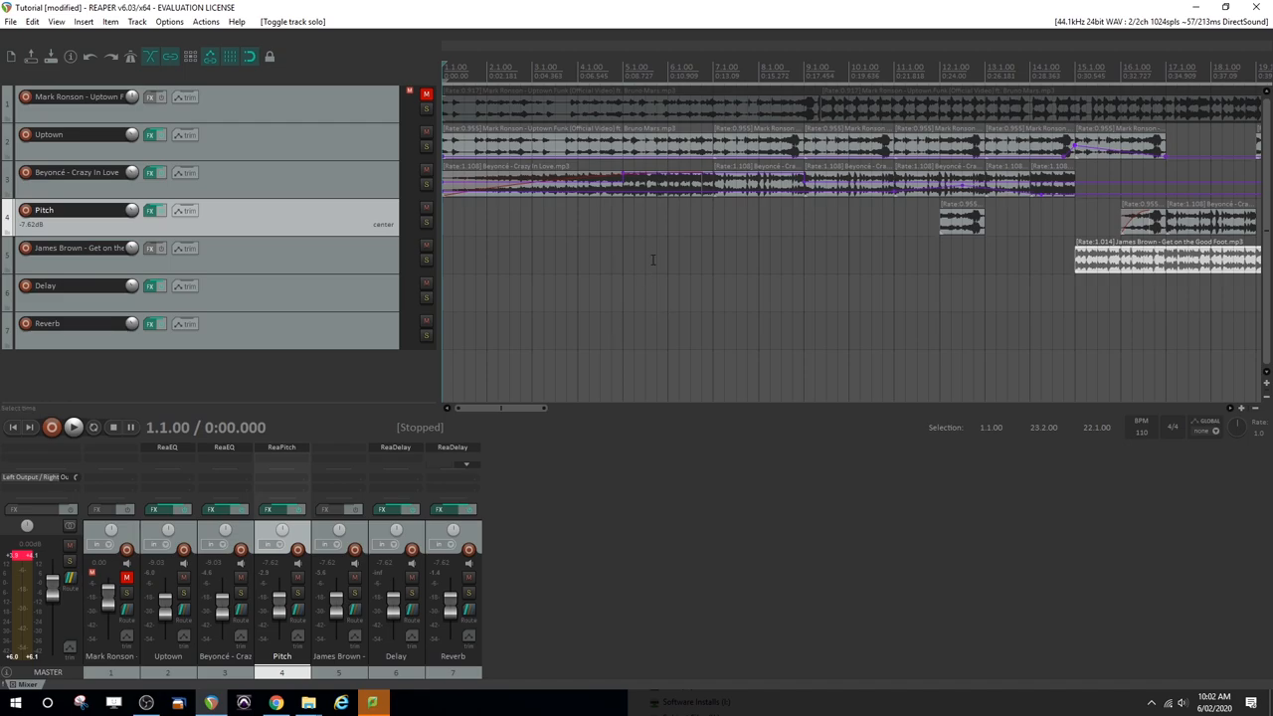
mouse_move(489, 264)
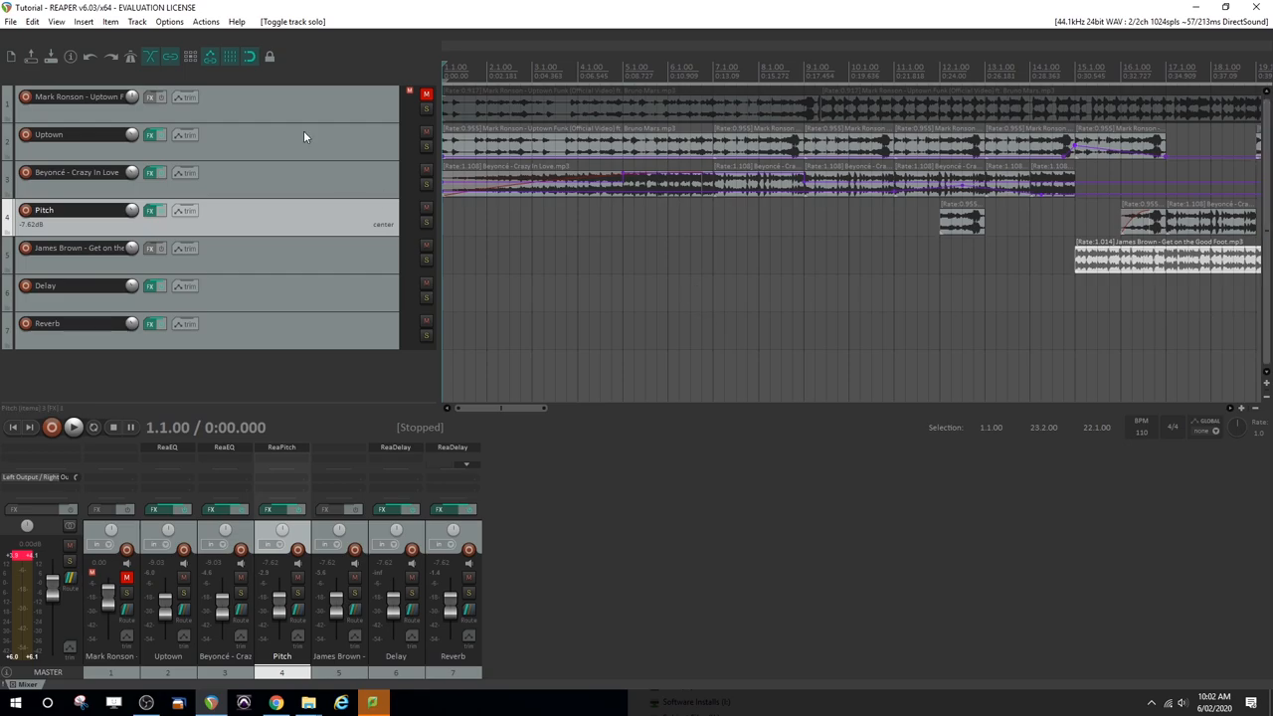
- Open the render settings from the File menu and name the MP3 'Tutorial Mr Weber Effects'
left_click(10, 21)
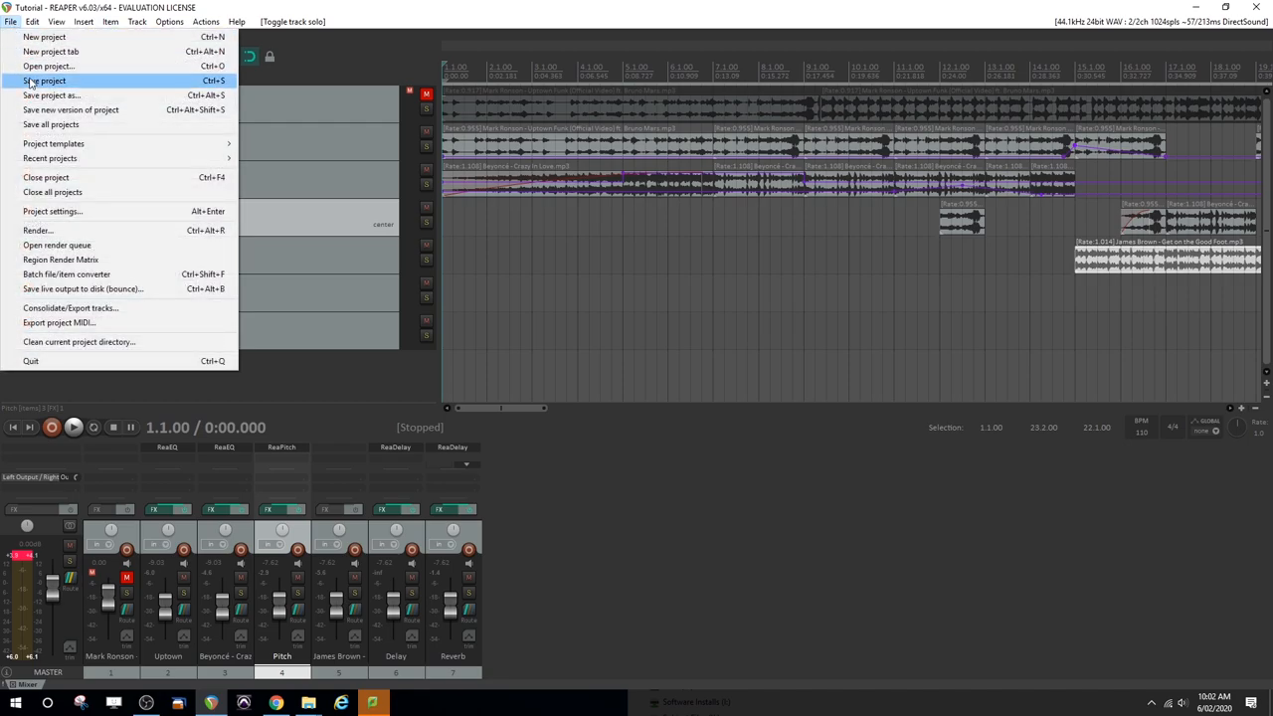
left_click(36, 230)
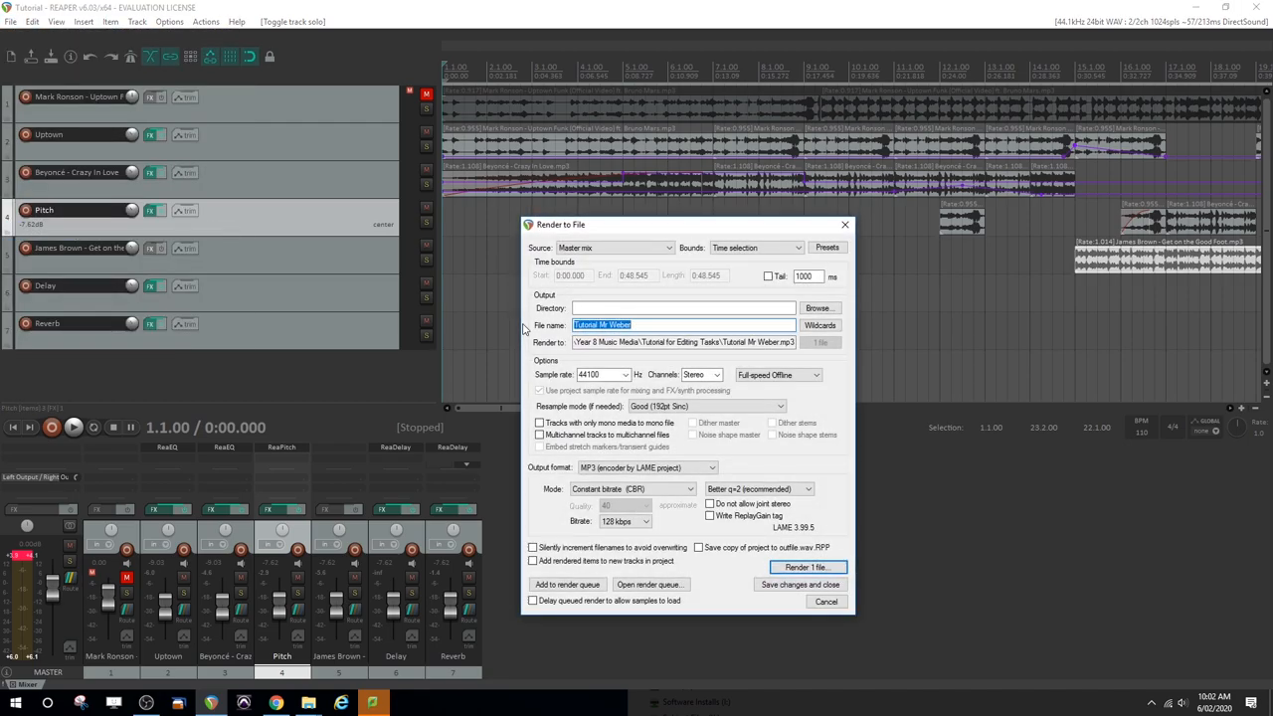
type("Effects")
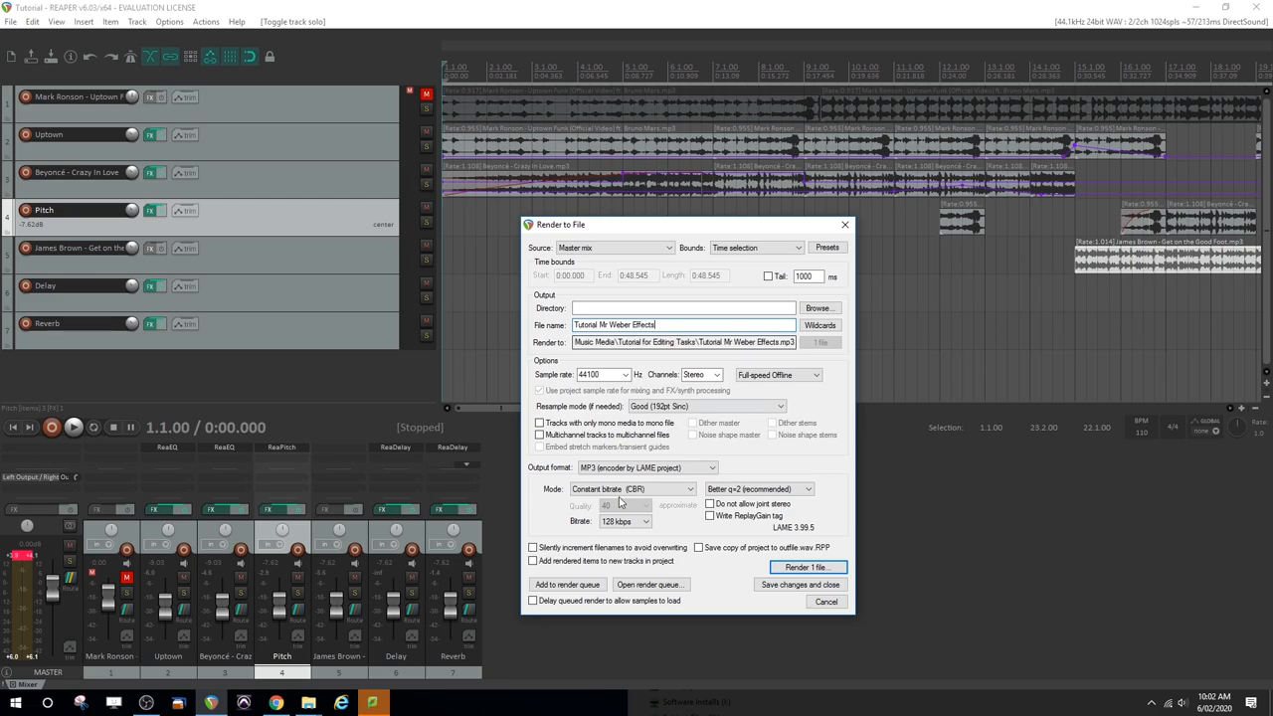
- Render the master mix to the 'Tutorial Mr Weber Effects' MP3 and close the report
left_click(807, 566)
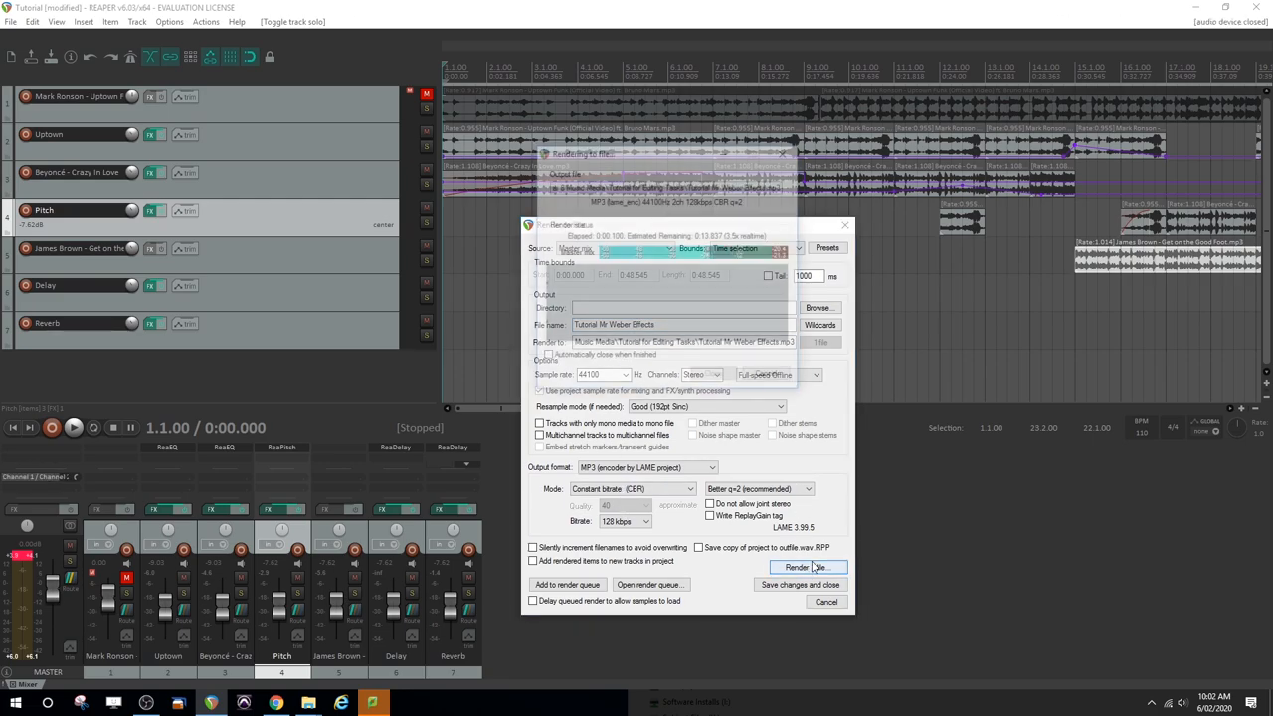
left_click(806, 567)
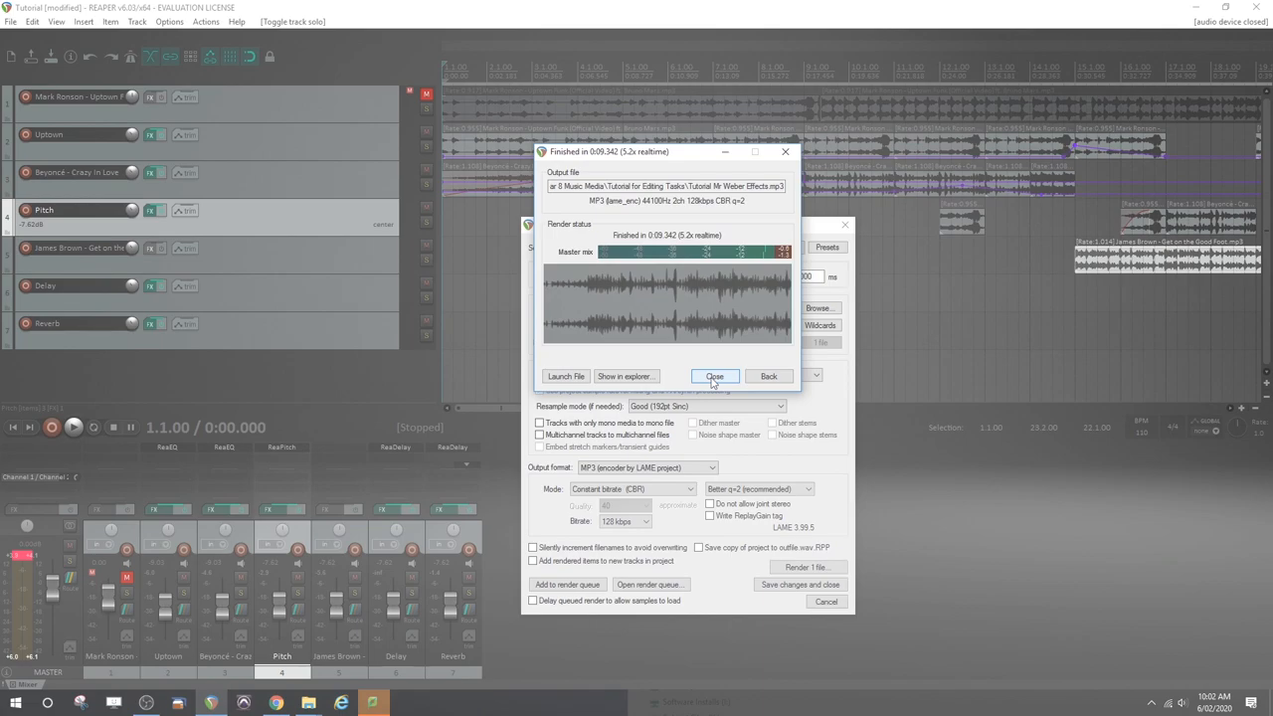
left_click(714, 376)
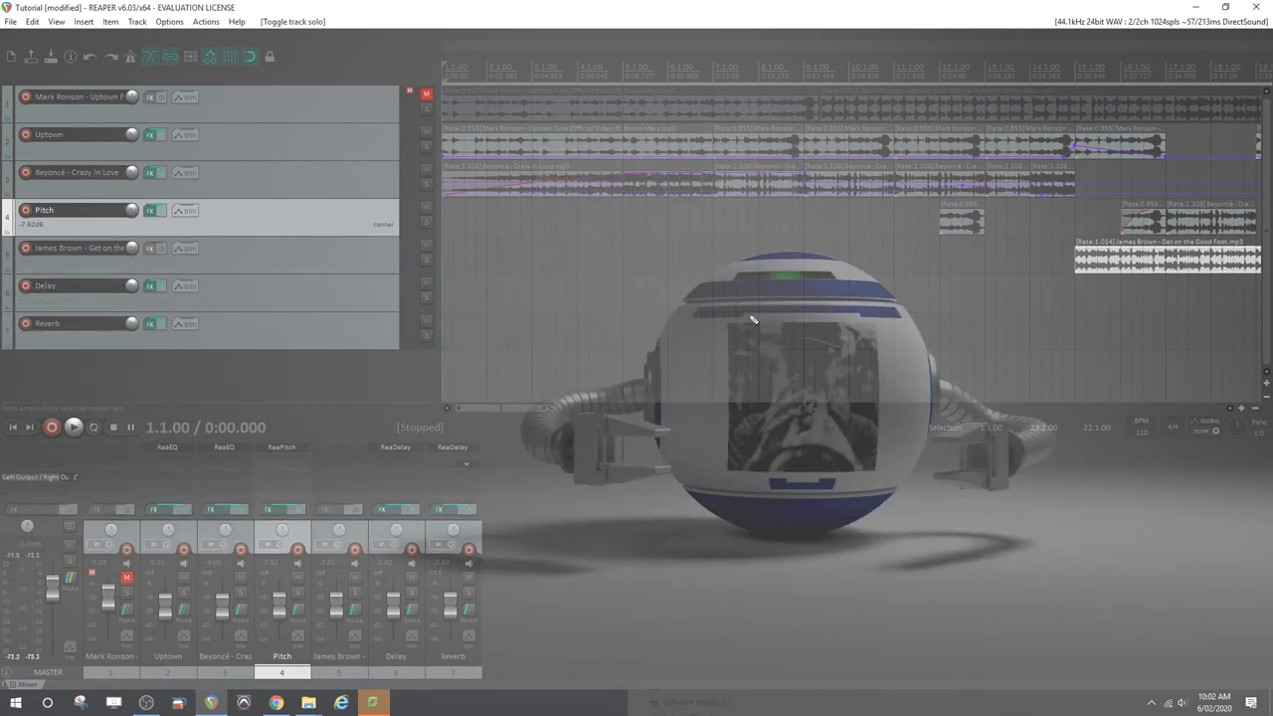